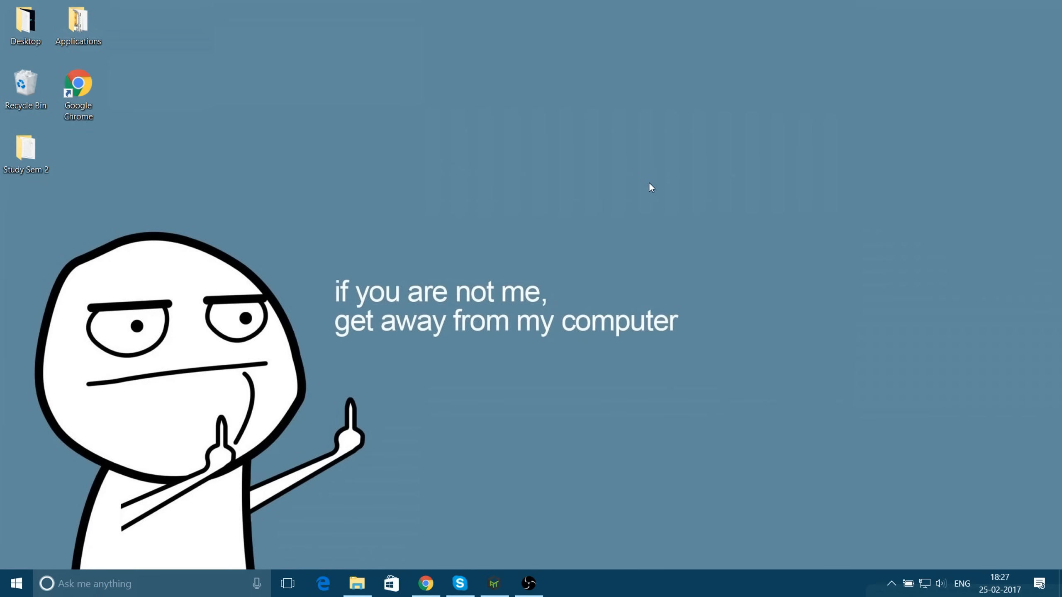
pyautogui.moveTo(660, 174)
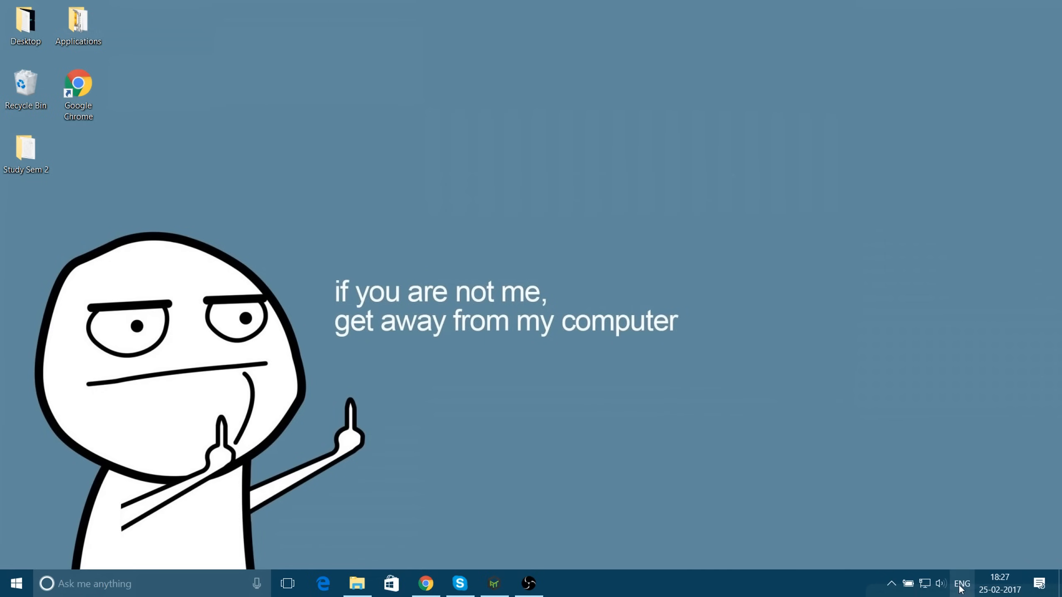
pyautogui.moveTo(907, 589)
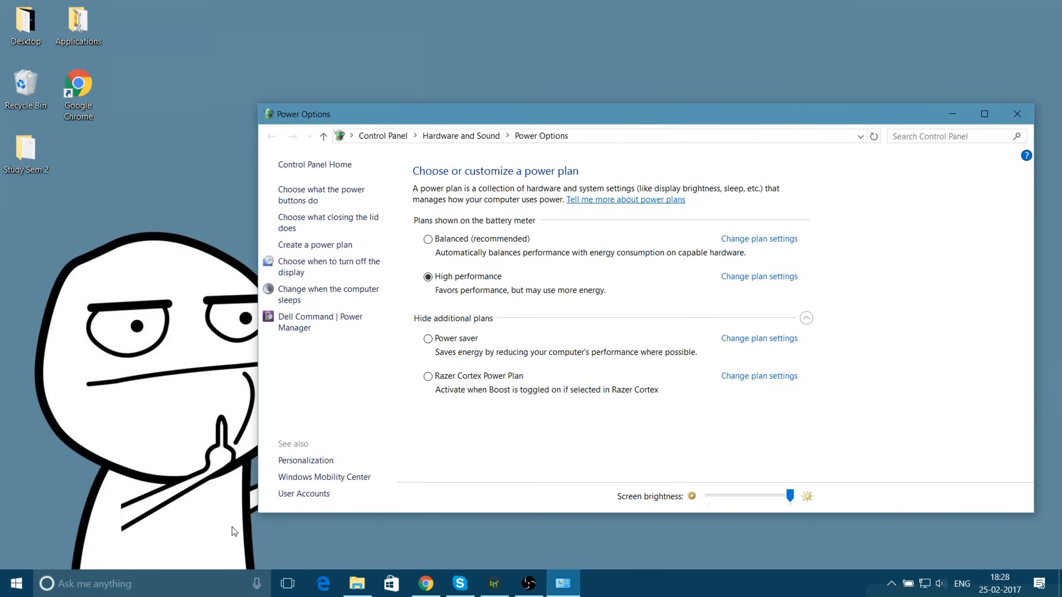
pyautogui.moveTo(529, 253)
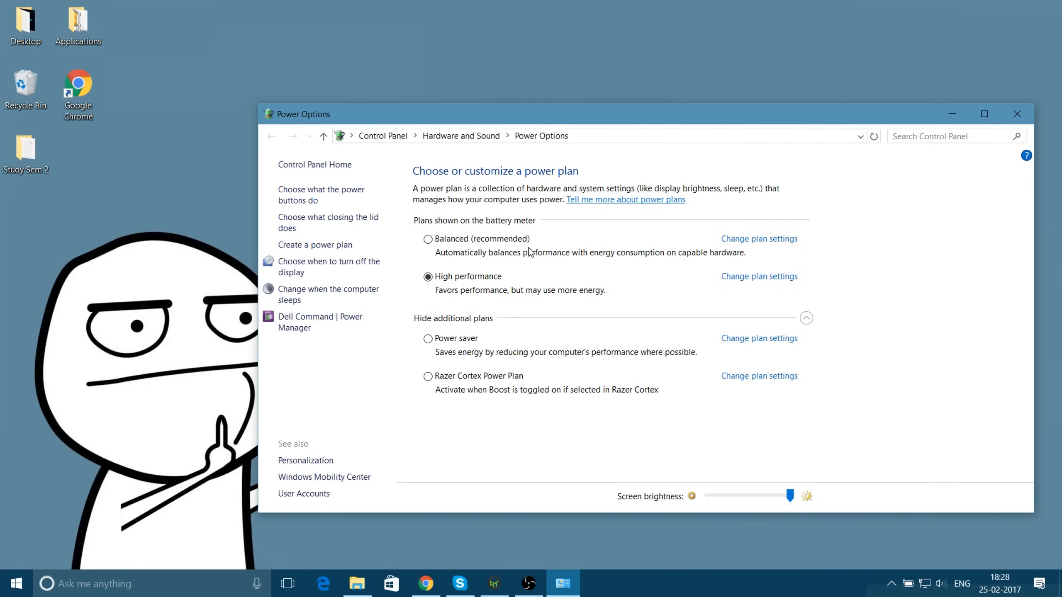
pyautogui.moveTo(670, 210)
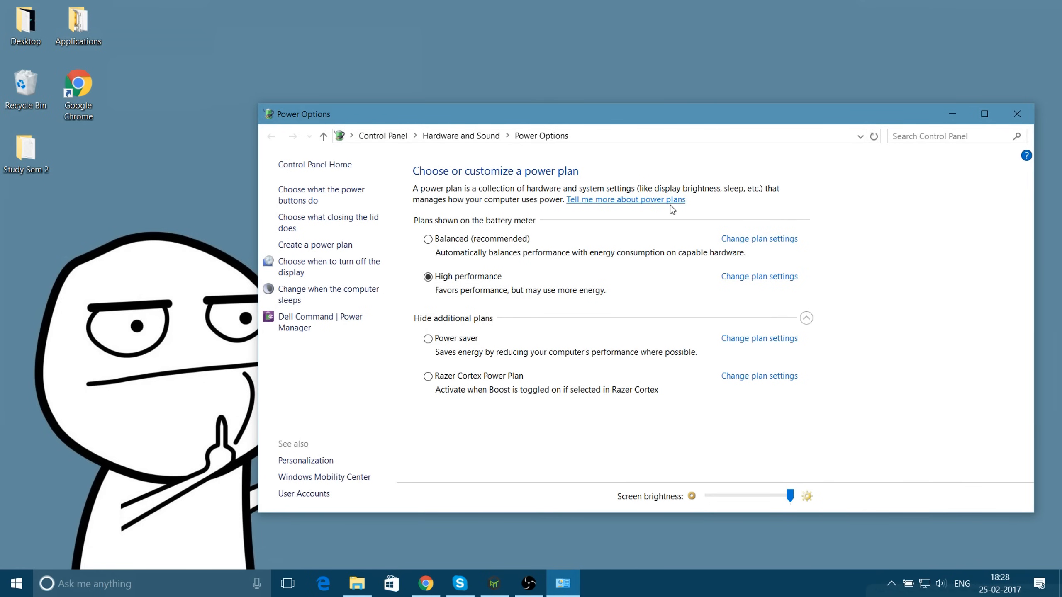
pyautogui.moveTo(450, 302)
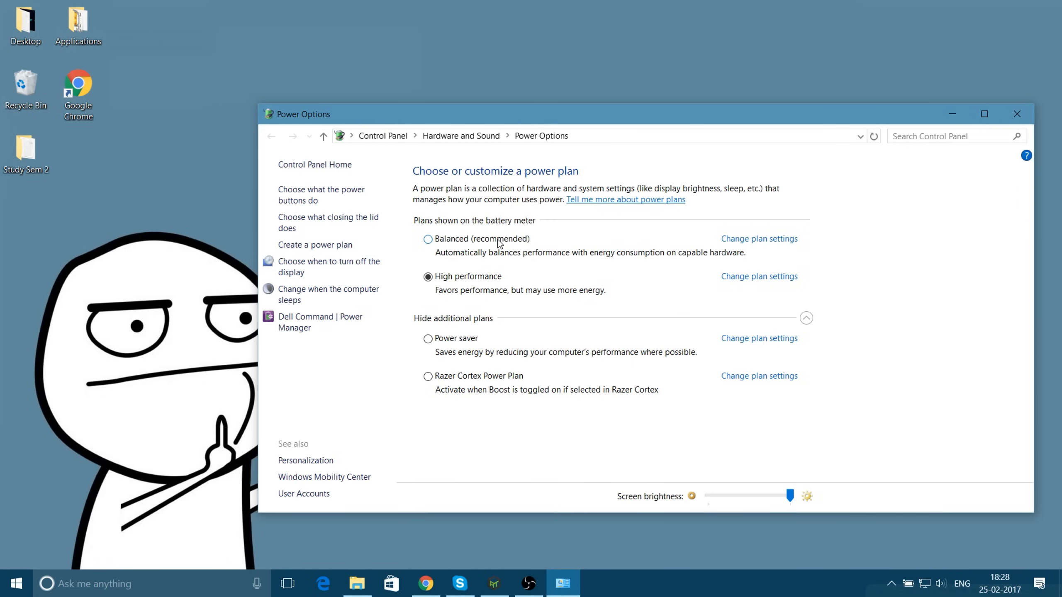
# Step: Open 'Change plan settings' for the High performance power plan in Power Options
pyautogui.click(806, 317)
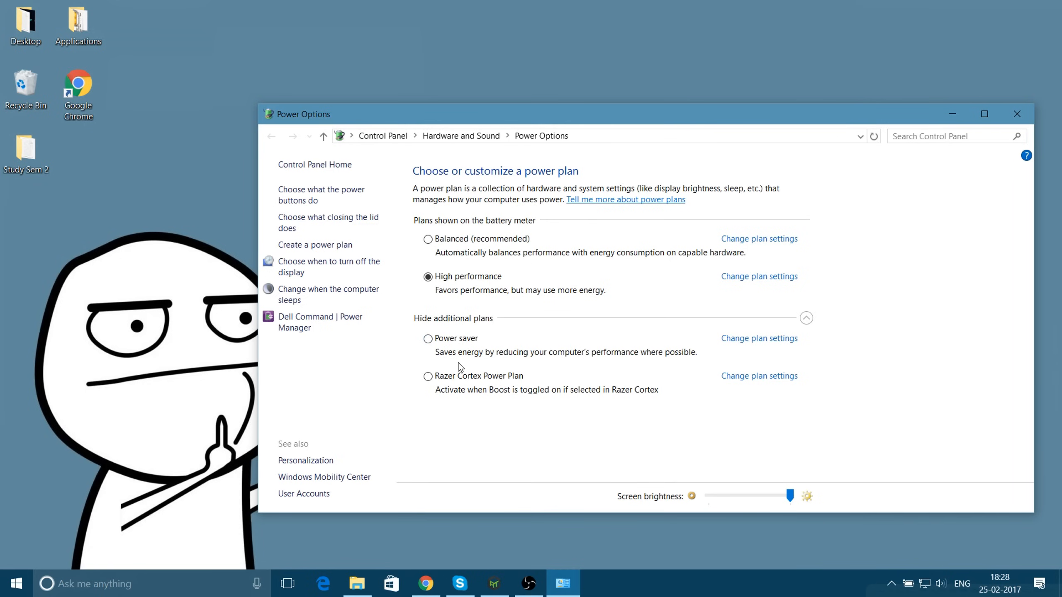
pyautogui.moveTo(745, 279)
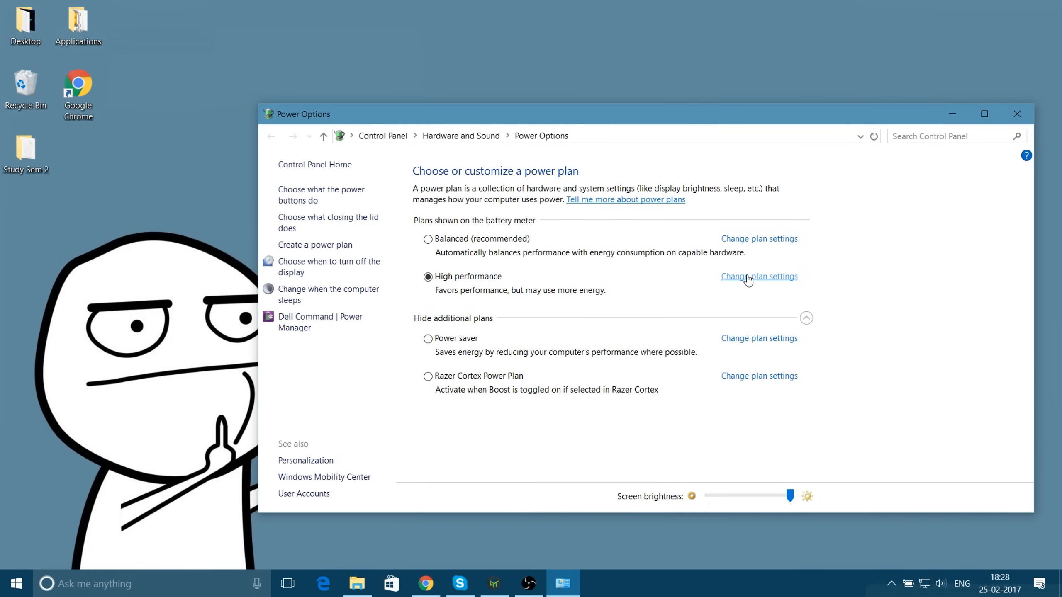
pyautogui.click(758, 277)
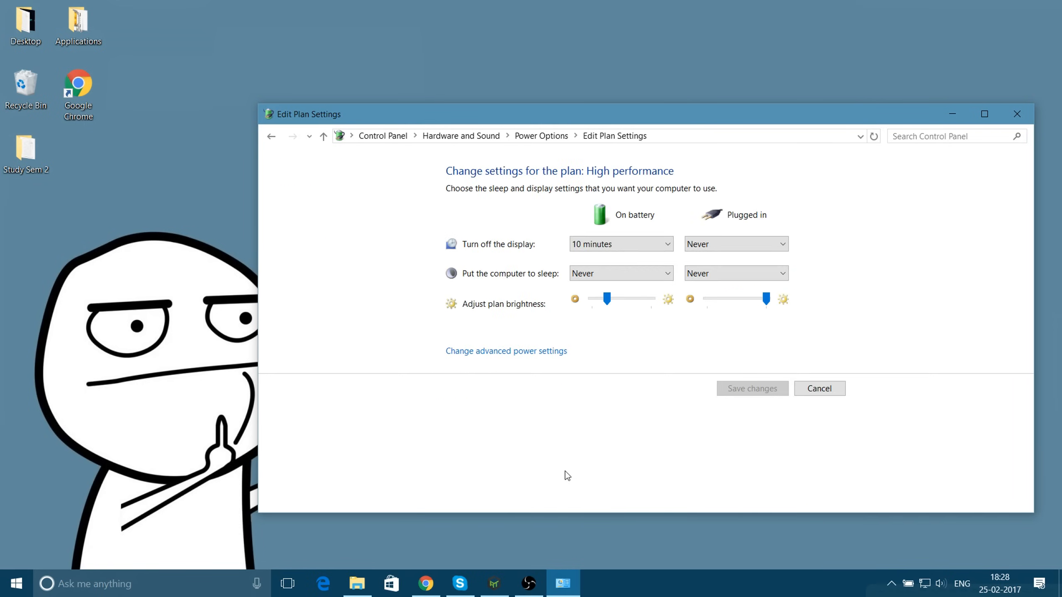
pyautogui.moveTo(514, 361)
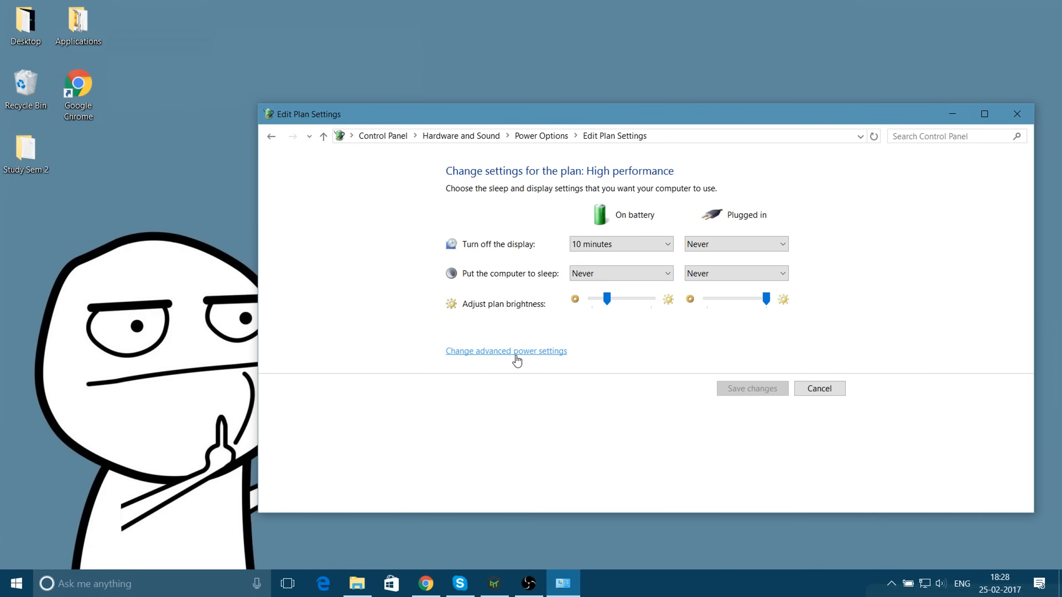
# Step: Open the advanced Power Options dialog for the High performance plan
pyautogui.click(506, 352)
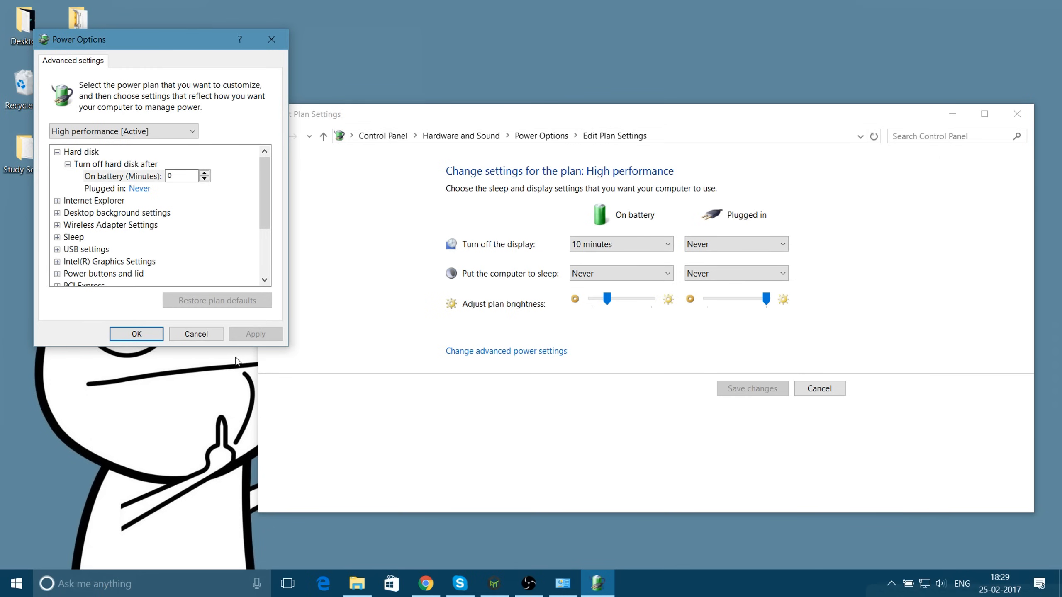
pyautogui.moveTo(149, 238)
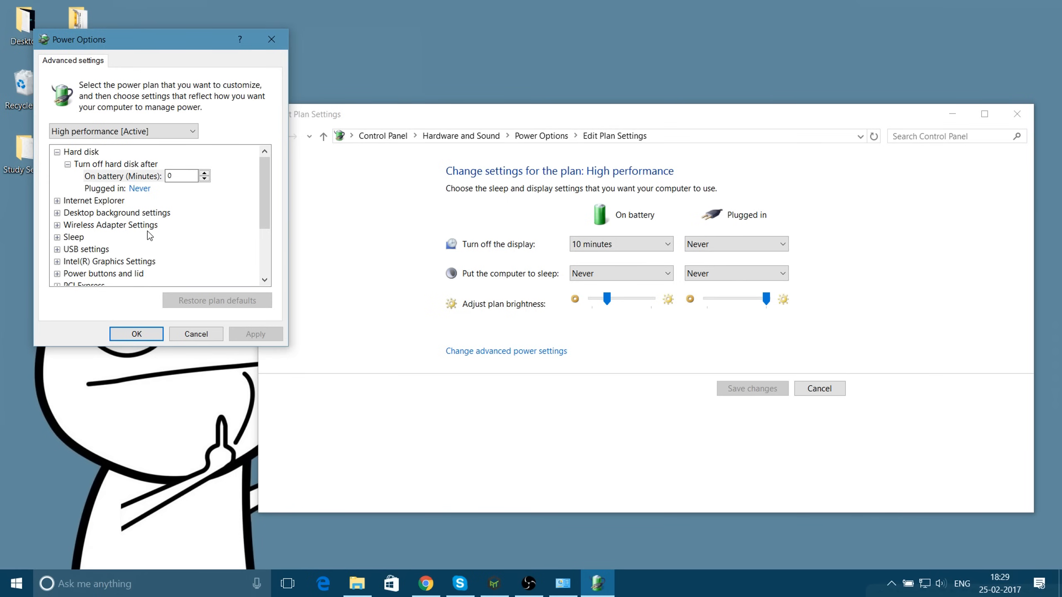
# Step: Expand Intel(R) Graphics Settings > Power Plan, showing Maximum Performance on battery and plugged in
pyautogui.scroll(-3)
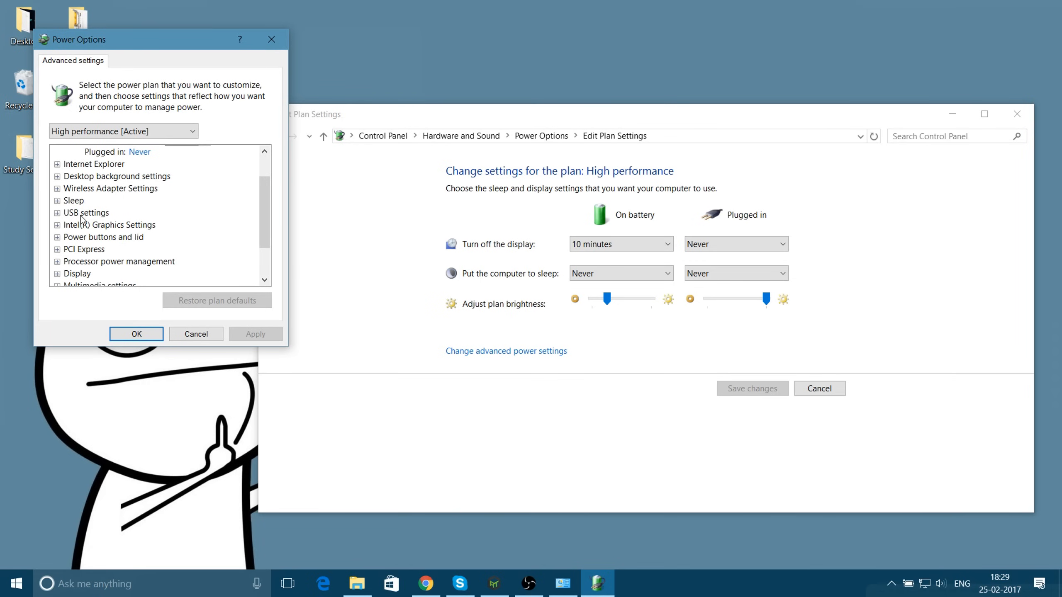
pyautogui.moveTo(100, 234)
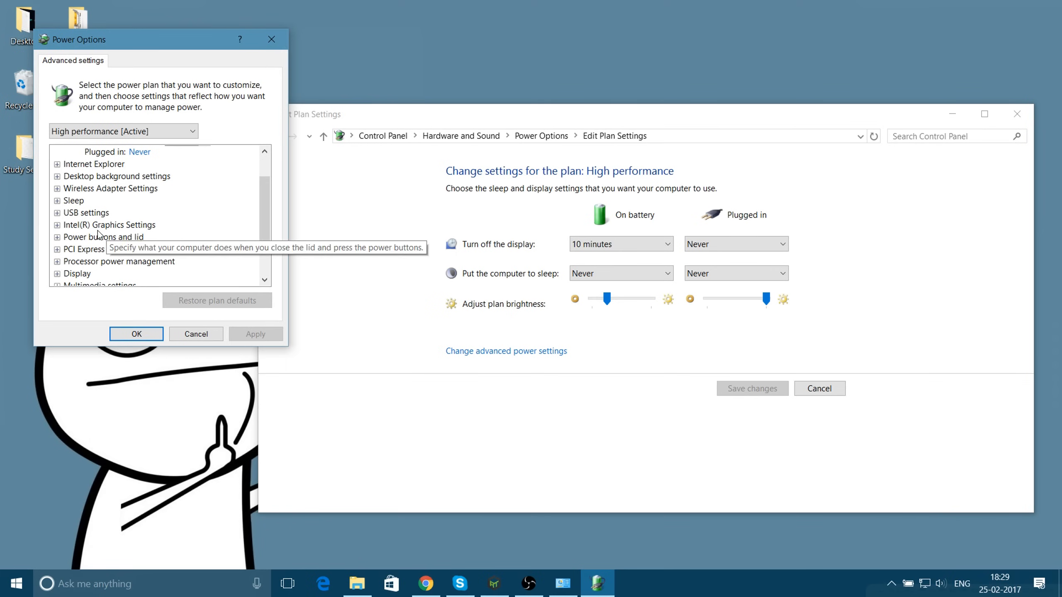
pyautogui.moveTo(57, 231)
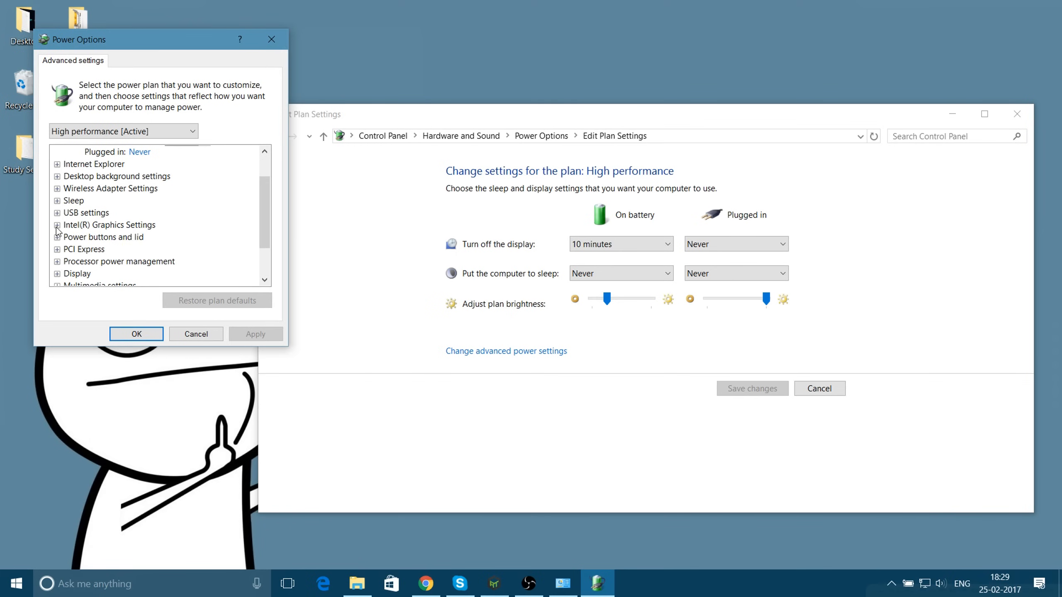
pyautogui.click(57, 224)
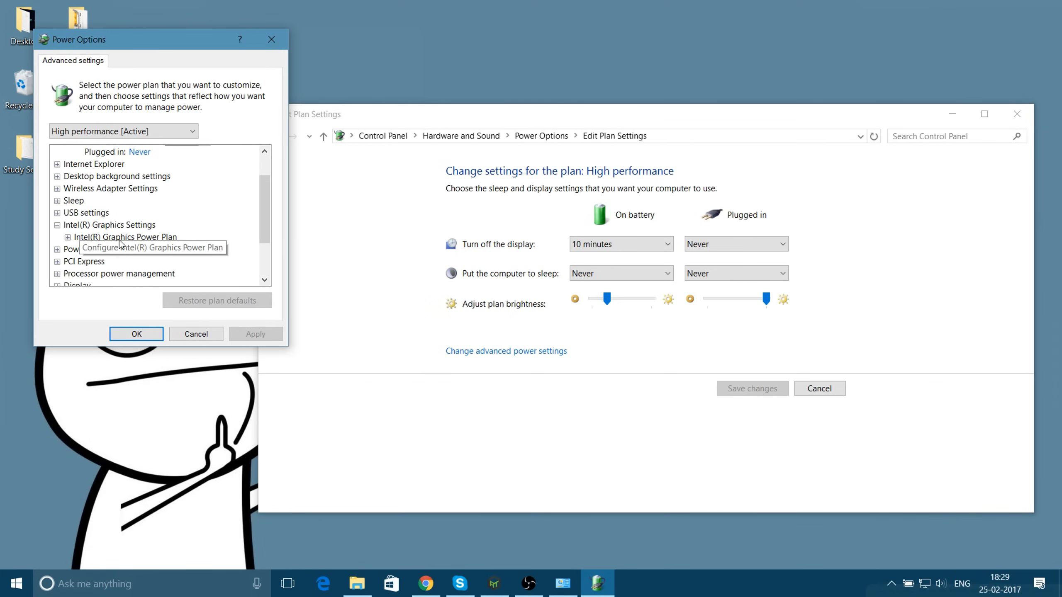
pyautogui.click(69, 237)
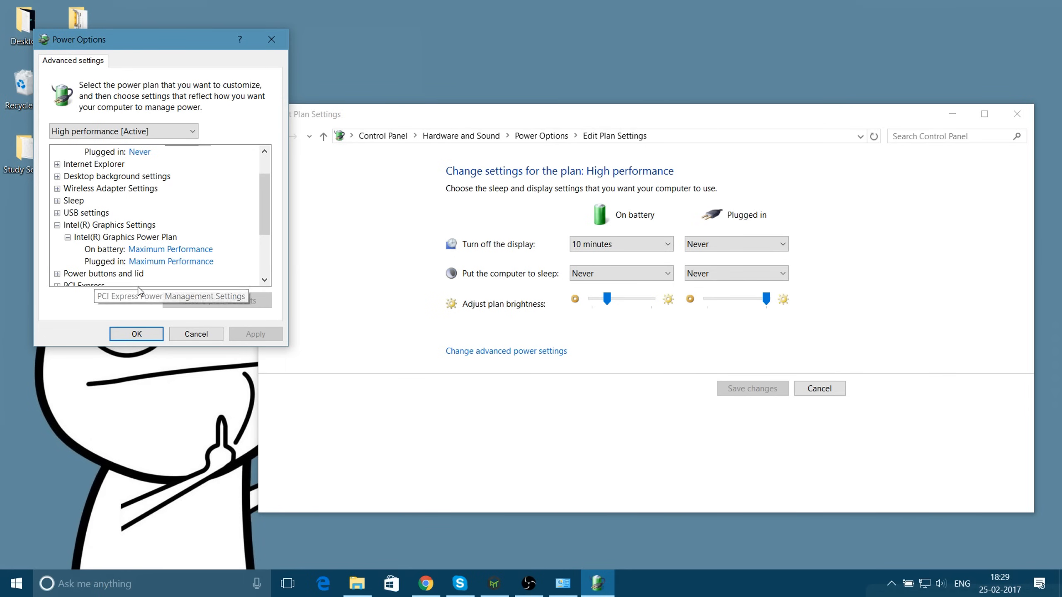
pyautogui.moveTo(103, 248)
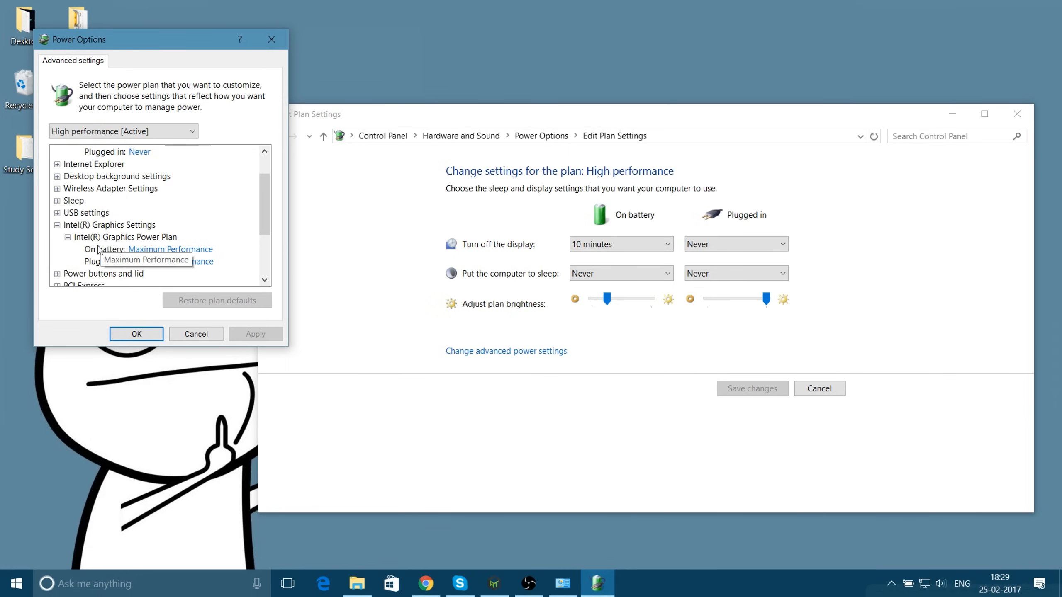
pyautogui.moveTo(172, 255)
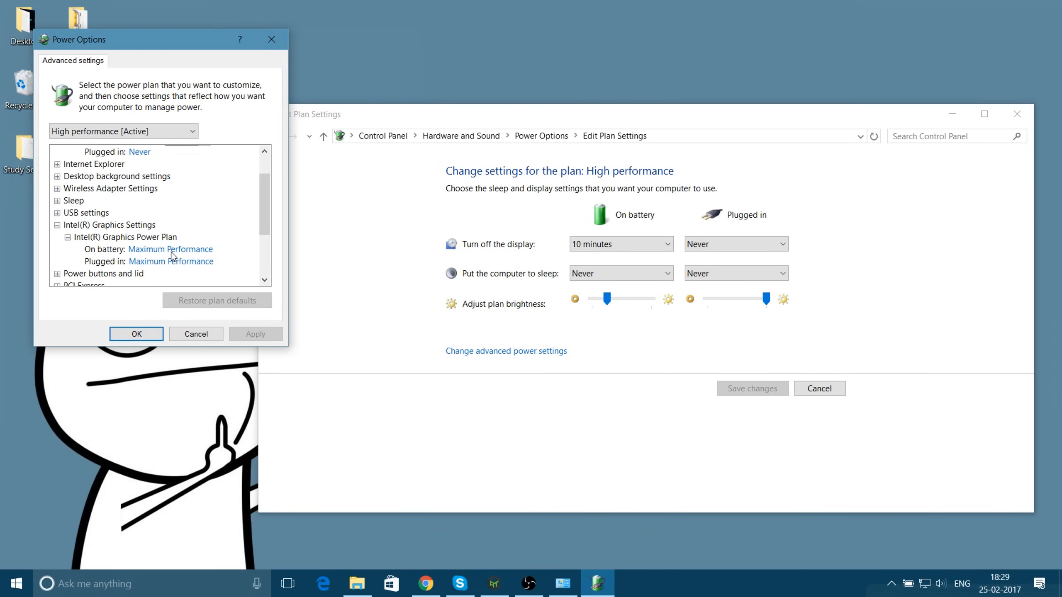
pyautogui.moveTo(107, 311)
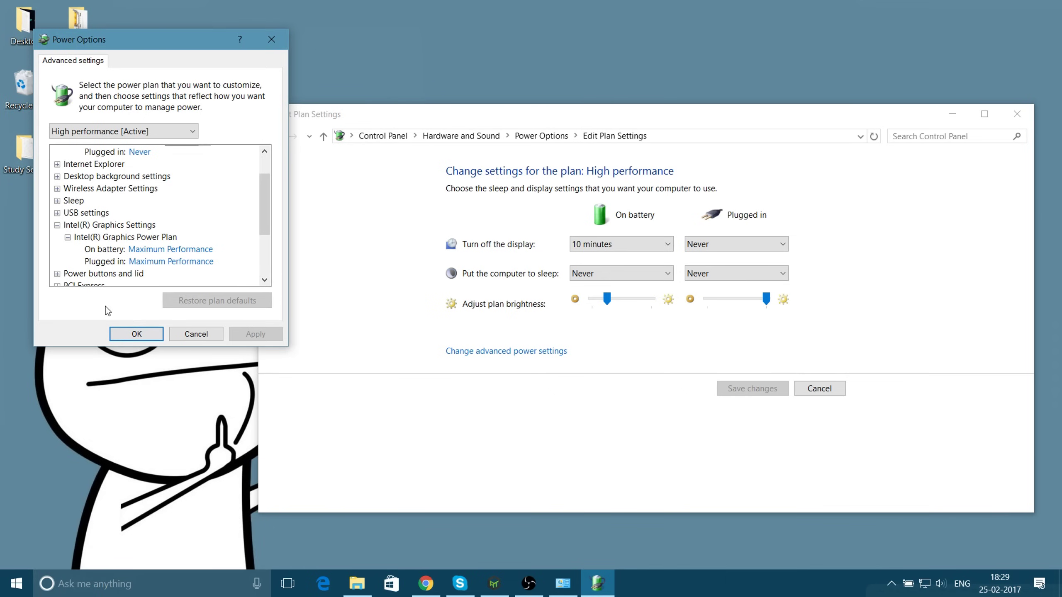
pyautogui.moveTo(195, 257)
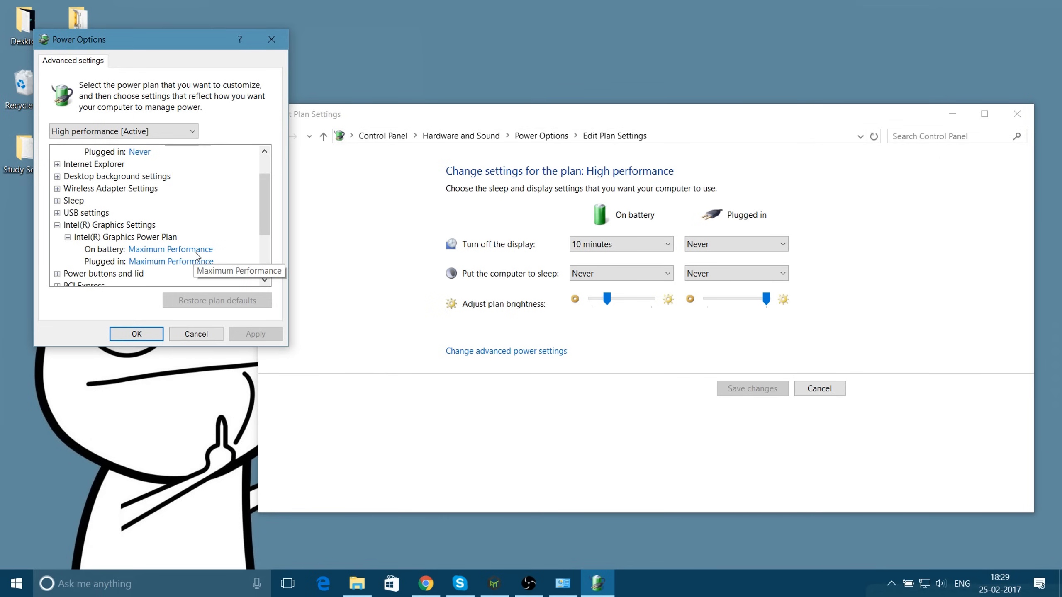
pyautogui.moveTo(471, 6)
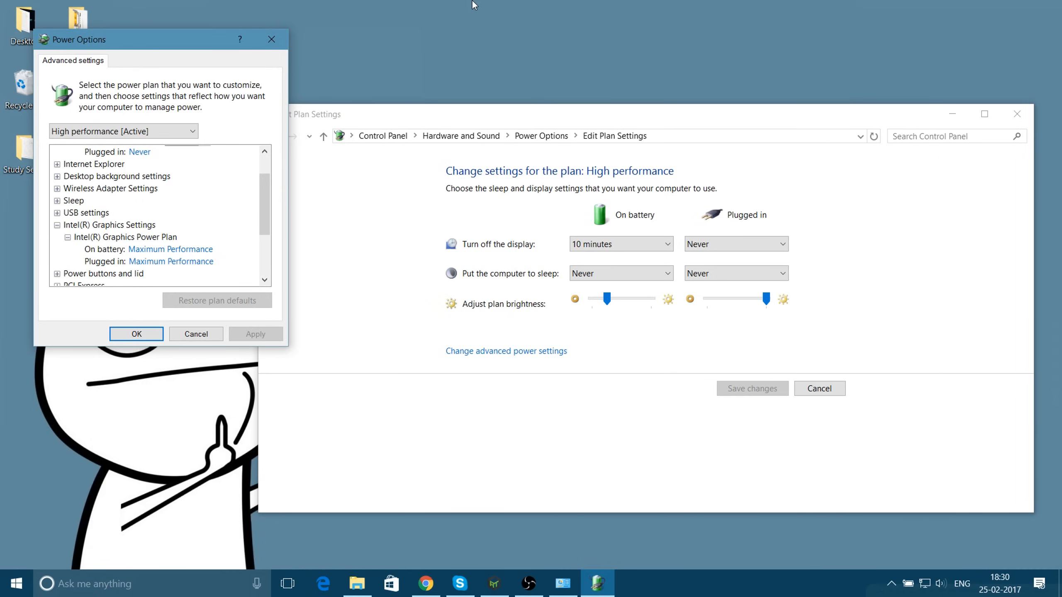
pyautogui.moveTo(160, 272)
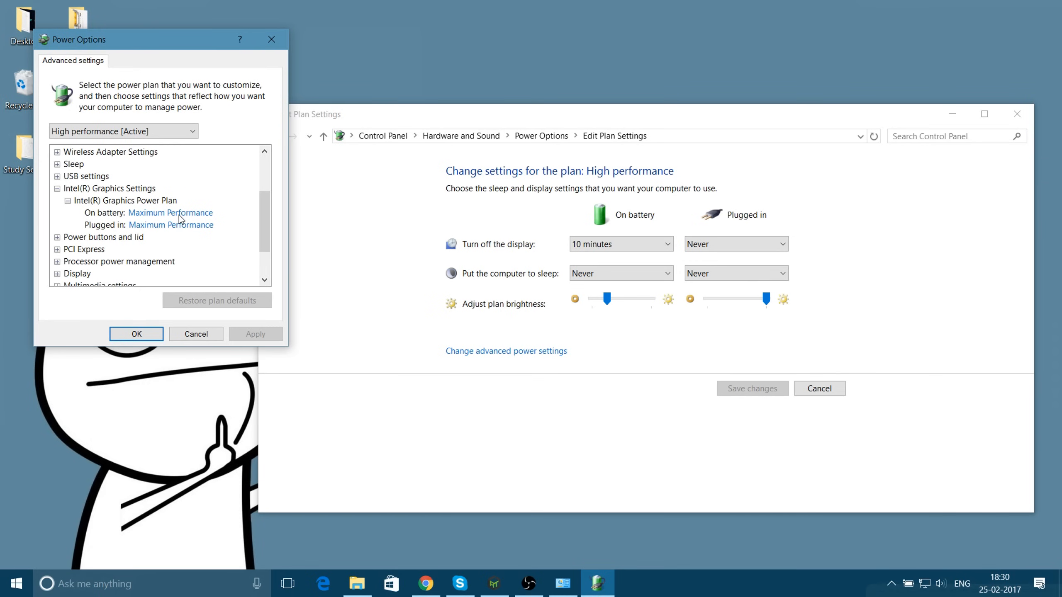
pyautogui.scroll(-3)
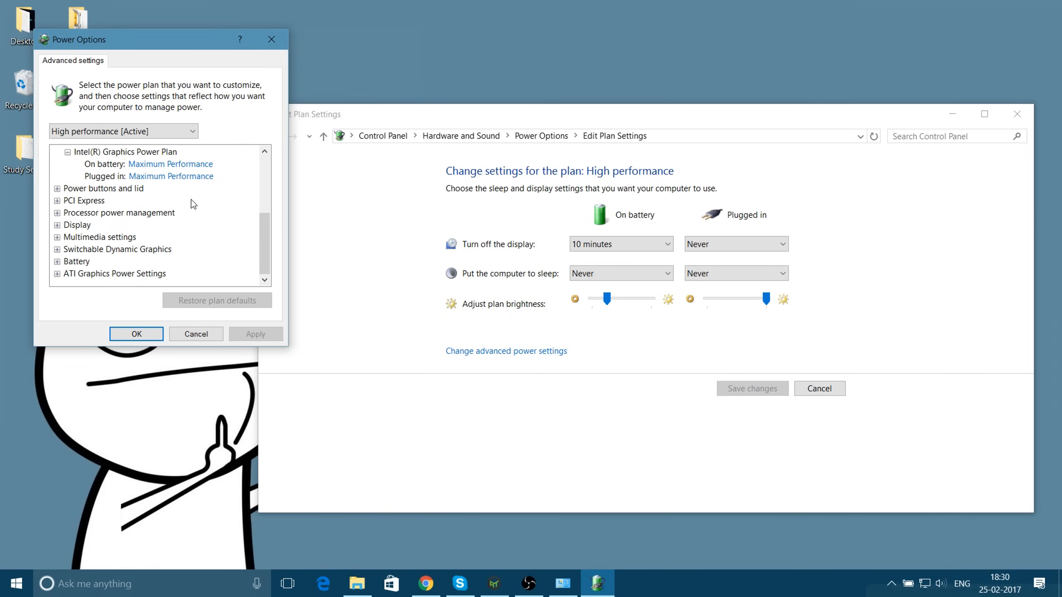
pyautogui.moveTo(4, 250)
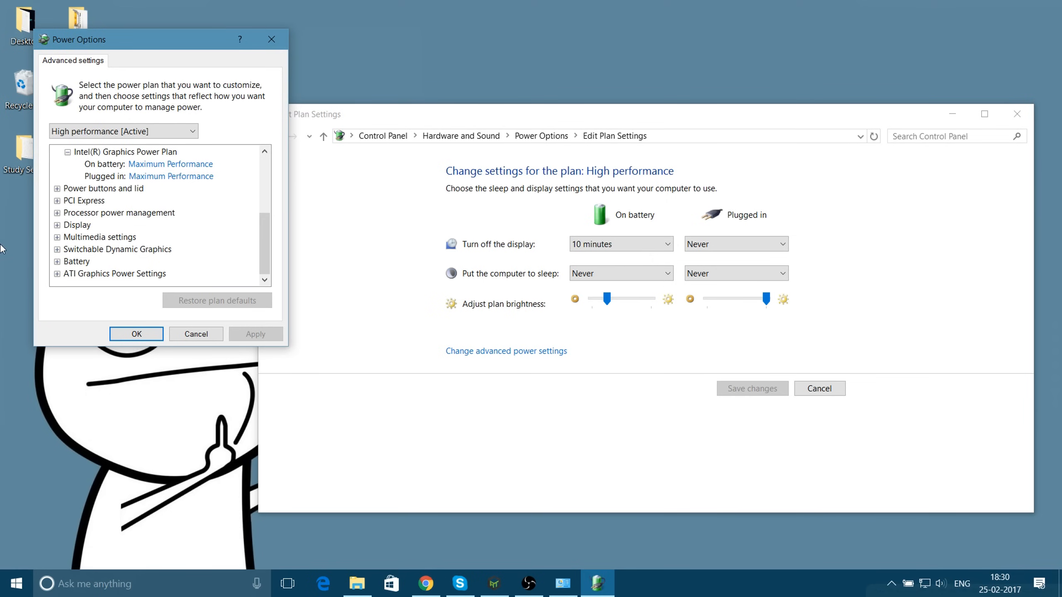
# Step: Expand Processor power management > Minimum processor state, showing 100% on battery and plugged in
pyautogui.click(58, 200)
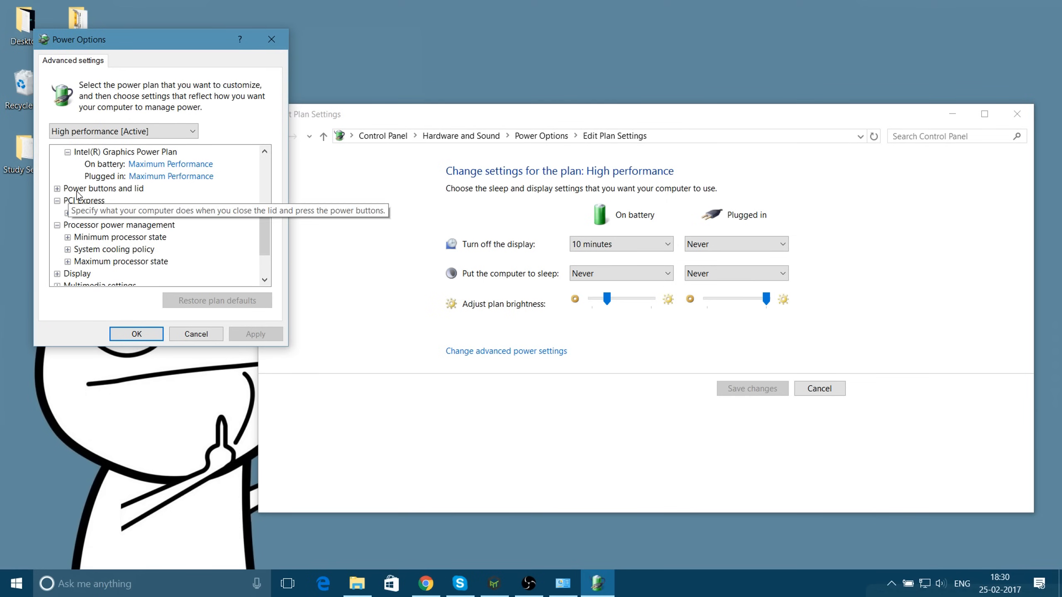
pyautogui.moveTo(170, 261)
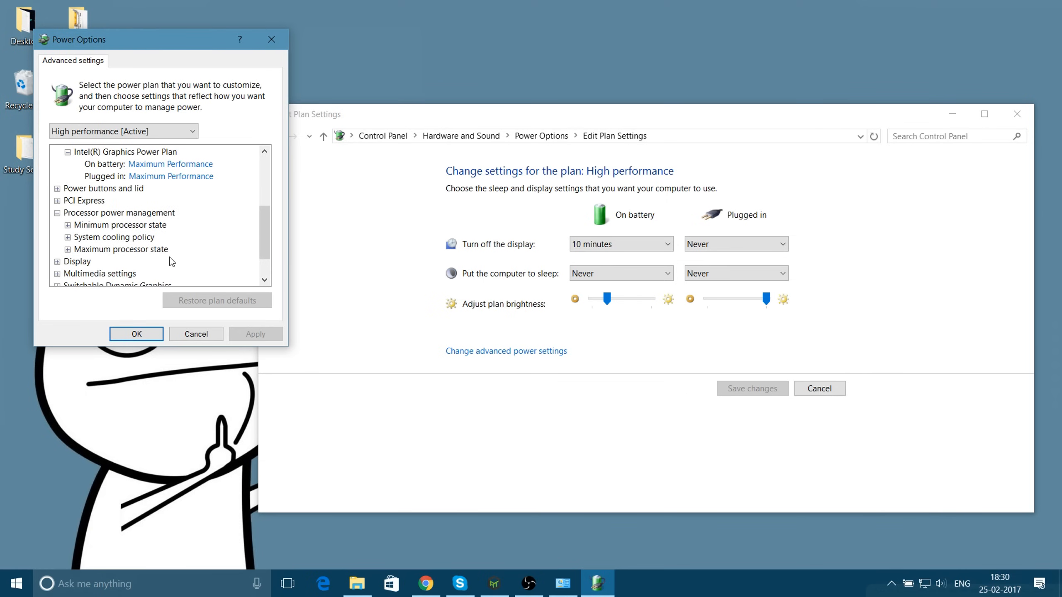
pyautogui.moveTo(63, 235)
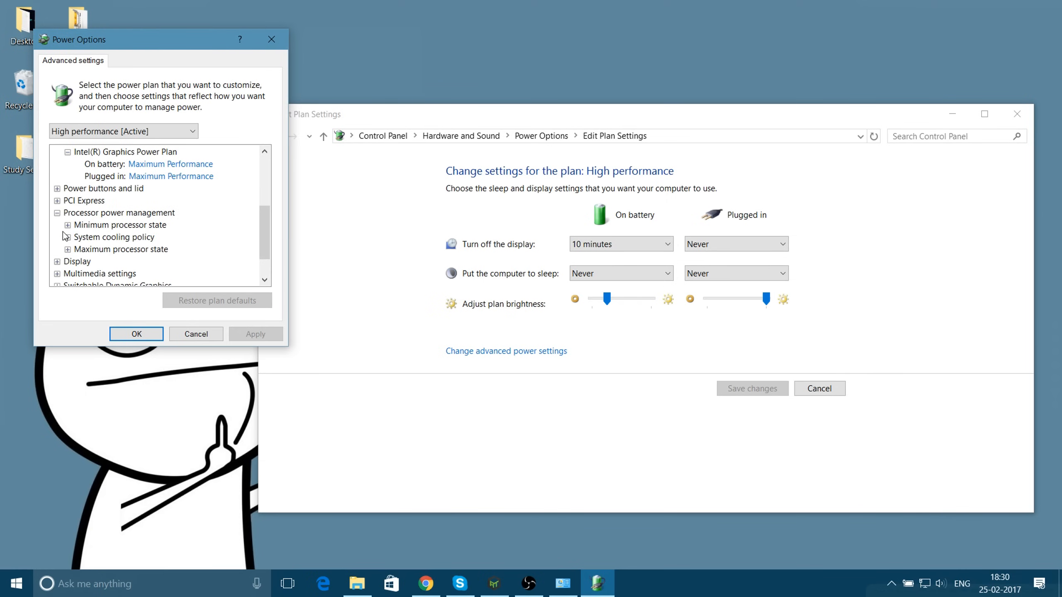
pyautogui.click(66, 224)
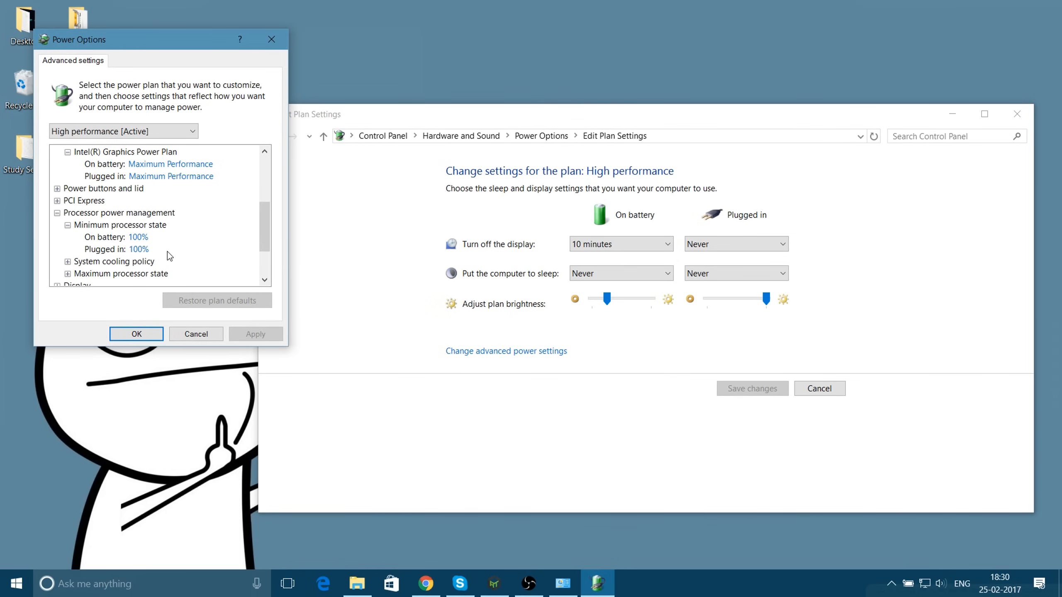
pyautogui.moveTo(156, 241)
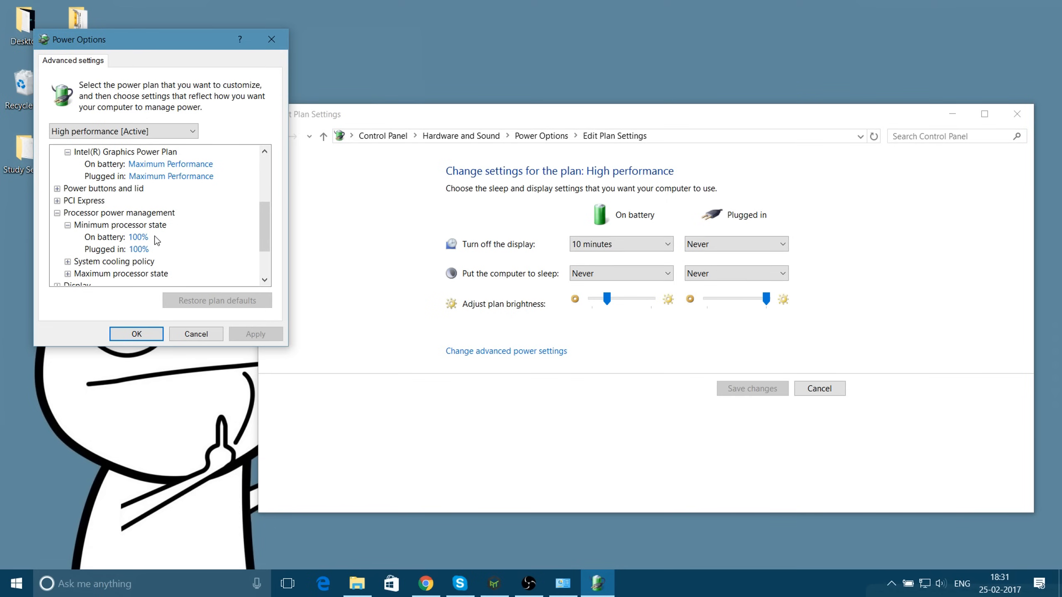
pyautogui.moveTo(107, 230)
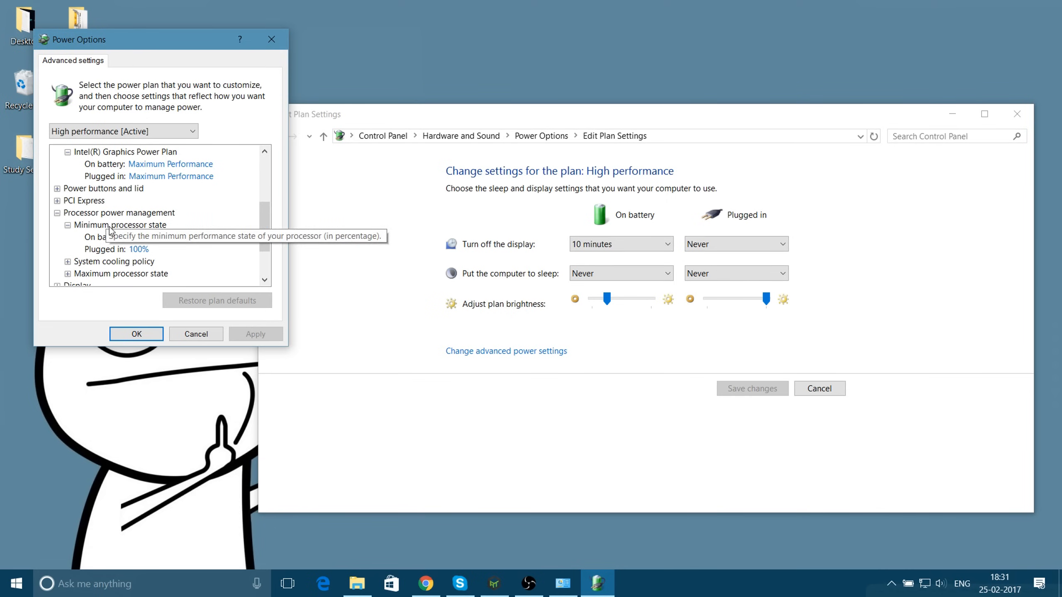
# Step: Expand System cooling policy under Processor power management, showing Active on battery
pyautogui.scroll(-3)
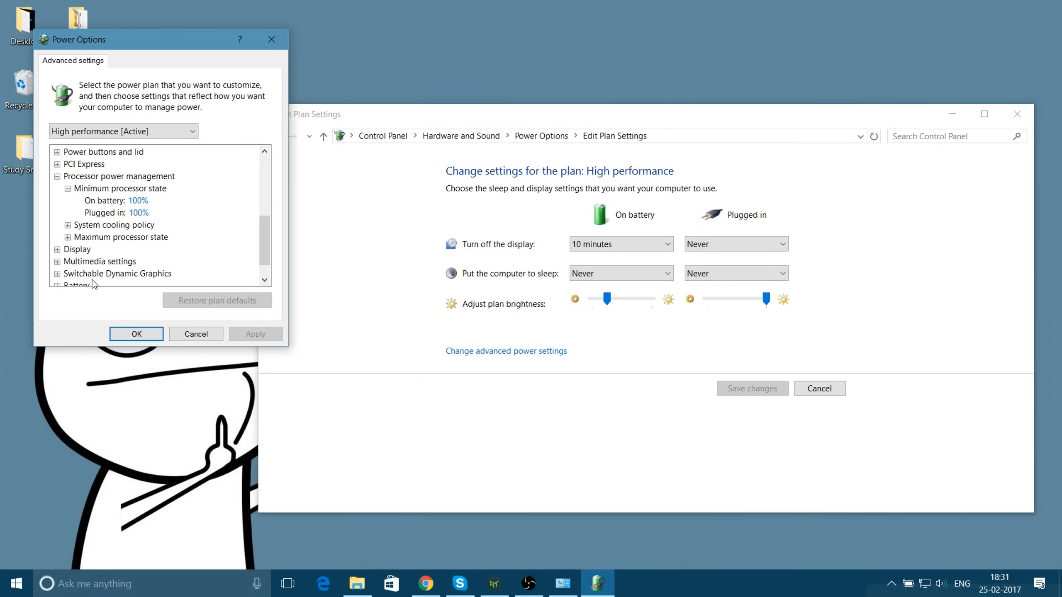
pyautogui.click(68, 225)
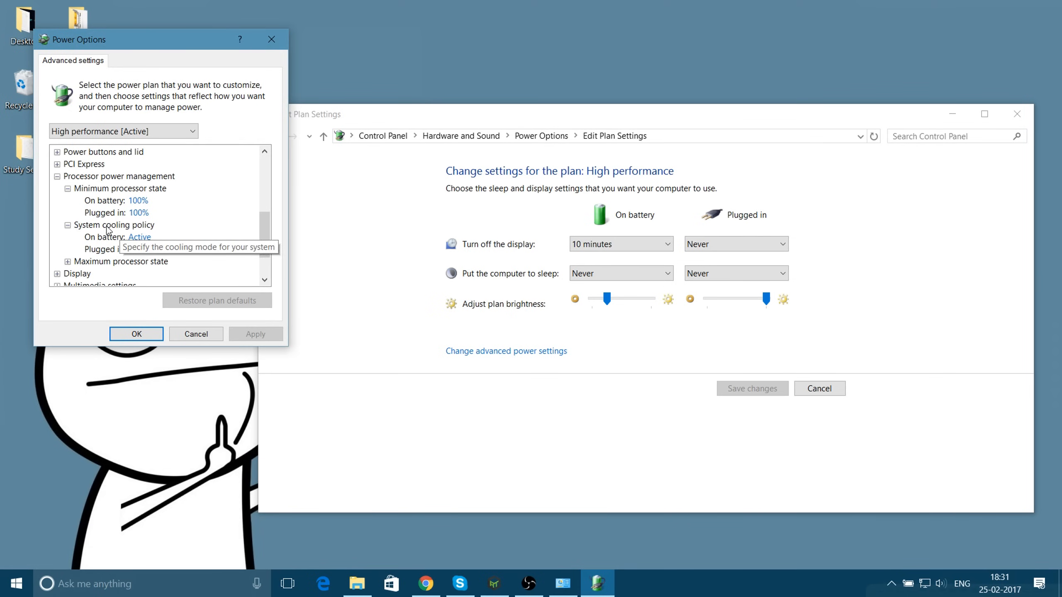
pyautogui.moveTo(155, 252)
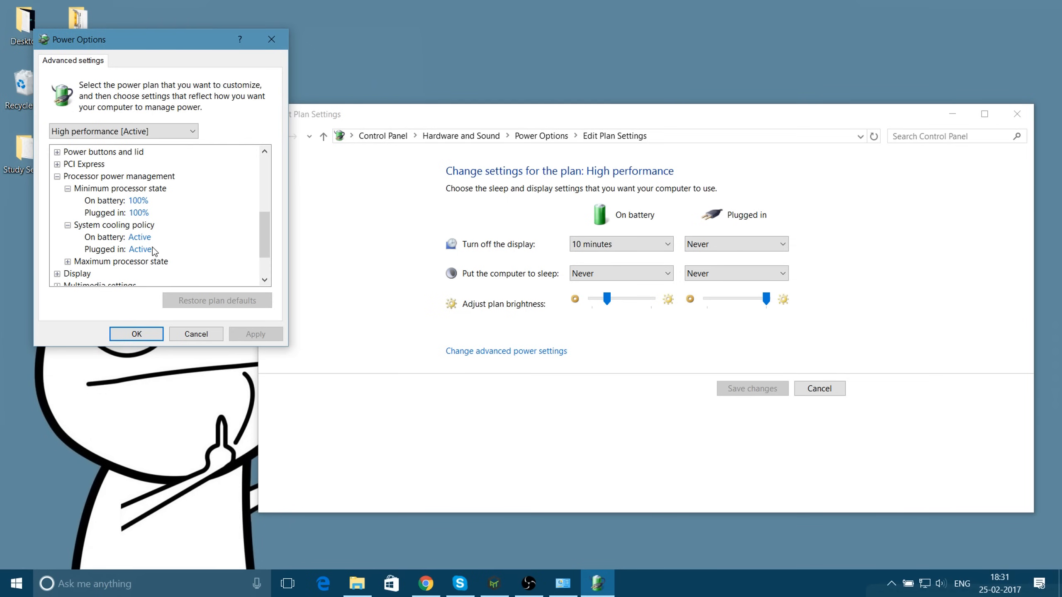
pyautogui.moveTo(53, 291)
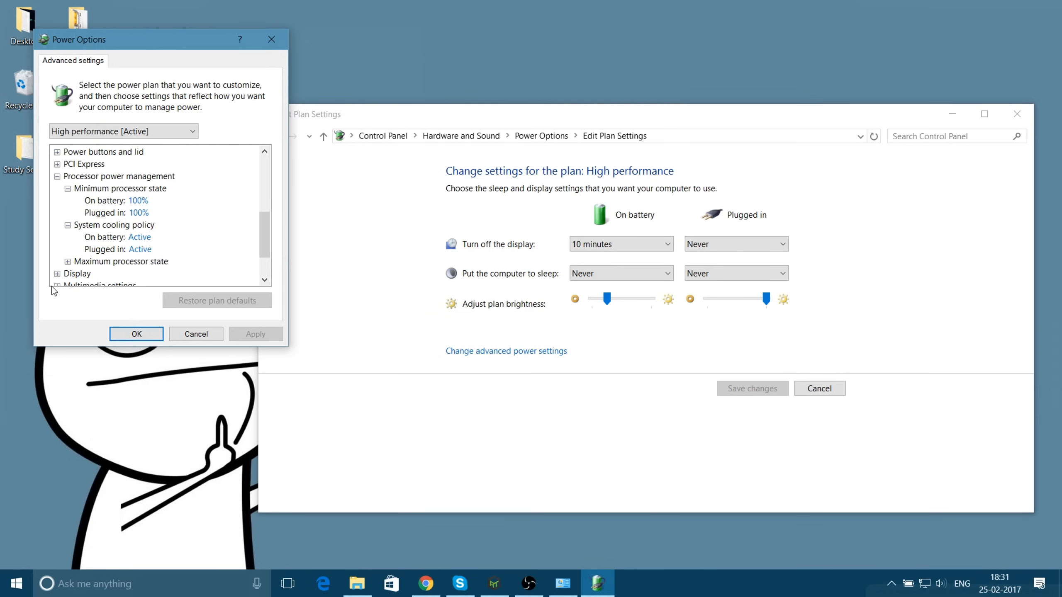
pyautogui.moveTo(106, 267)
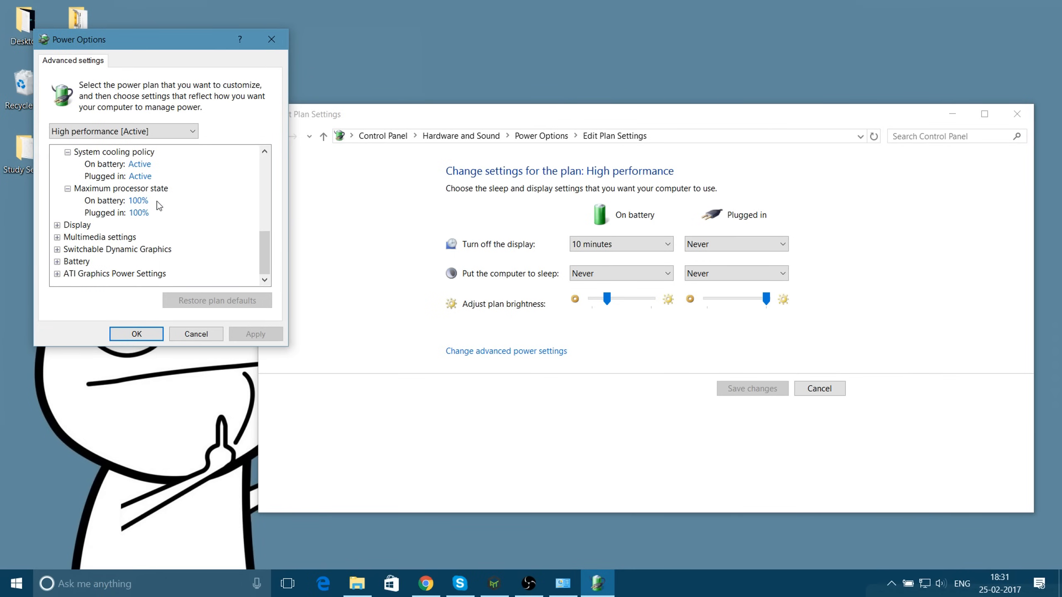
pyautogui.moveTo(142, 221)
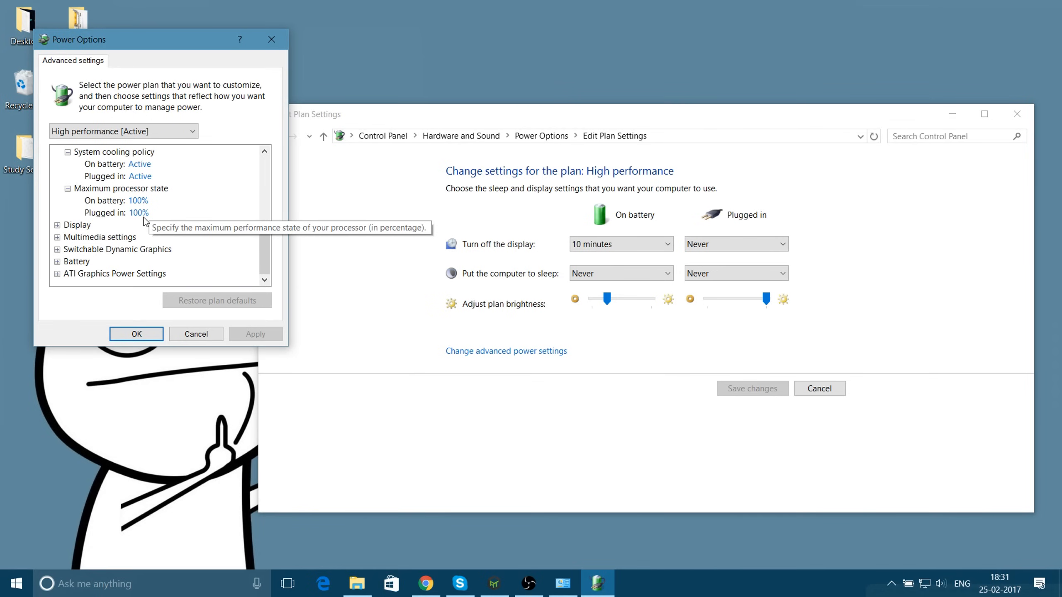
pyautogui.moveTo(145, 223)
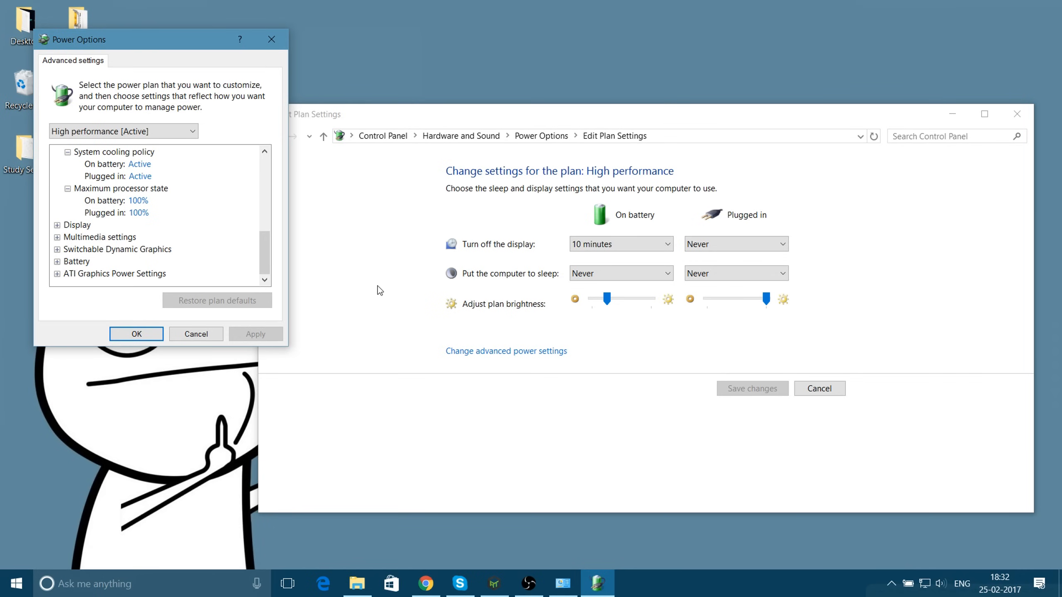
pyautogui.moveTo(106, 210)
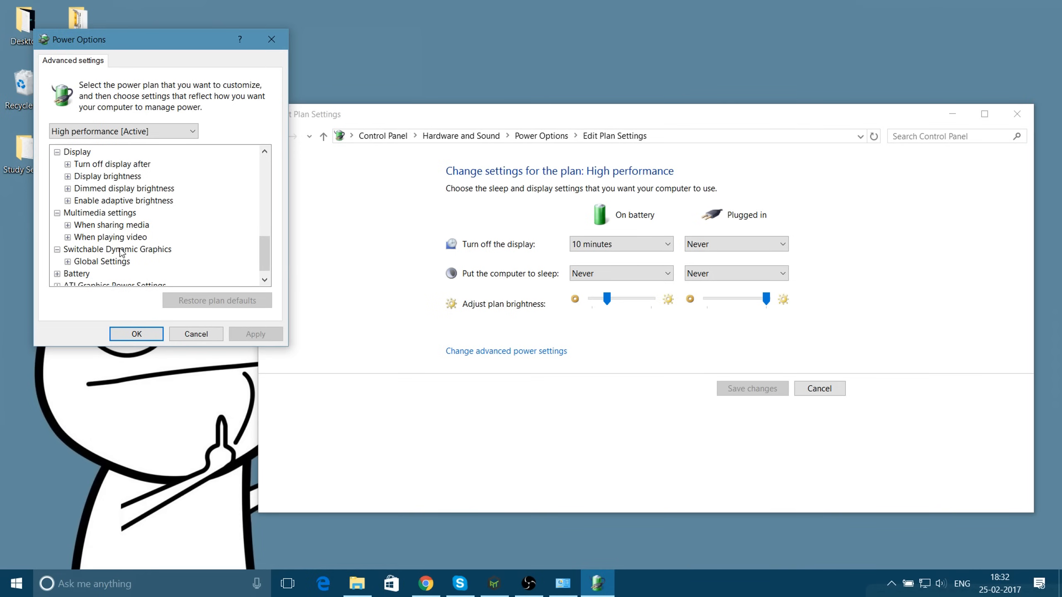
pyautogui.moveTo(144, 244)
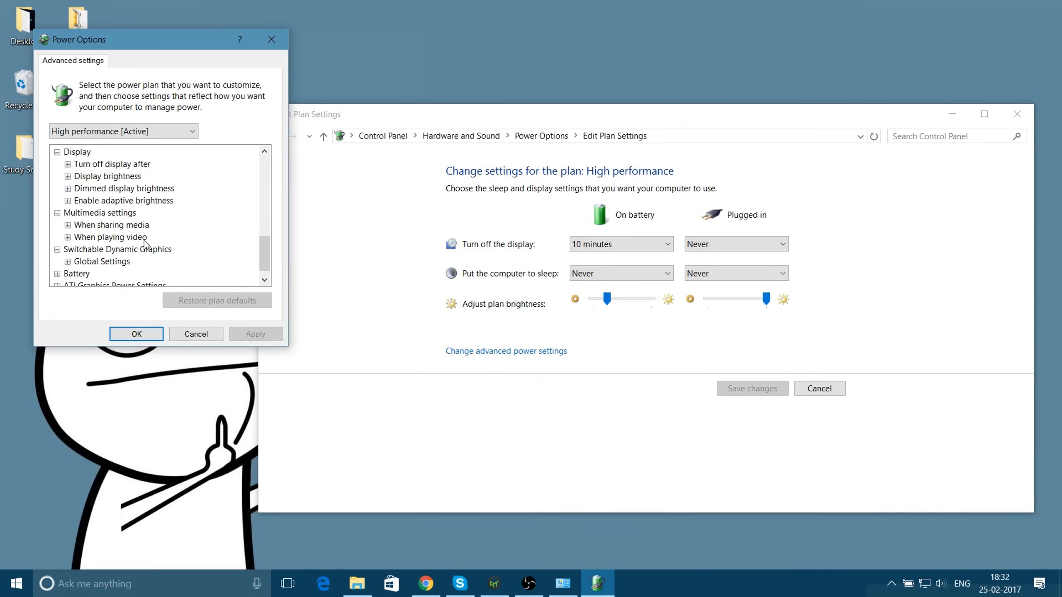
pyautogui.moveTo(134, 262)
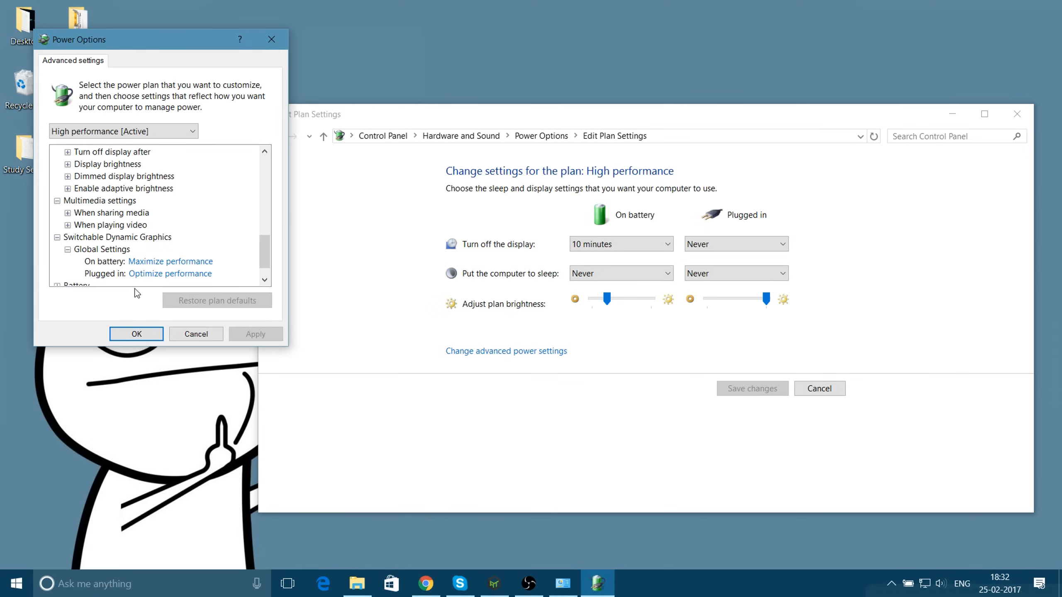
pyautogui.moveTo(181, 298)
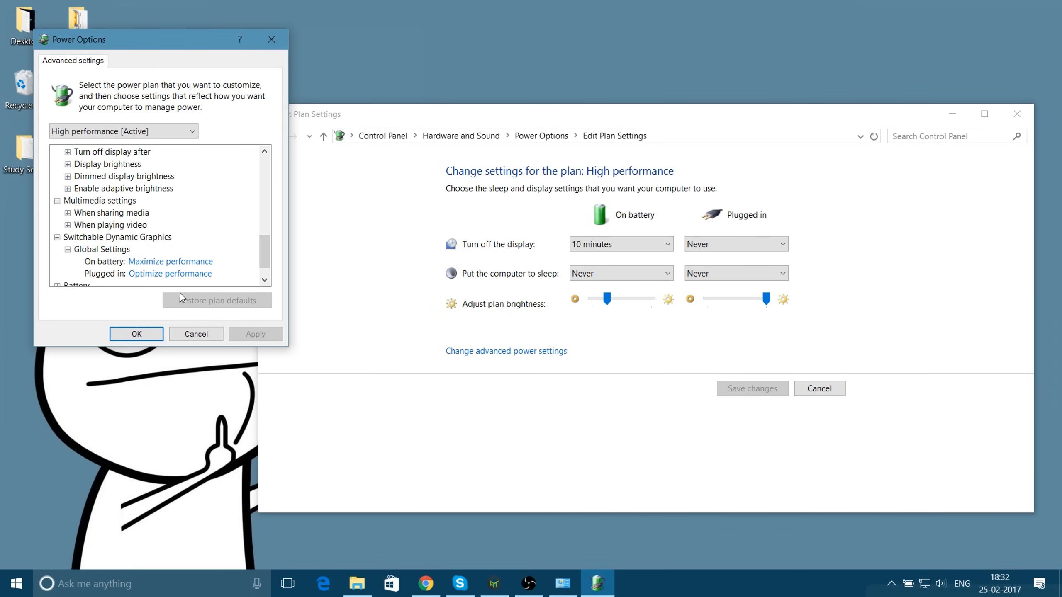
# Step: Scroll down to the switchable dynamic graphics and ATI Powerplay settings in the advanced dialog
pyautogui.scroll(-3)
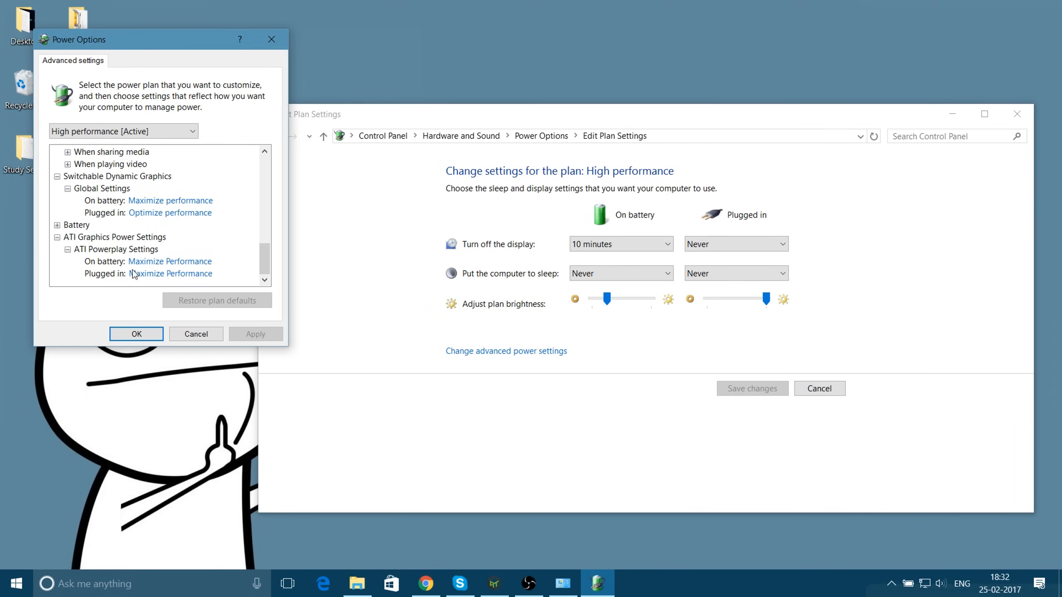
pyautogui.moveTo(111, 254)
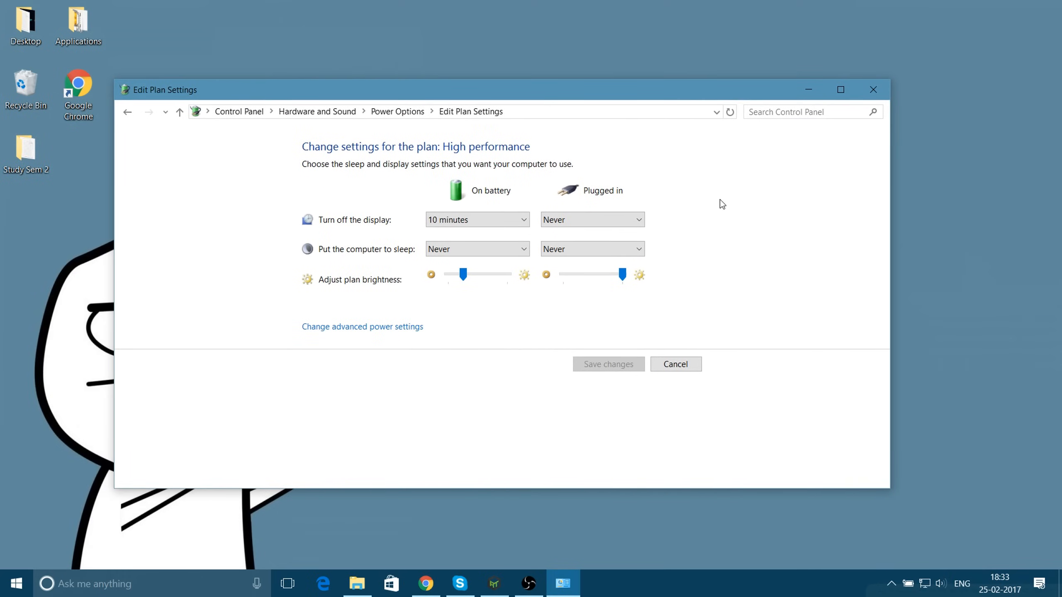
# Step: Close the Edit Plan Settings window, returning to the Windows desktop
pyautogui.click(675, 364)
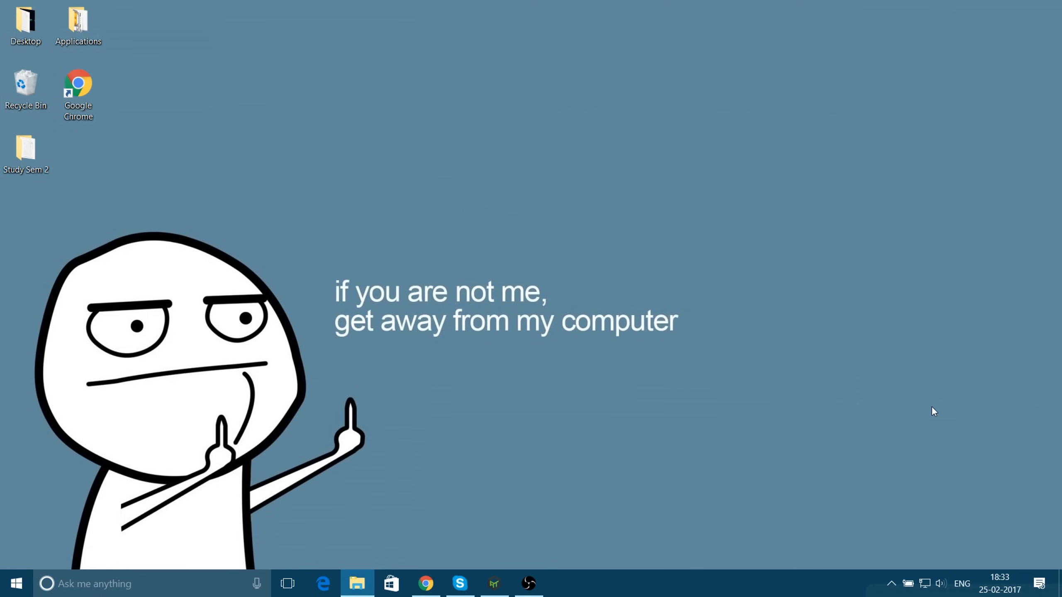
pyautogui.moveTo(111, 60)
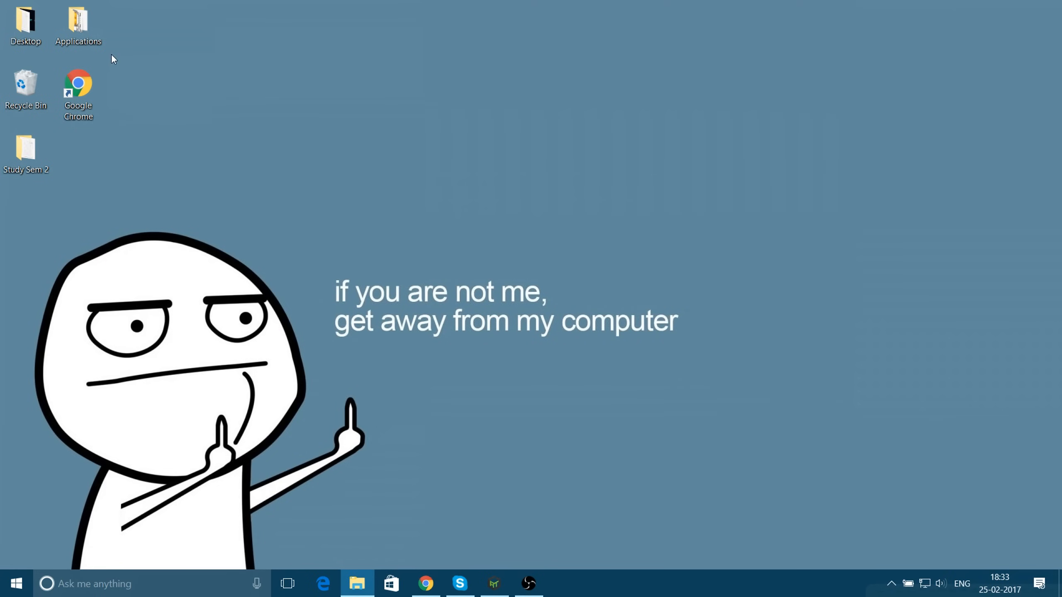
pyautogui.moveTo(278, 593)
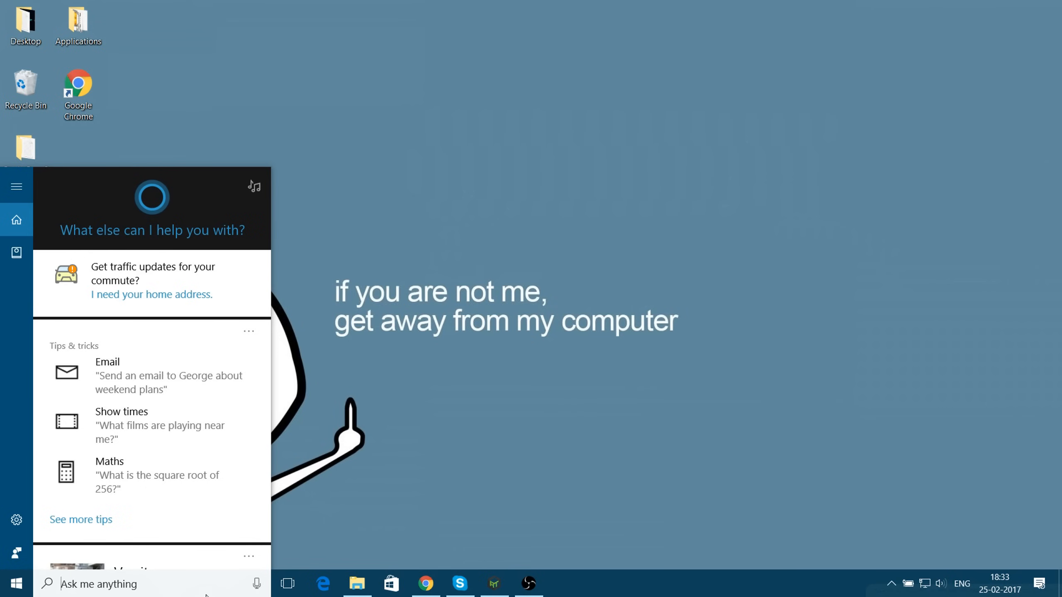
# Step: Search 'razer' from the taskbar and launch Razer Cortex with its game library
pyautogui.write('razer')
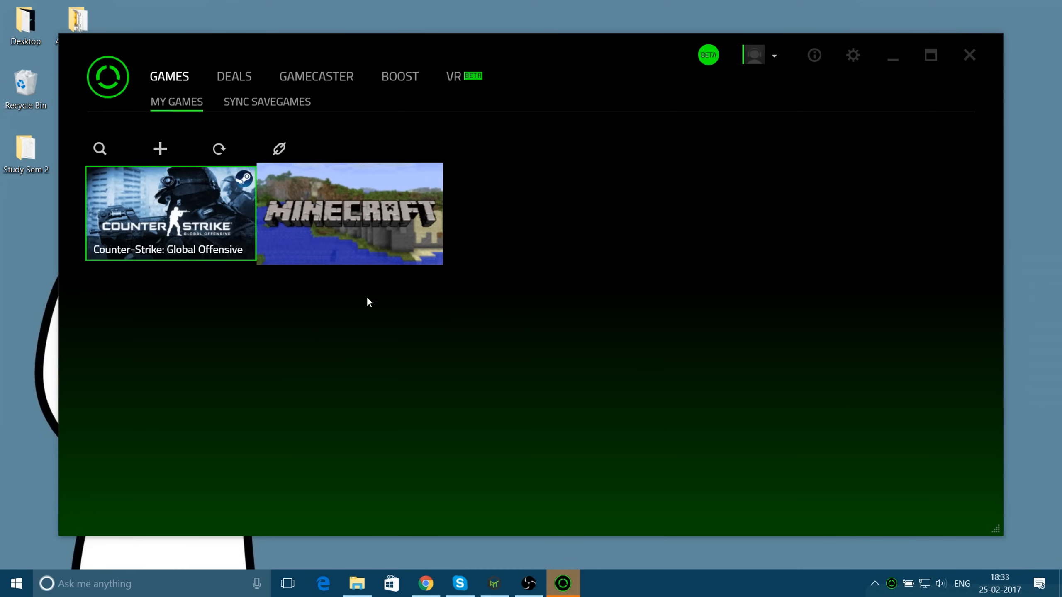
# Step: Open the Boost page in Razer Cortex and set the Boost Level to Recommended
pyautogui.click(349, 215)
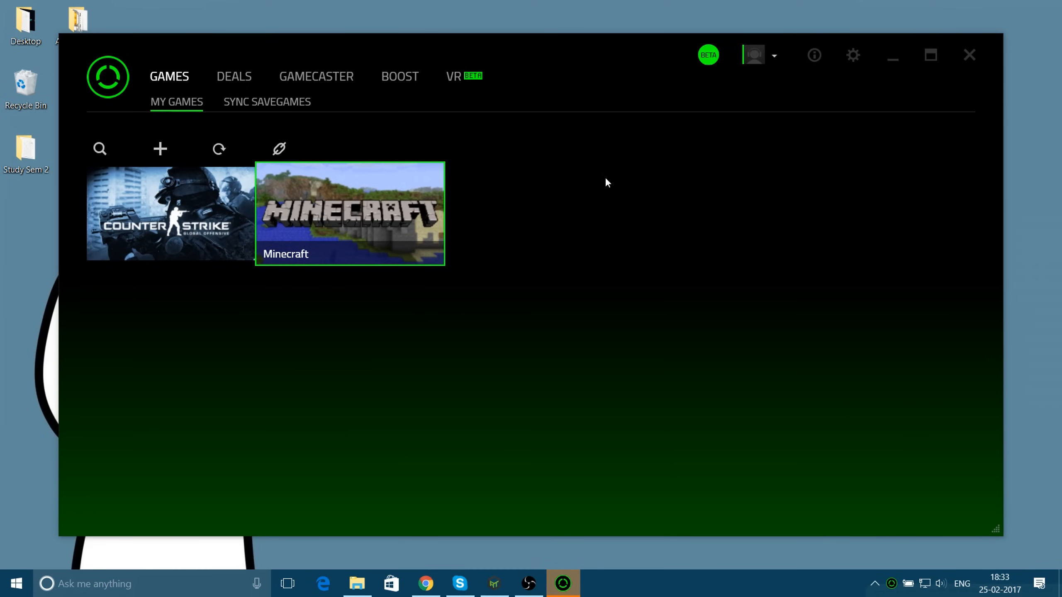
pyautogui.click(400, 76)
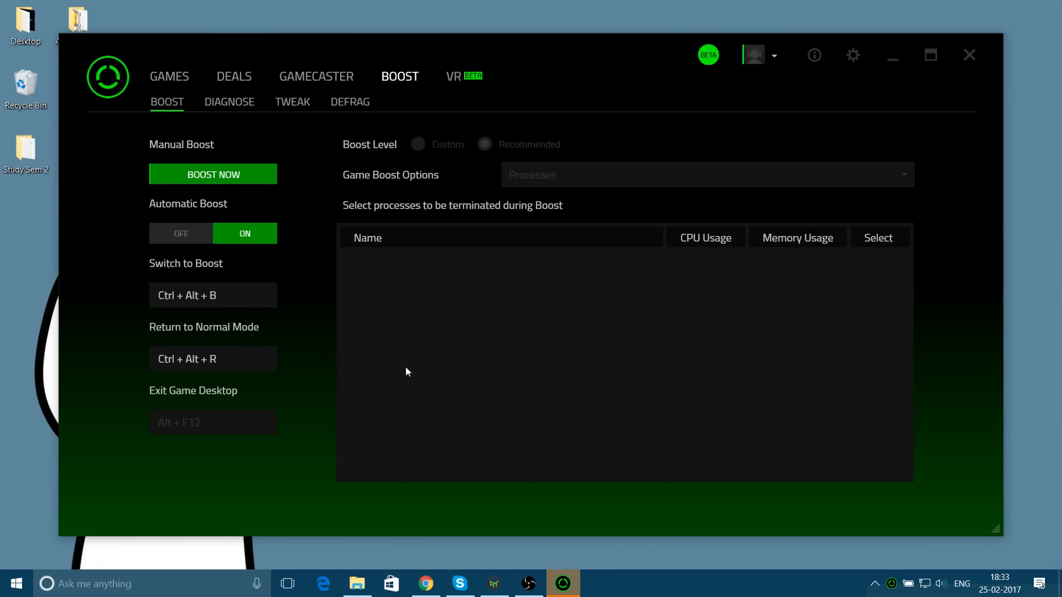
pyautogui.click(484, 144)
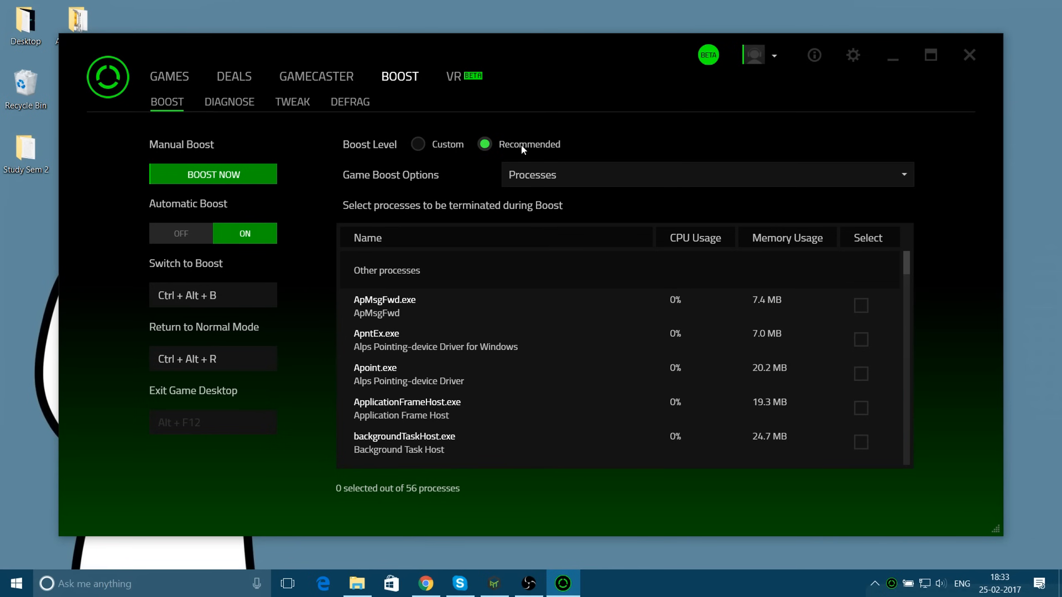
pyautogui.moveTo(432, 150)
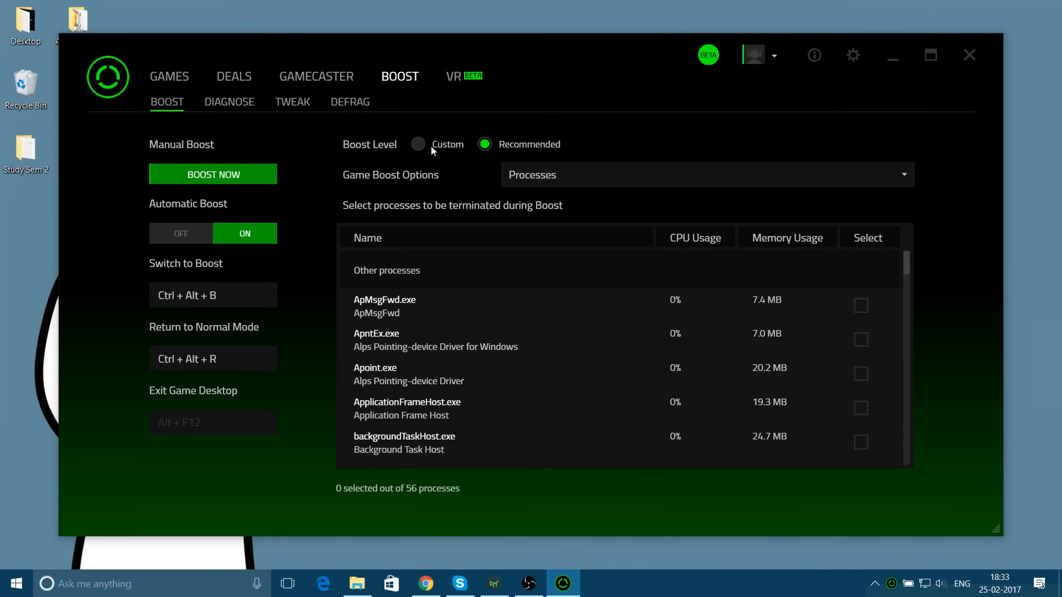
pyautogui.moveTo(551, 163)
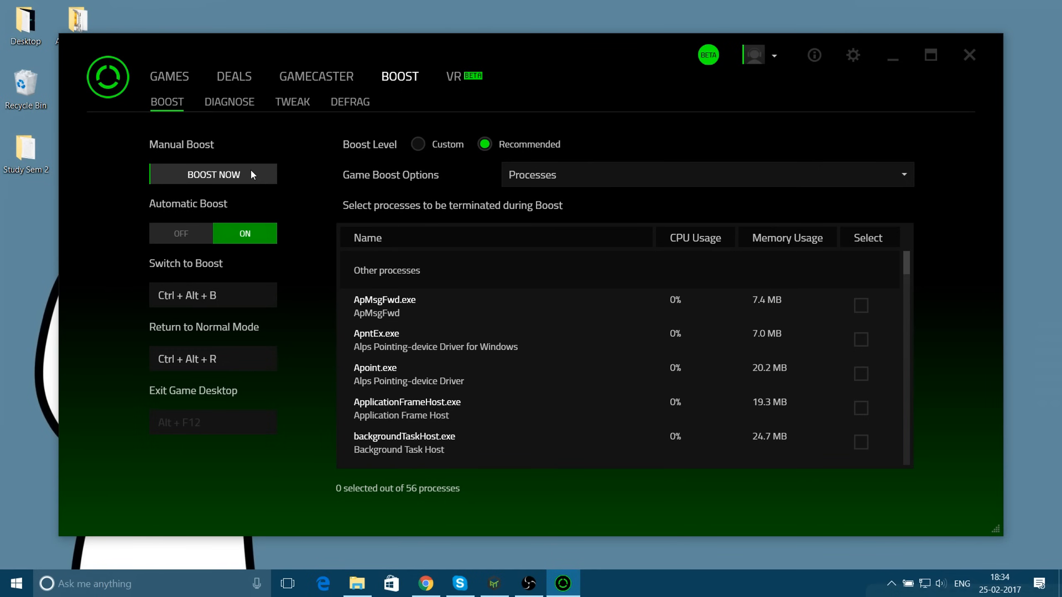
pyautogui.moveTo(277, 165)
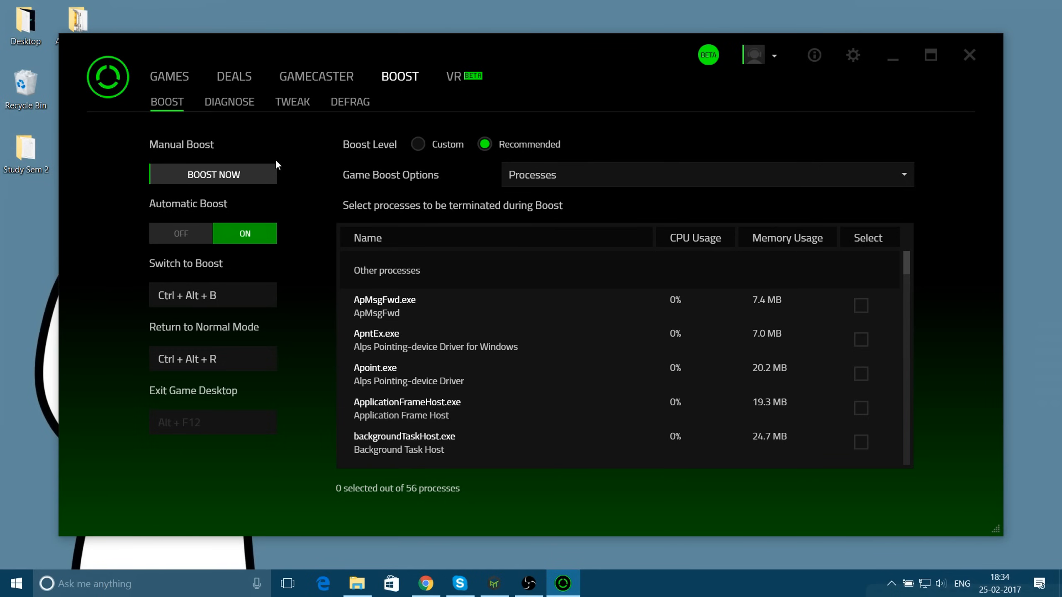
# Step: Open the Defrag section listing Minecraft and Counter-Strike: Global Offensive as candidates
pyautogui.click(292, 102)
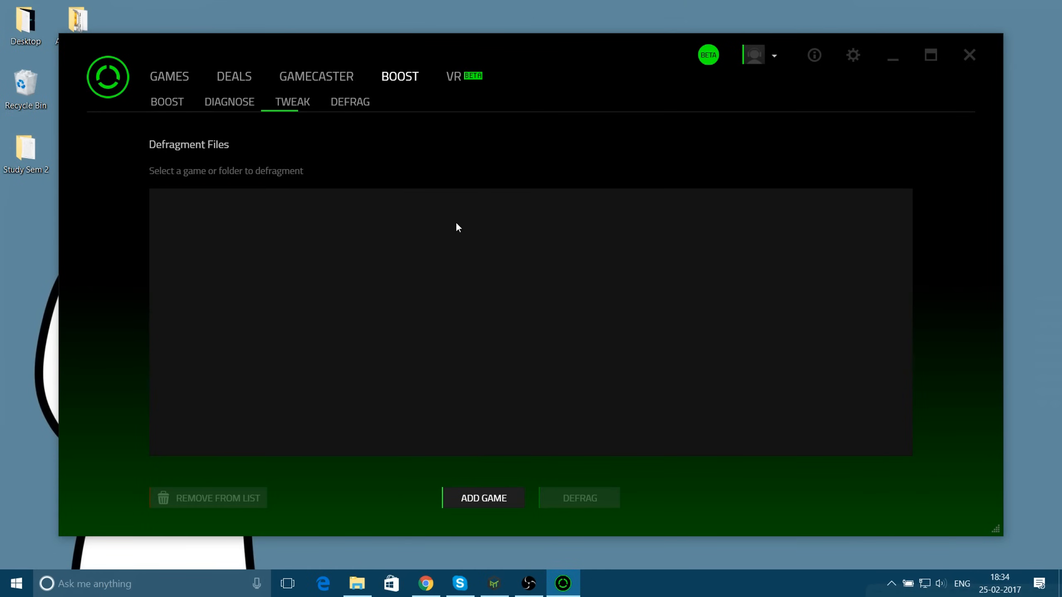
pyautogui.click(350, 102)
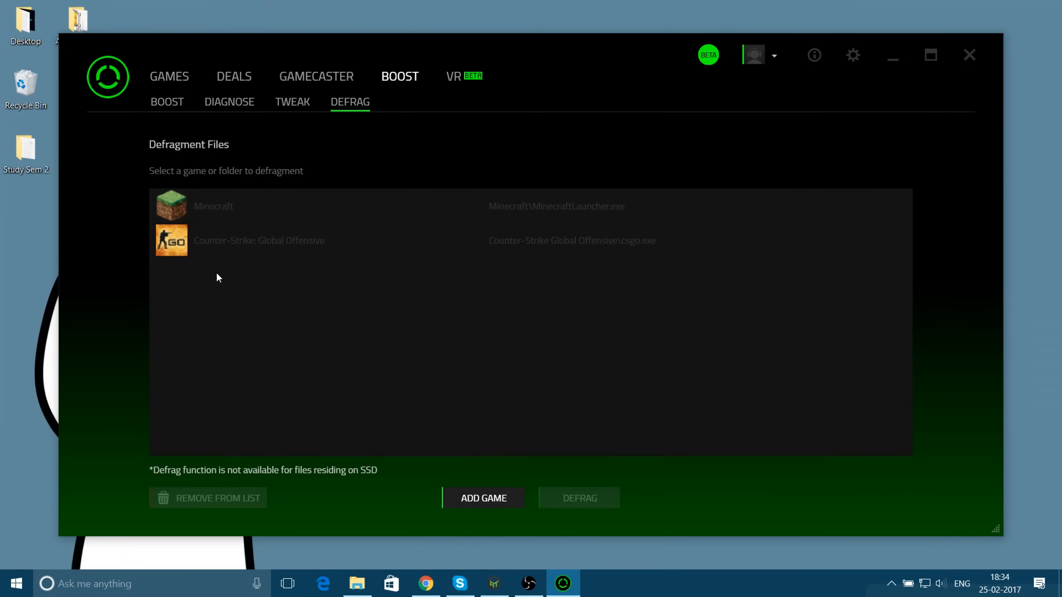
pyautogui.moveTo(307, 268)
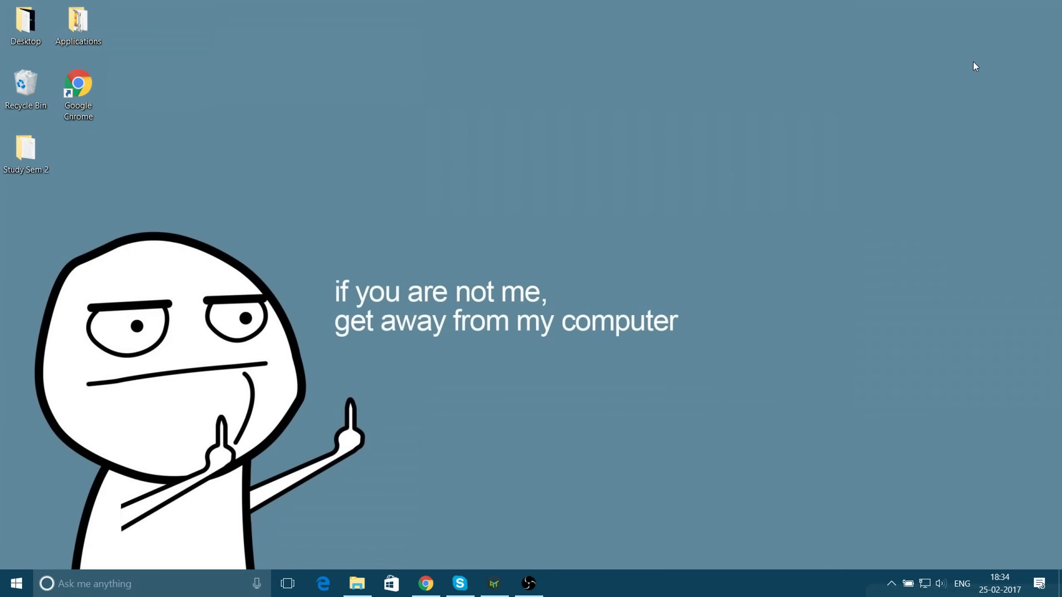
# Step: Launch ATLauncher from the taskbar, reselect the ComicCraftYT account and show the Packs page
pyautogui.click(493, 584)
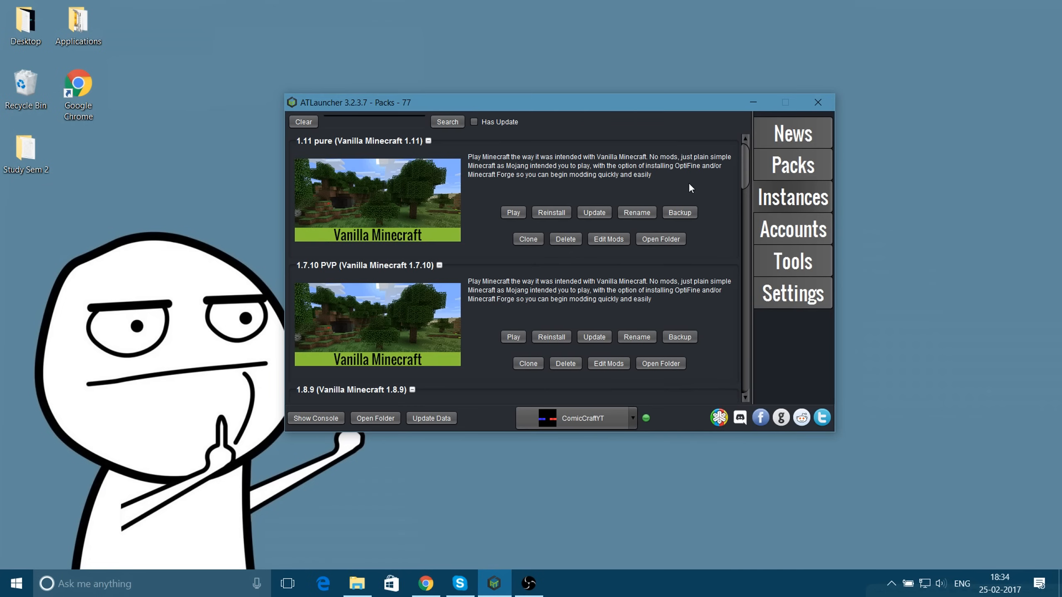
pyautogui.moveTo(679, 329)
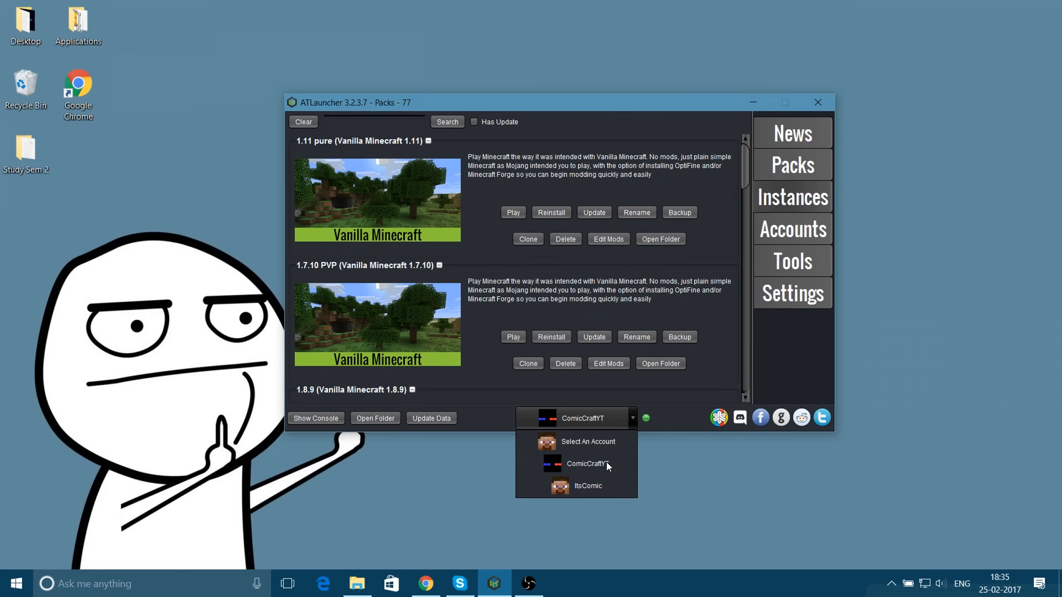
pyautogui.moveTo(646, 418)
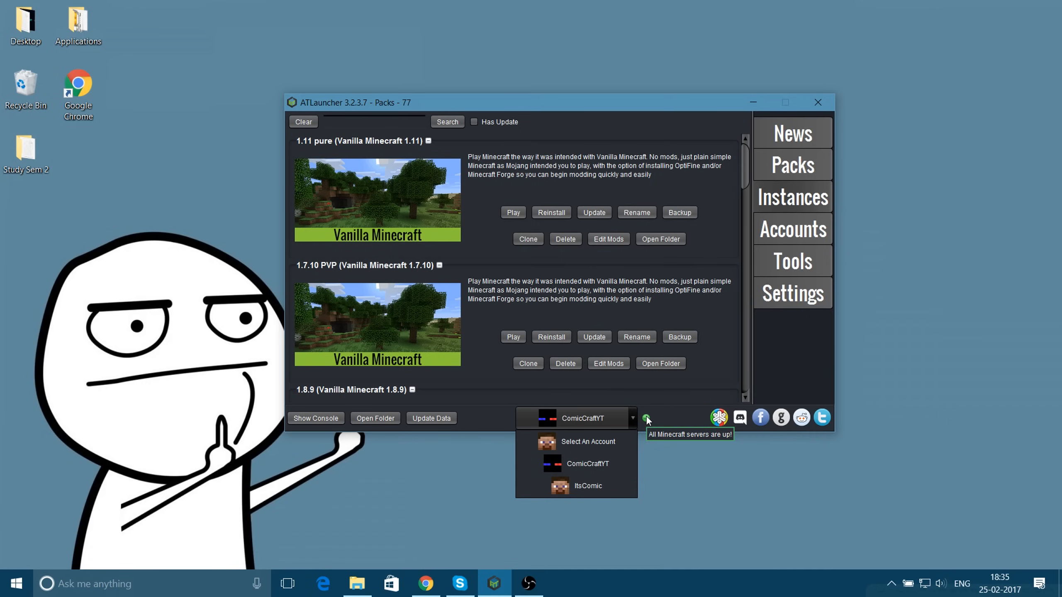
pyautogui.moveTo(592, 498)
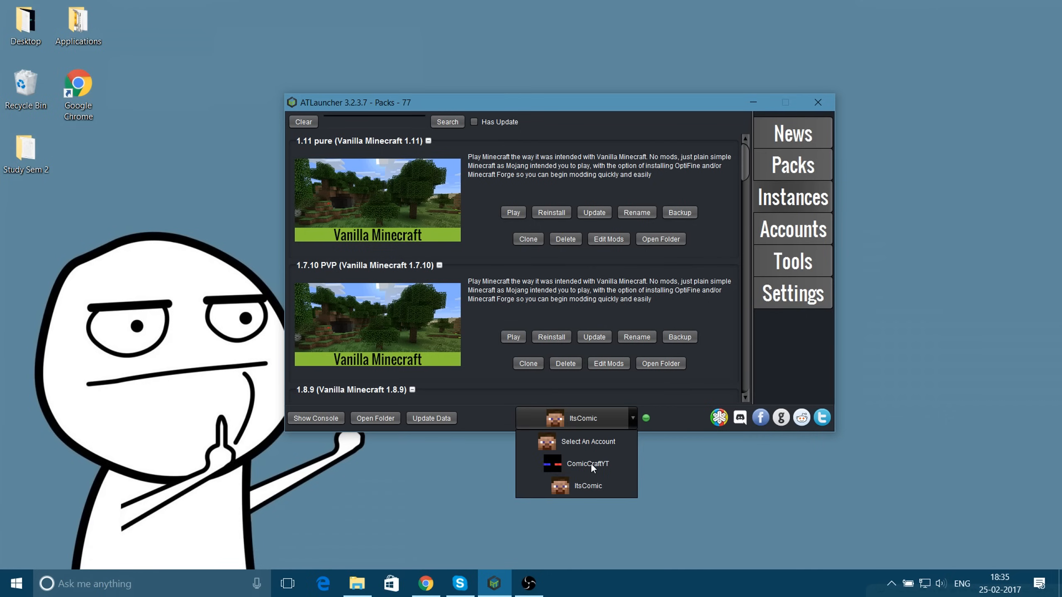
pyautogui.click(588, 464)
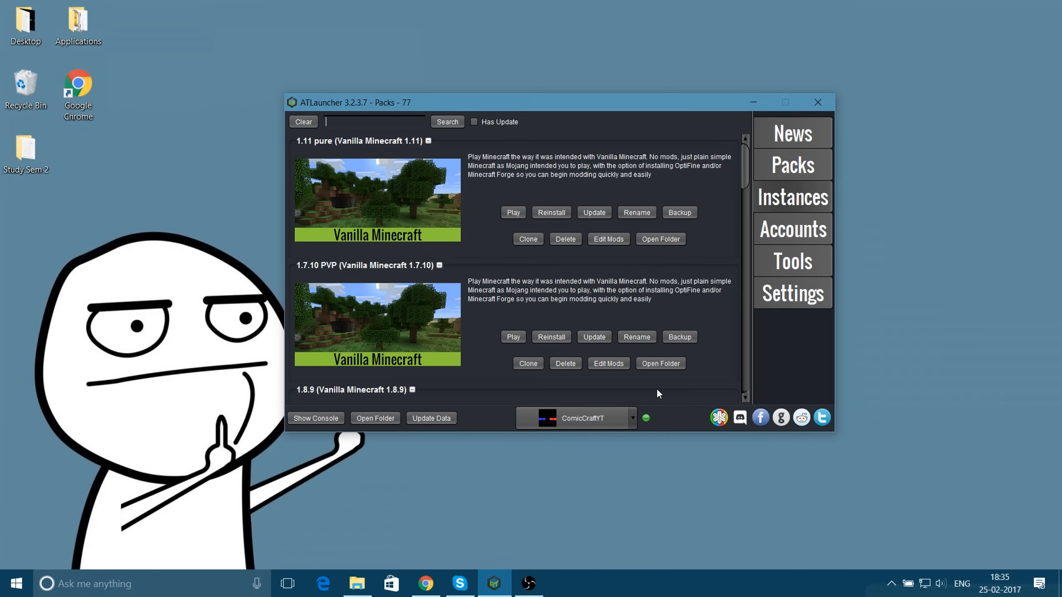
pyautogui.click(792, 164)
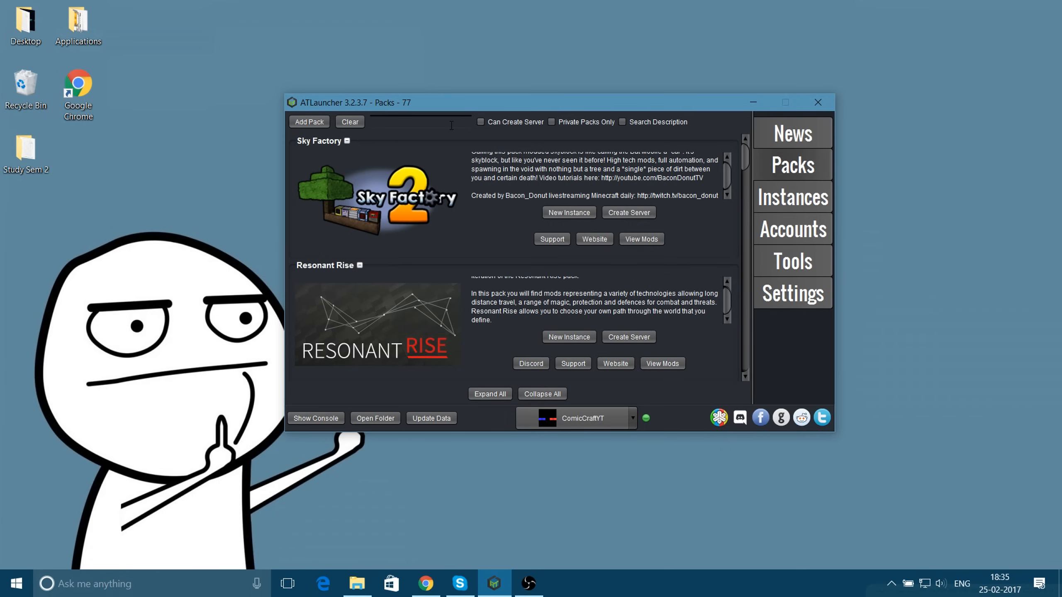
pyautogui.moveTo(587, 304)
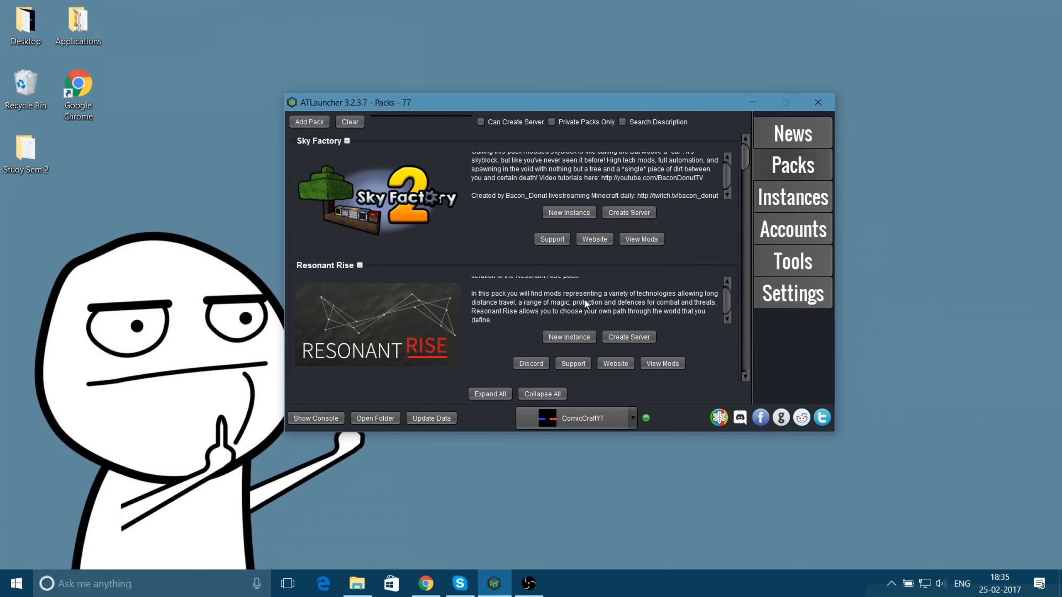
# Step: Search 'vanill' and start a new Vanilla Minecraft instance with version 1.8.9 chosen
pyautogui.write('v')
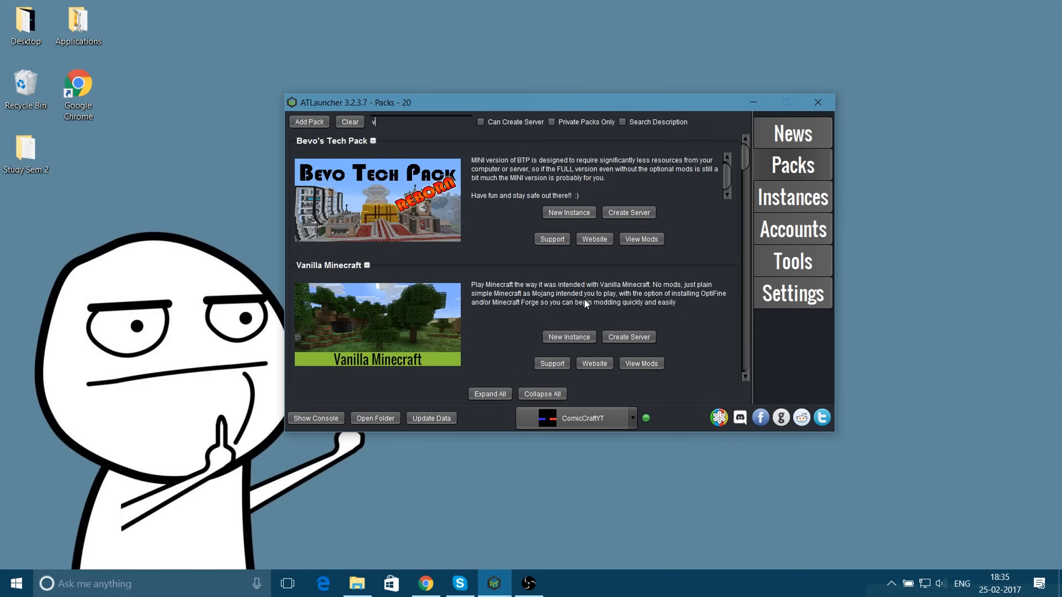
pyautogui.write('anill')
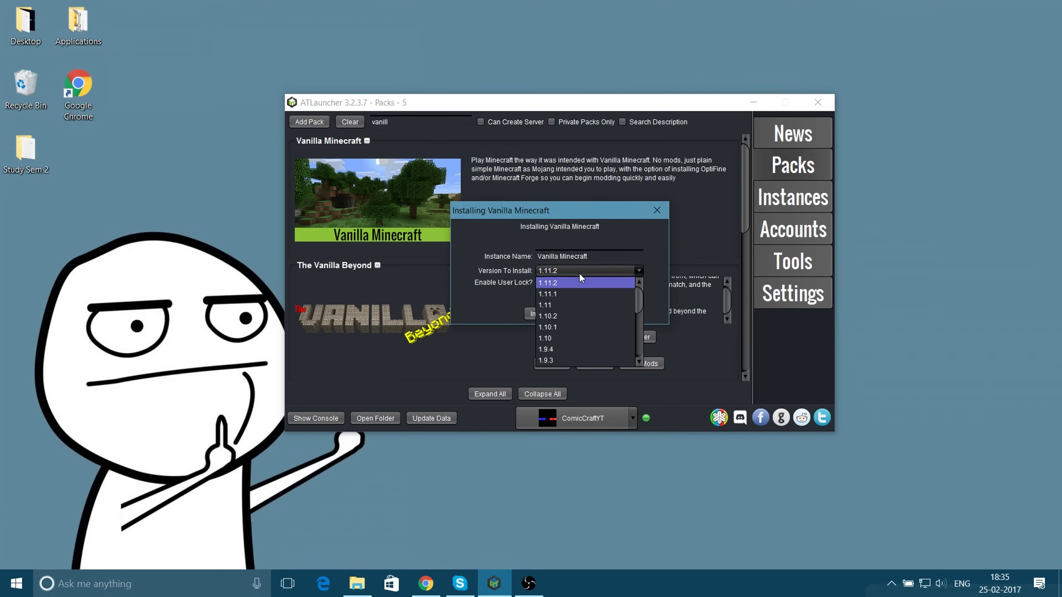
pyautogui.scroll(-3)
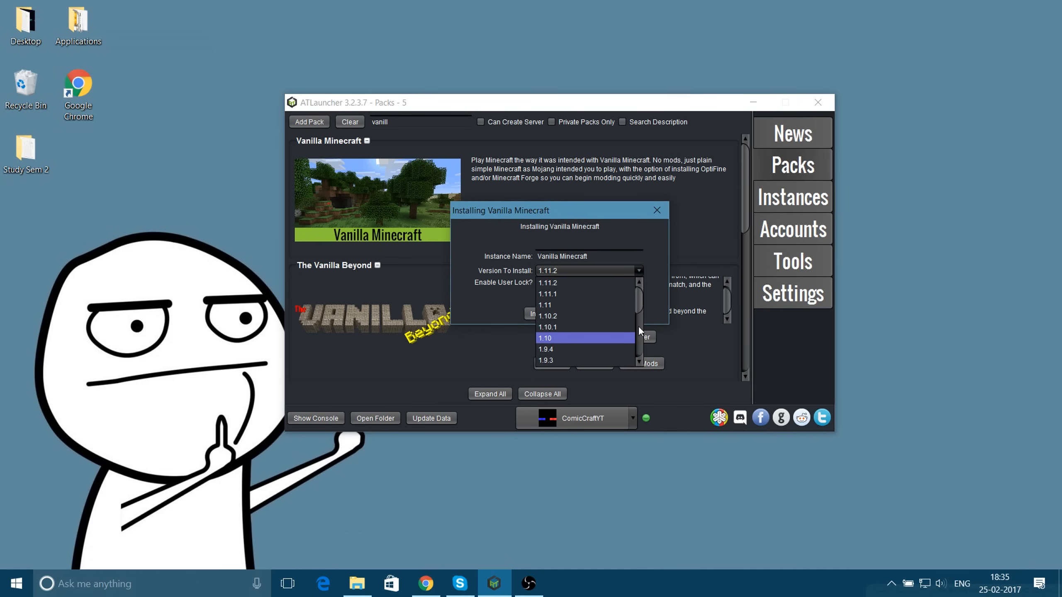
pyautogui.click(546, 282)
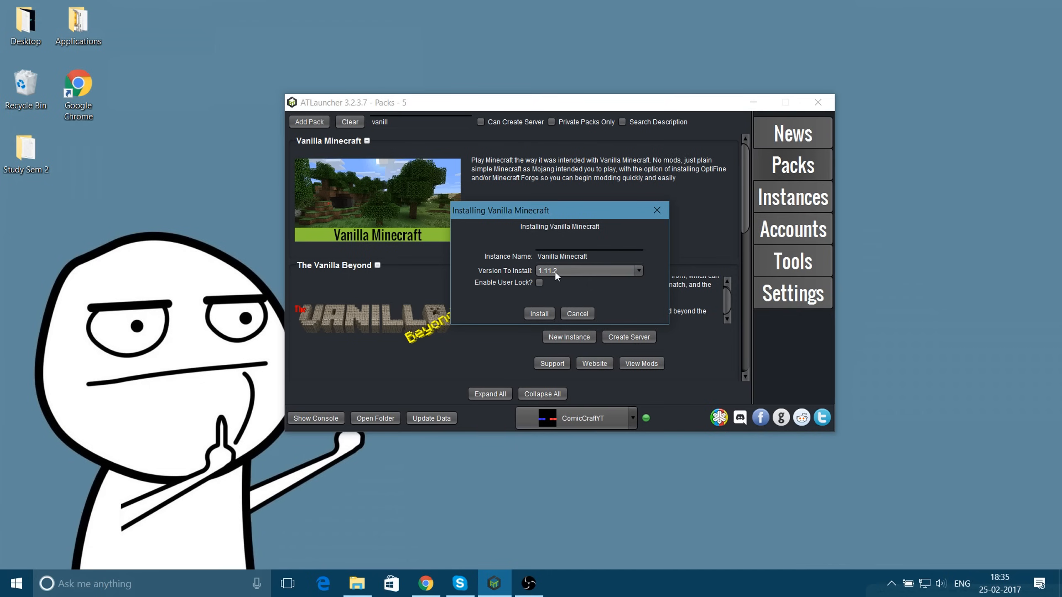
pyautogui.click(638, 270)
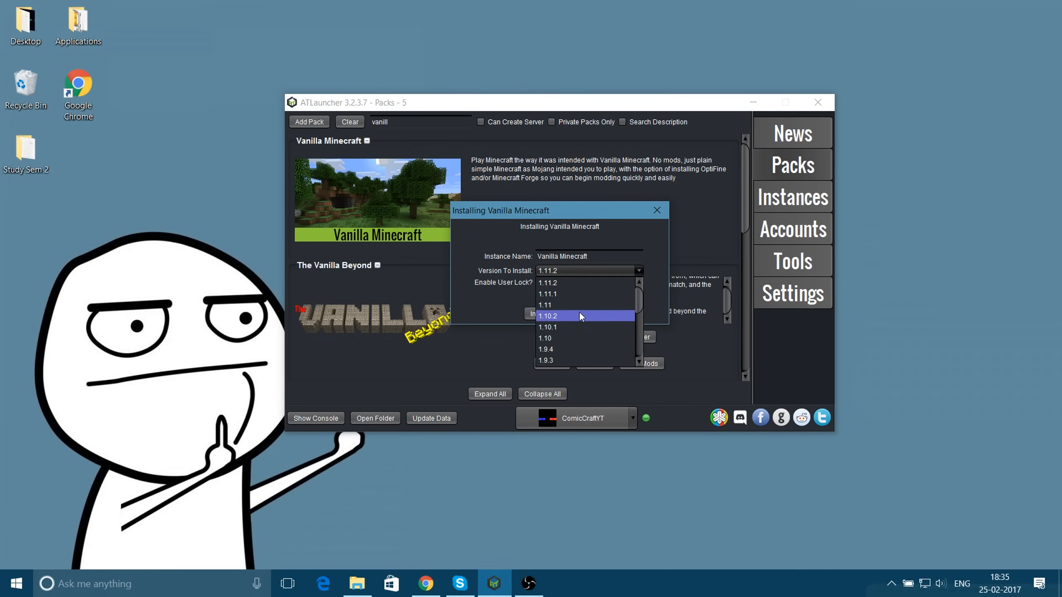
pyautogui.scroll(-3)
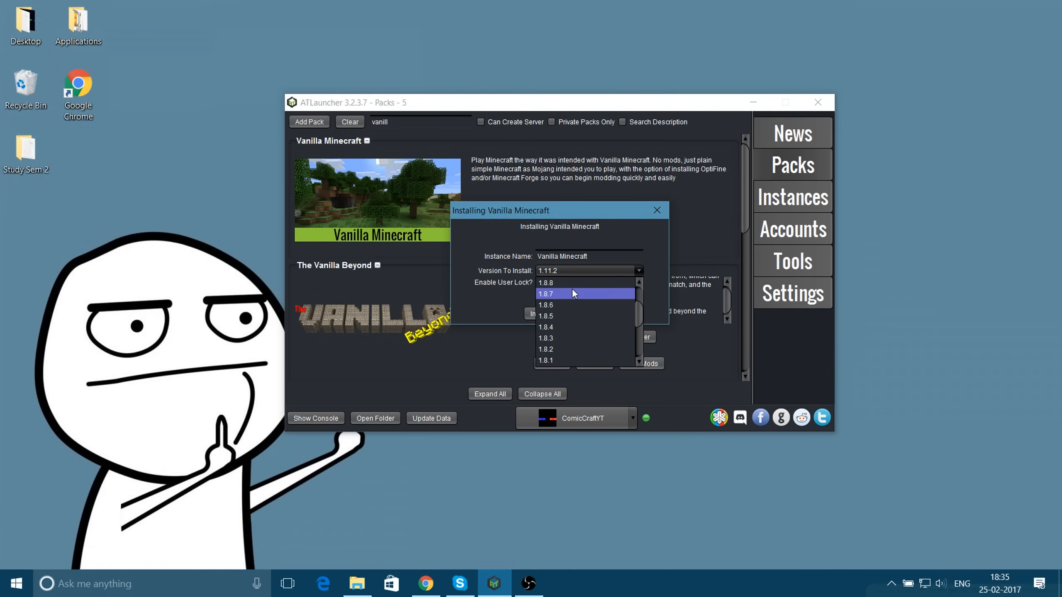
pyautogui.click(570, 294)
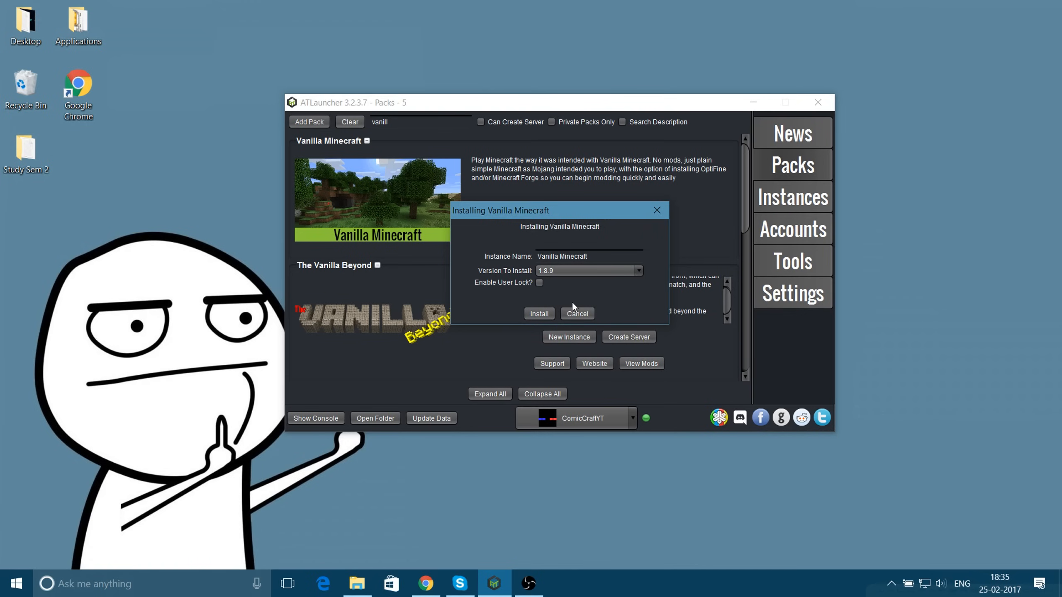
pyautogui.moveTo(549, 290)
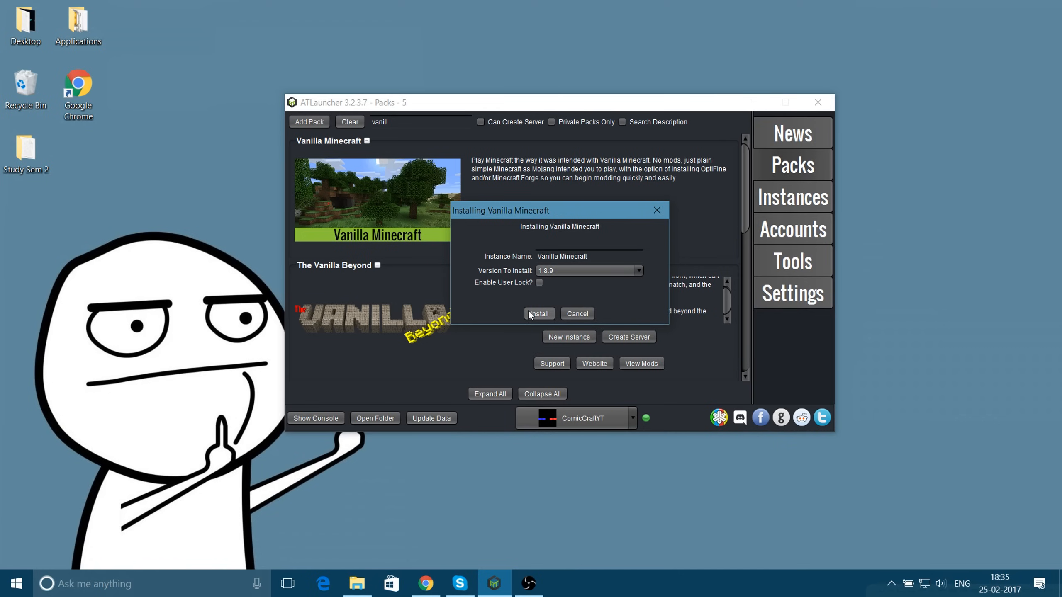
# Step: Decline replacing the existing instance and rename the new one 'dfadsf'
pyautogui.click(538, 313)
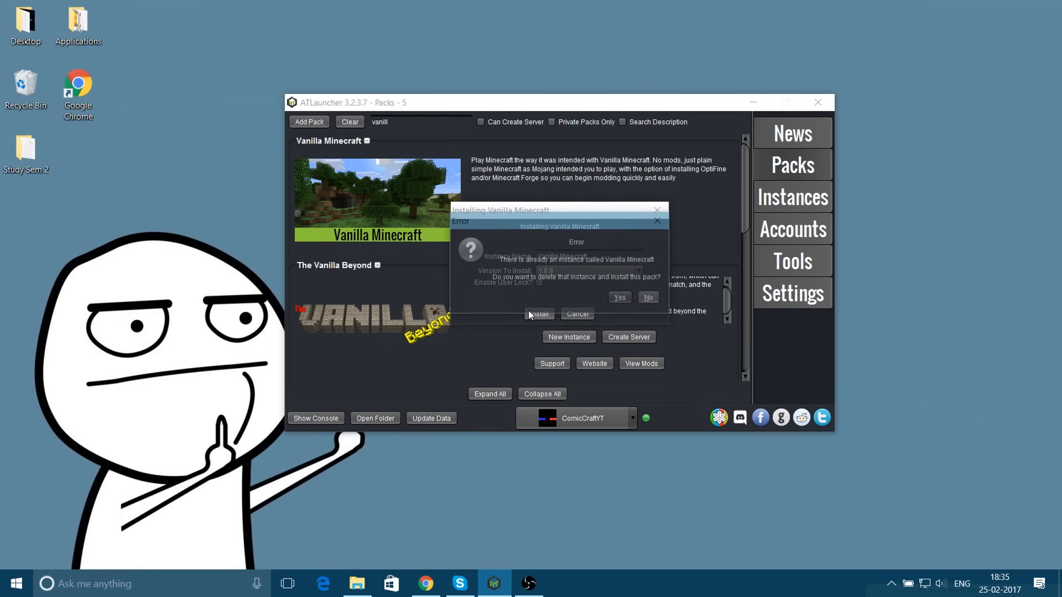
pyautogui.click(648, 297)
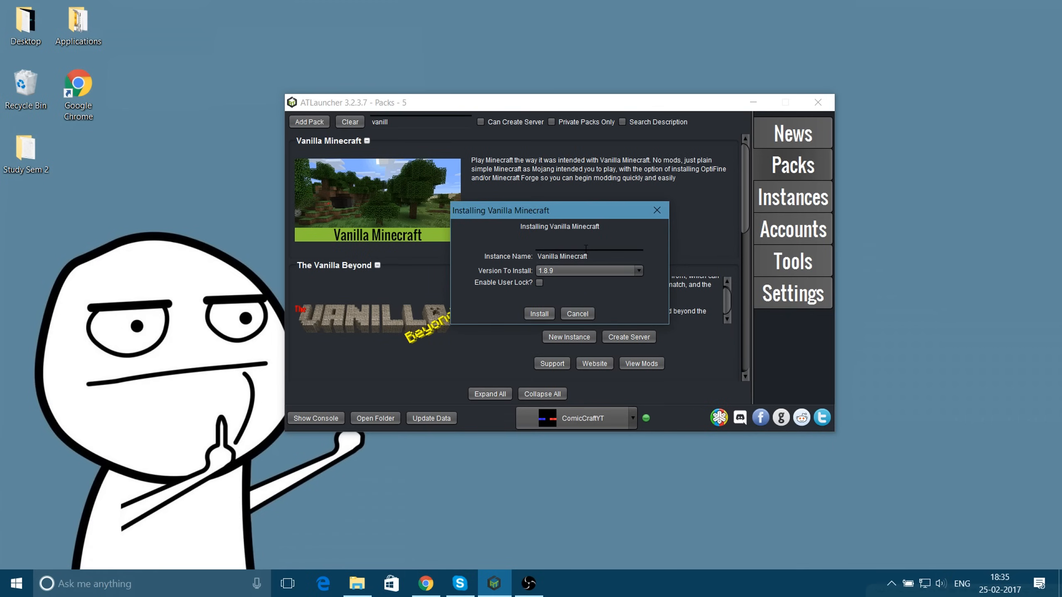
pyautogui.write('dfadsf')
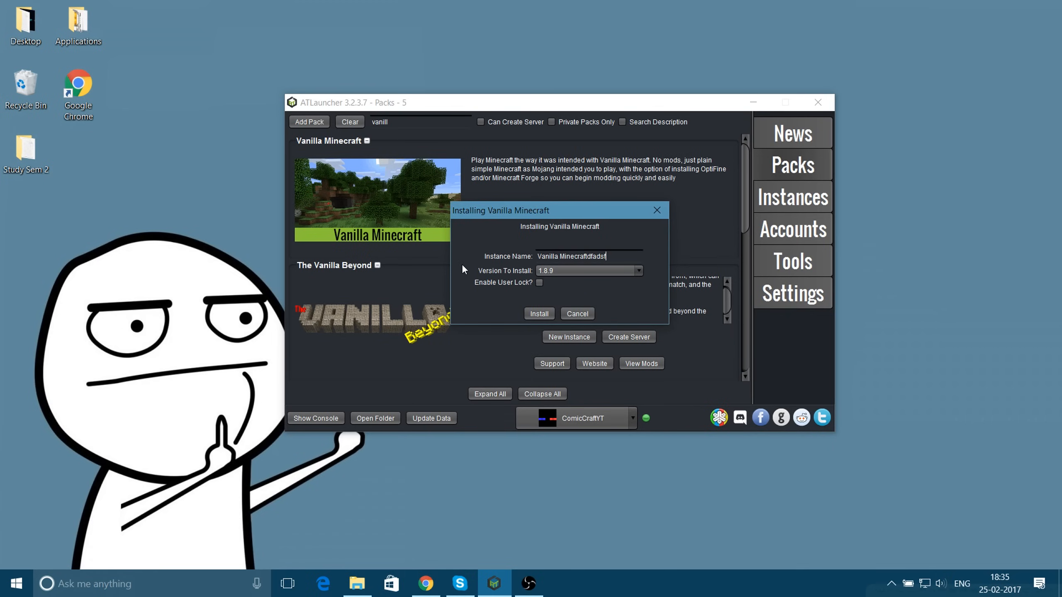
# Step: Install the 1.8.9 instance under the new name and acknowledge the 'Not Installed' error
pyautogui.click(538, 314)
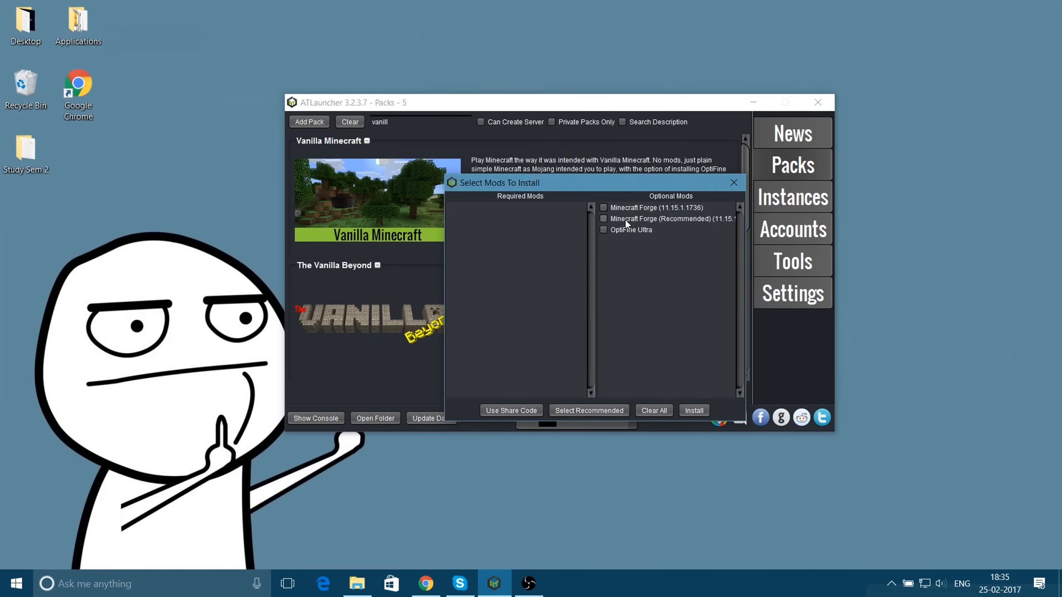
pyautogui.moveTo(642, 232)
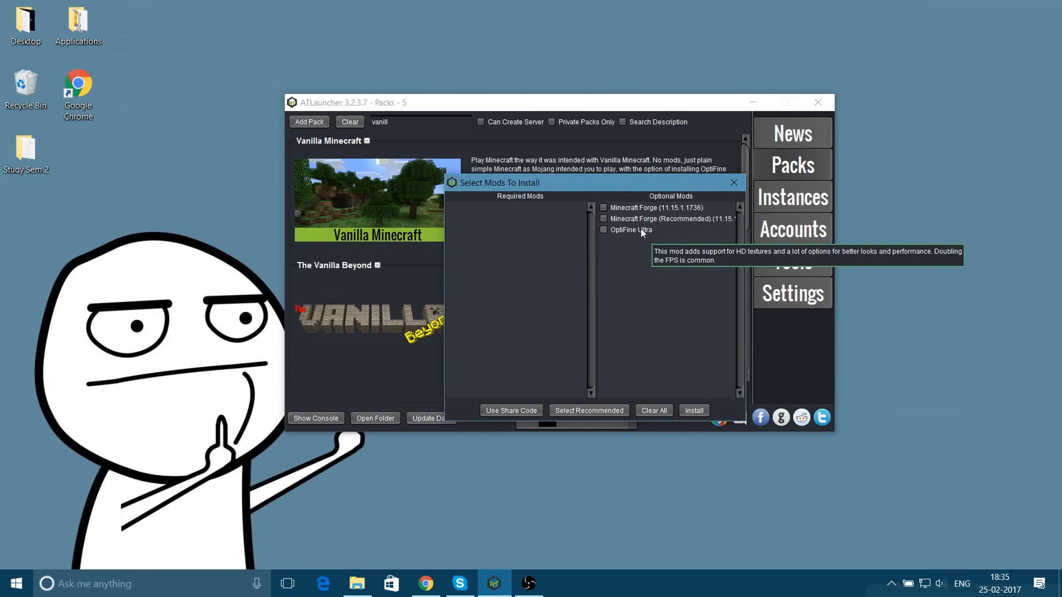
pyautogui.moveTo(690, 297)
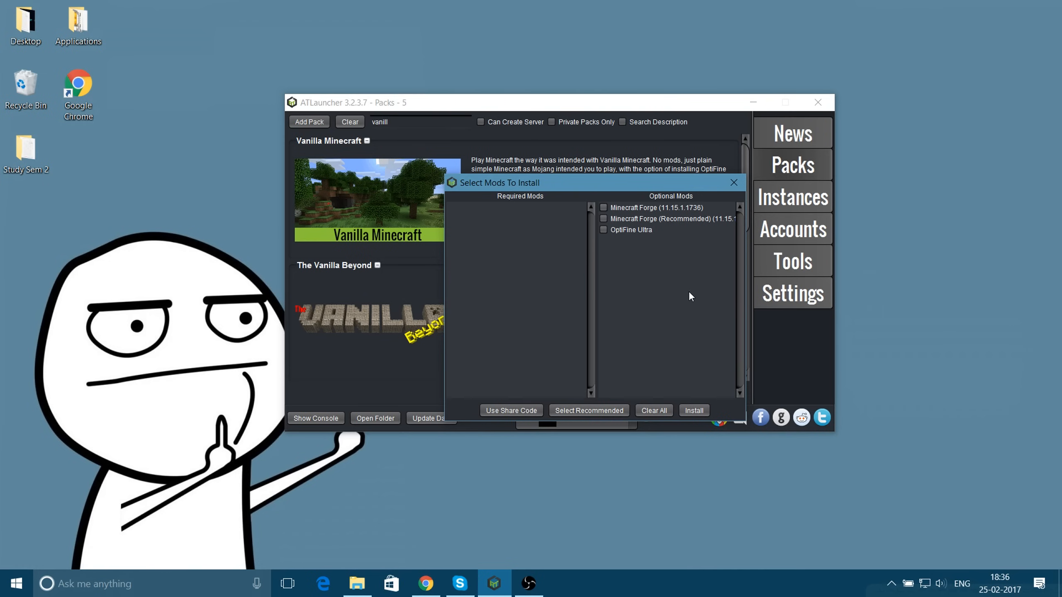
pyautogui.moveTo(658, 223)
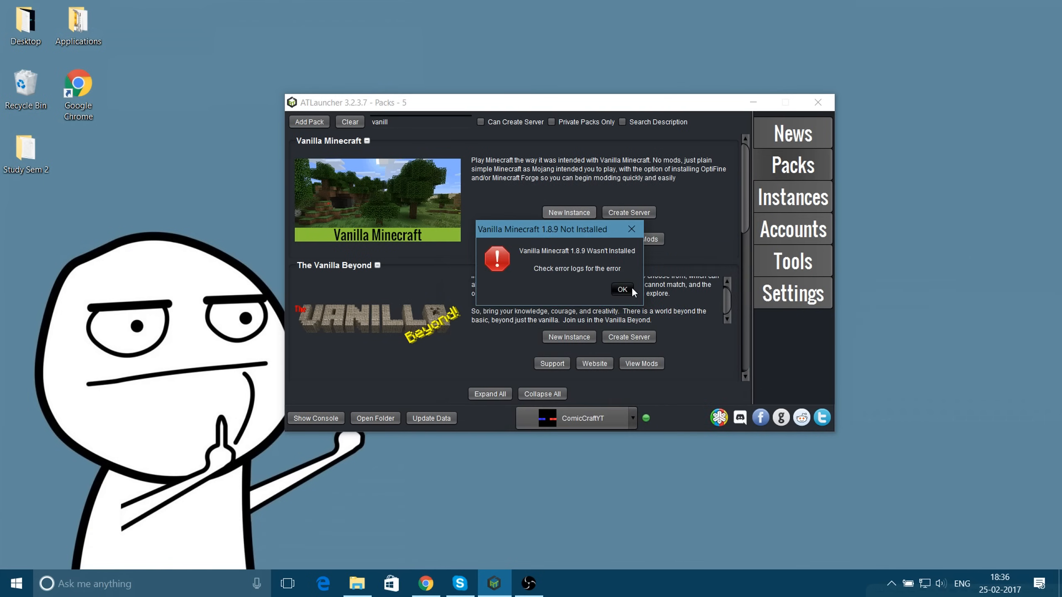
pyautogui.click(622, 290)
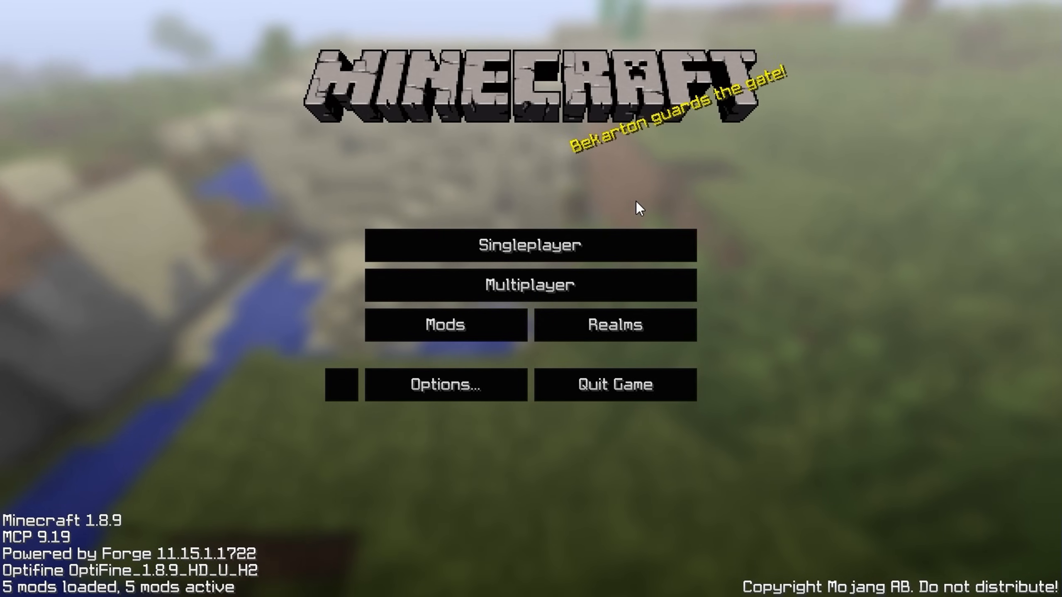
pyautogui.moveTo(515, 121)
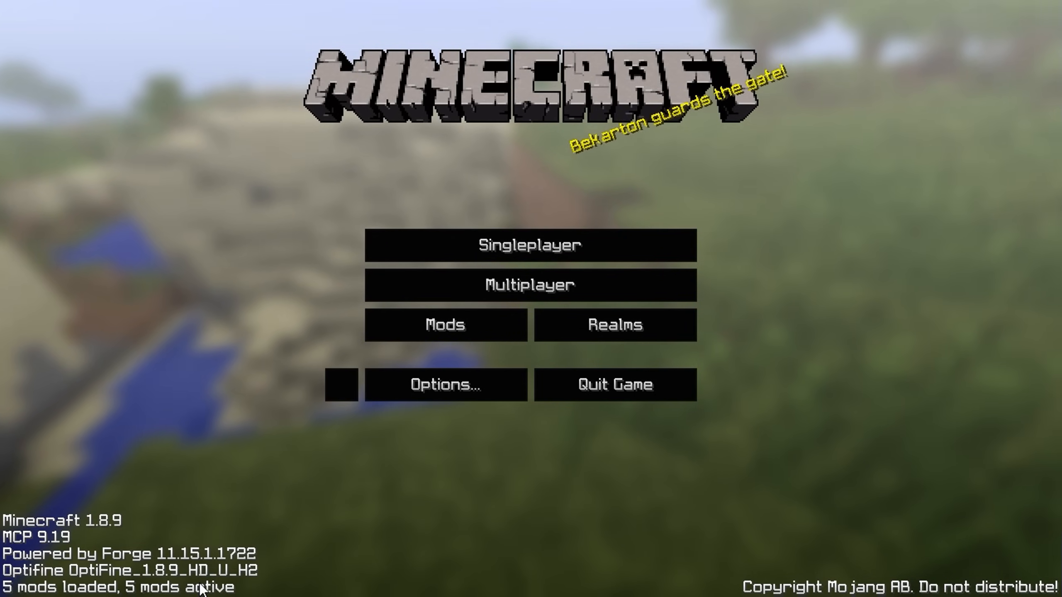
pyautogui.moveTo(439, 364)
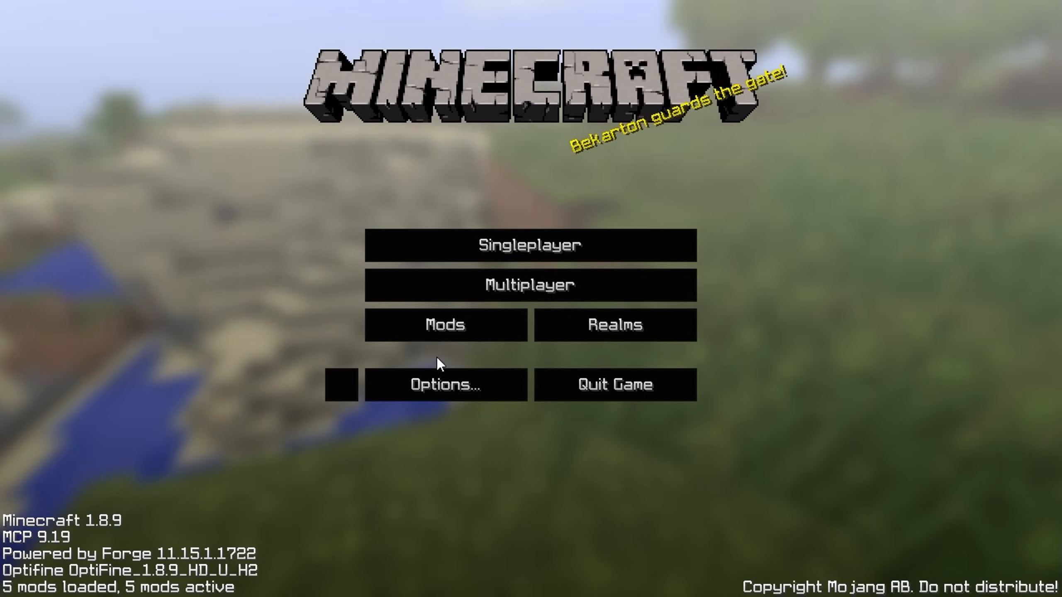
# Step: Reach OptiFine's Quality settings through Options and Video Settings
pyautogui.click(446, 385)
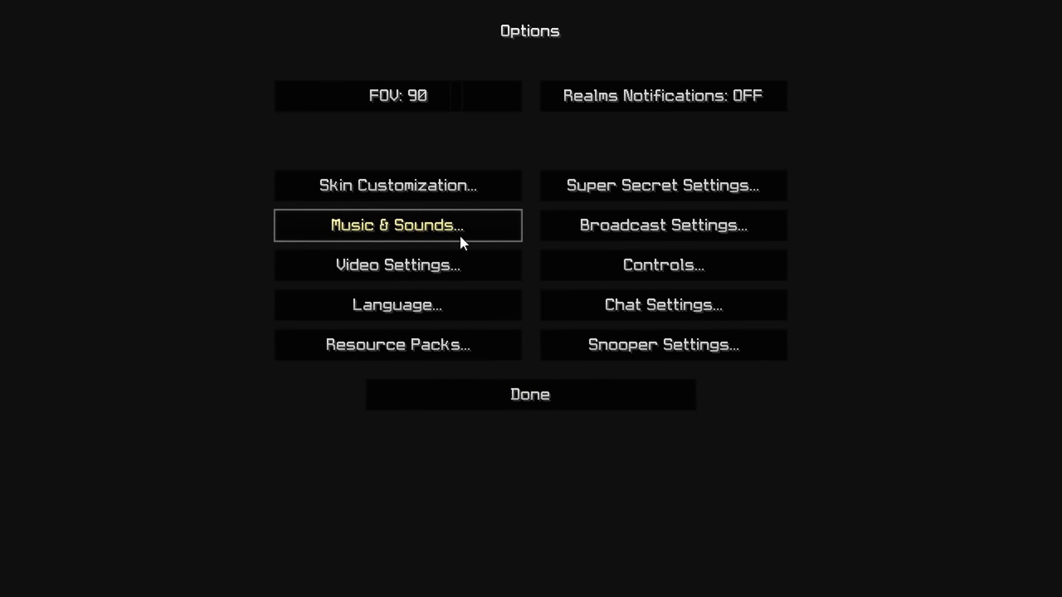
pyautogui.click(398, 266)
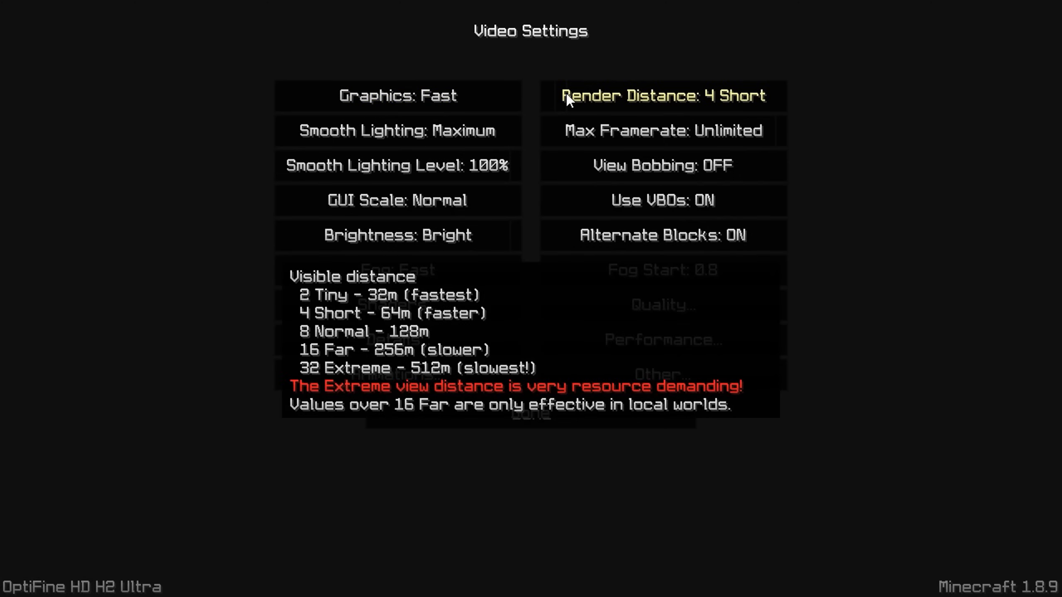
pyautogui.moveTo(608, 182)
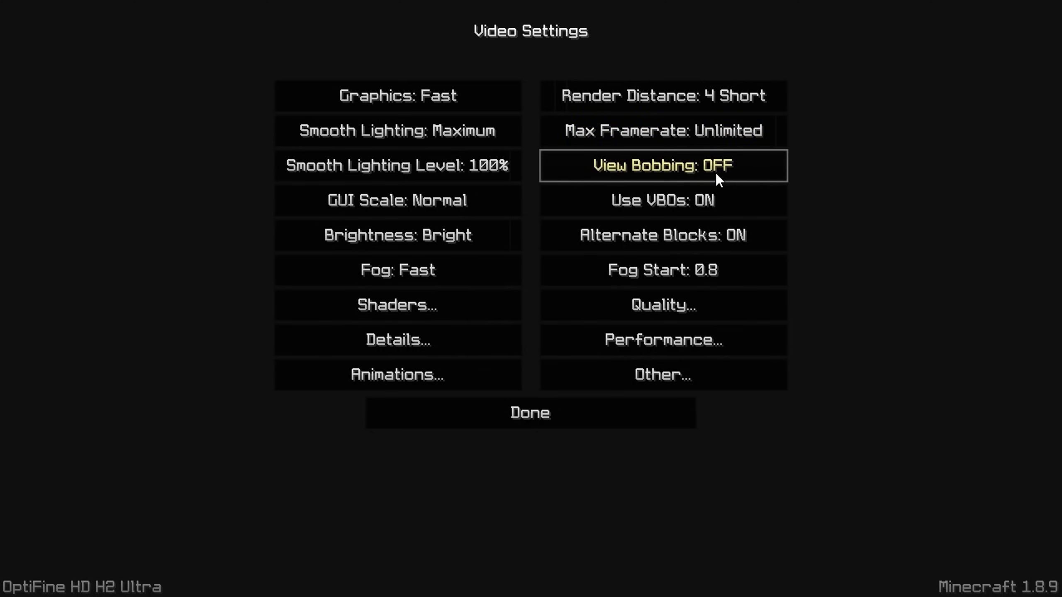
pyautogui.moveTo(672, 194)
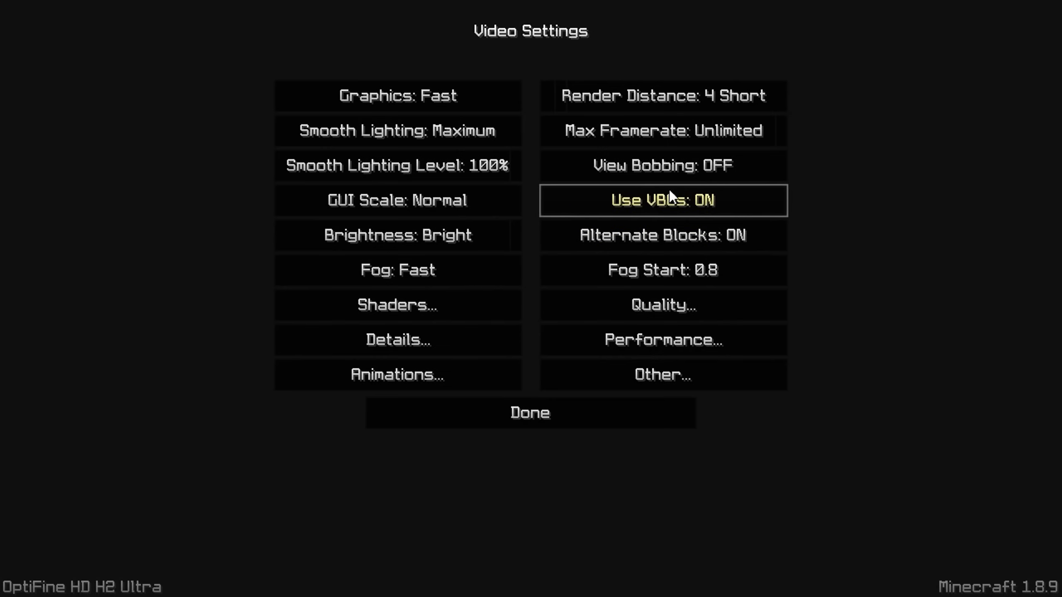
pyautogui.moveTo(403, 238)
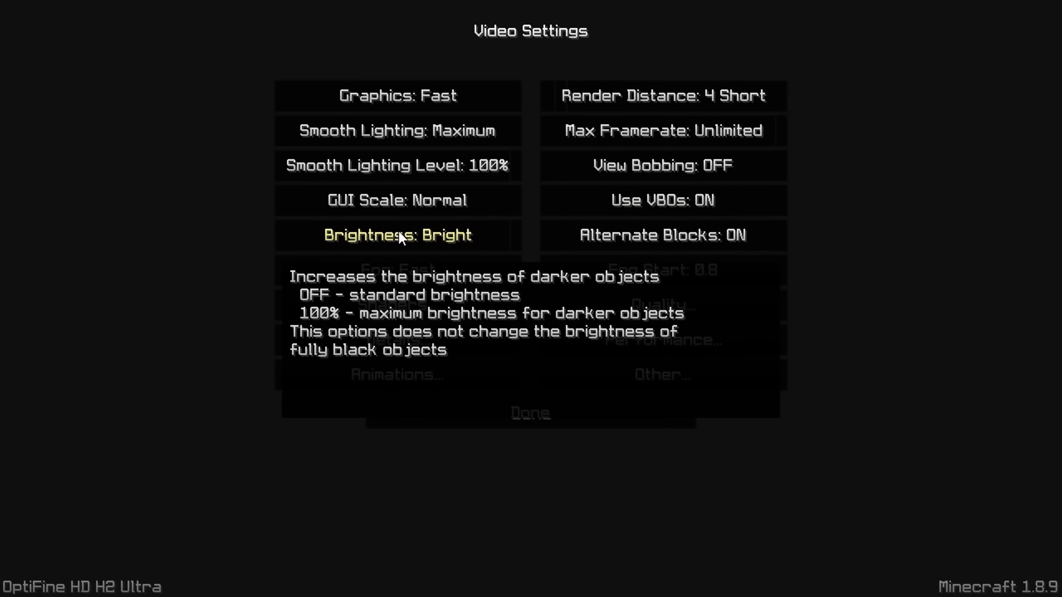
pyautogui.moveTo(459, 233)
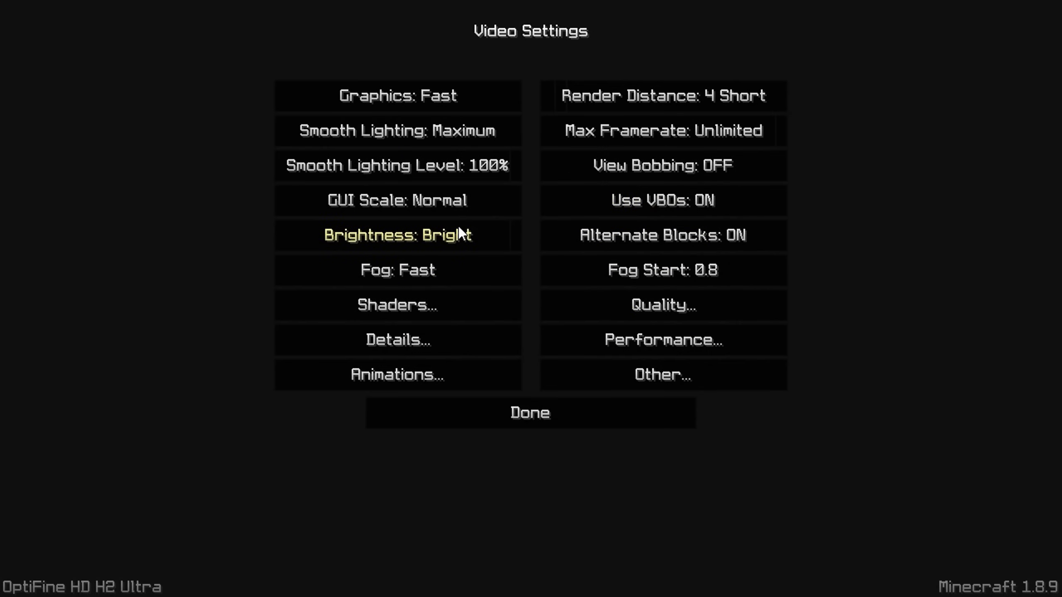
pyautogui.moveTo(476, 249)
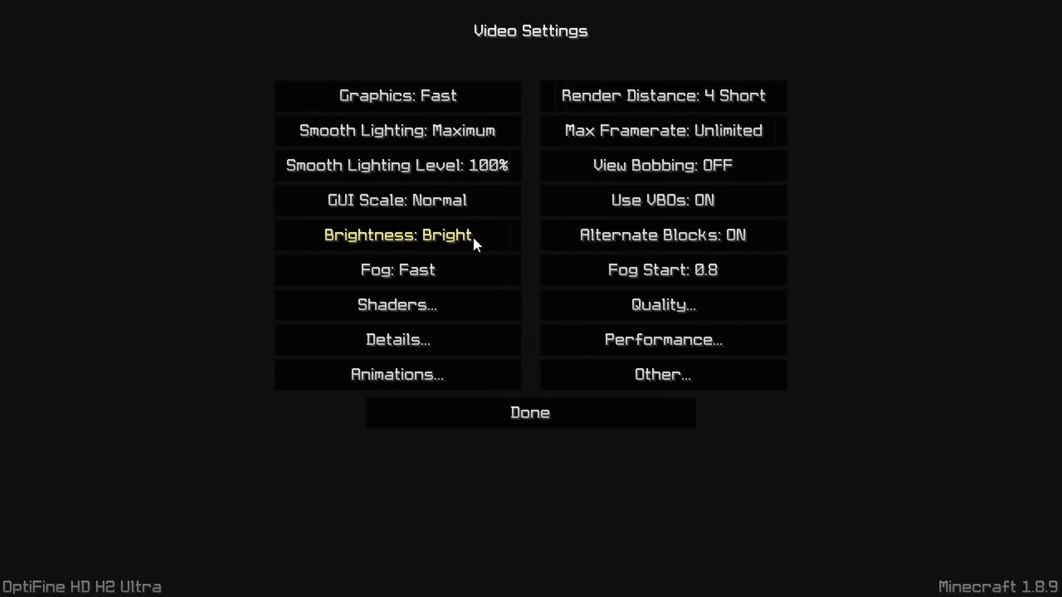
pyautogui.moveTo(690, 234)
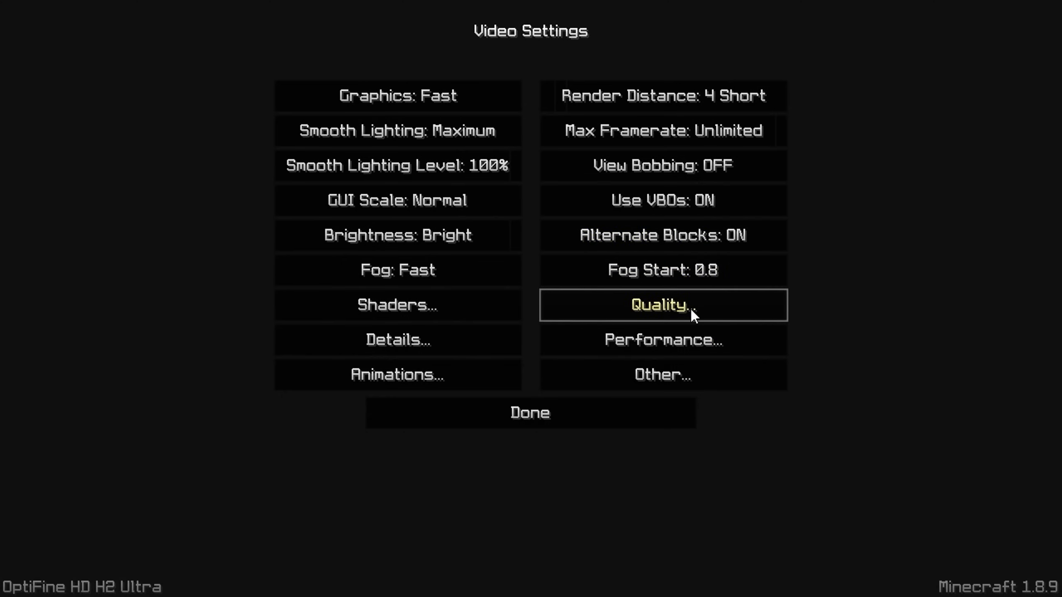
pyautogui.click(663, 306)
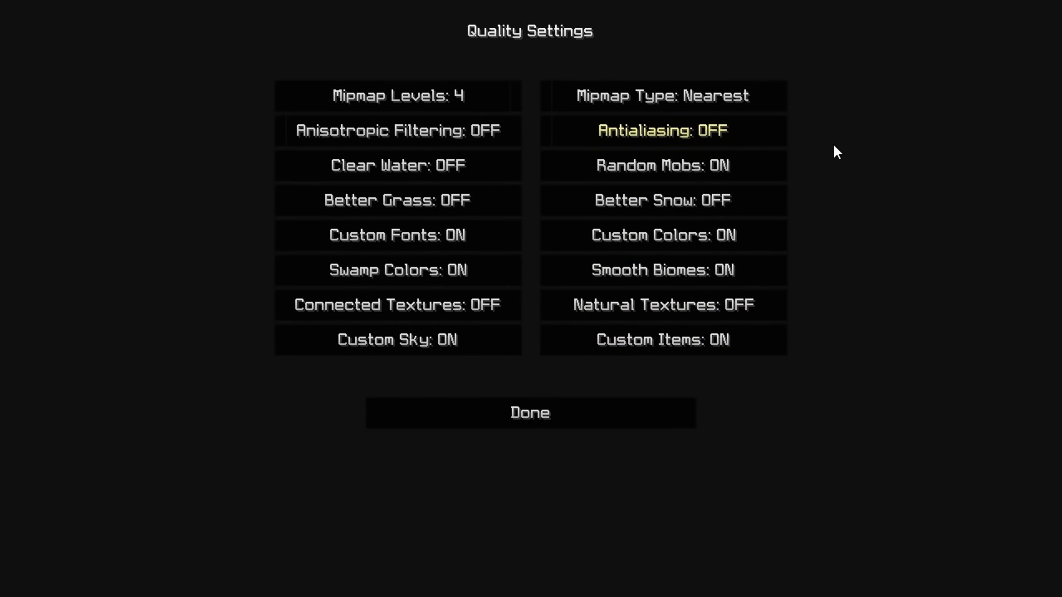
pyautogui.moveTo(815, 188)
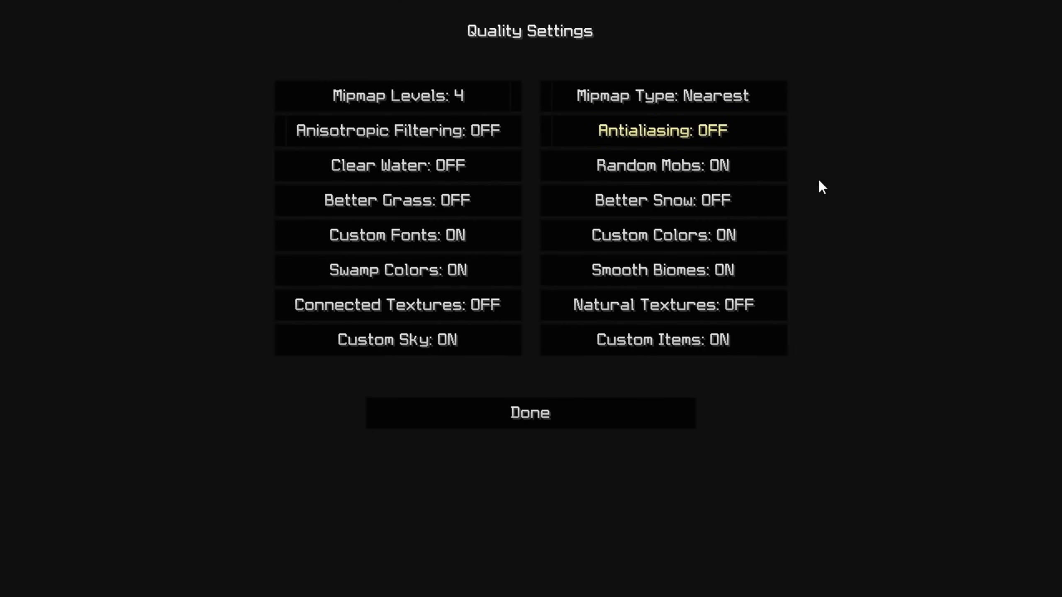
pyautogui.moveTo(472, 317)
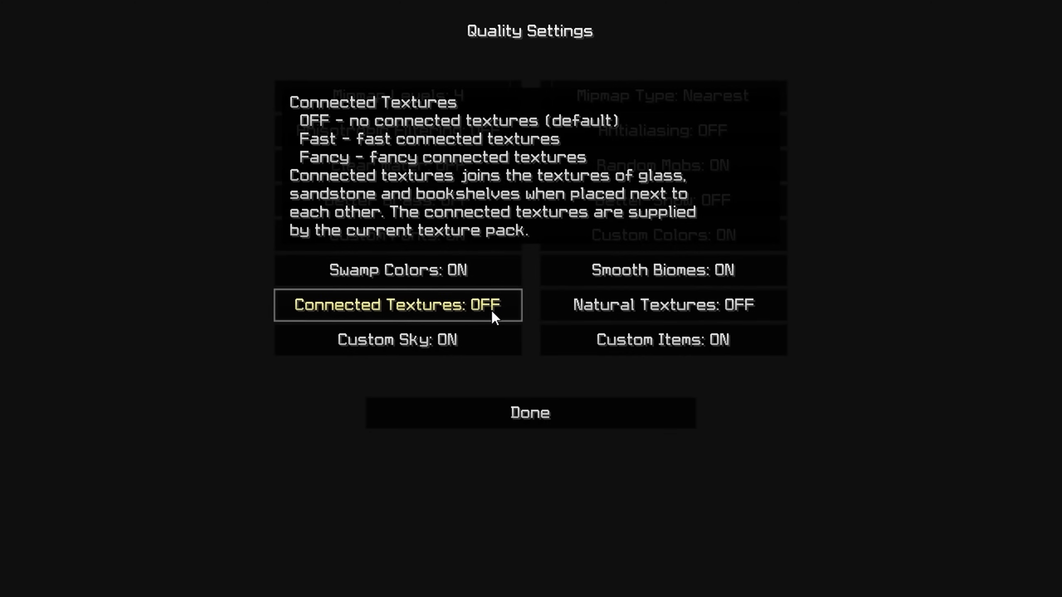
# Step: Switch Custom Fonts, Custom Colors and related quality extras OFF, then return to Video Settings
pyautogui.click(397, 340)
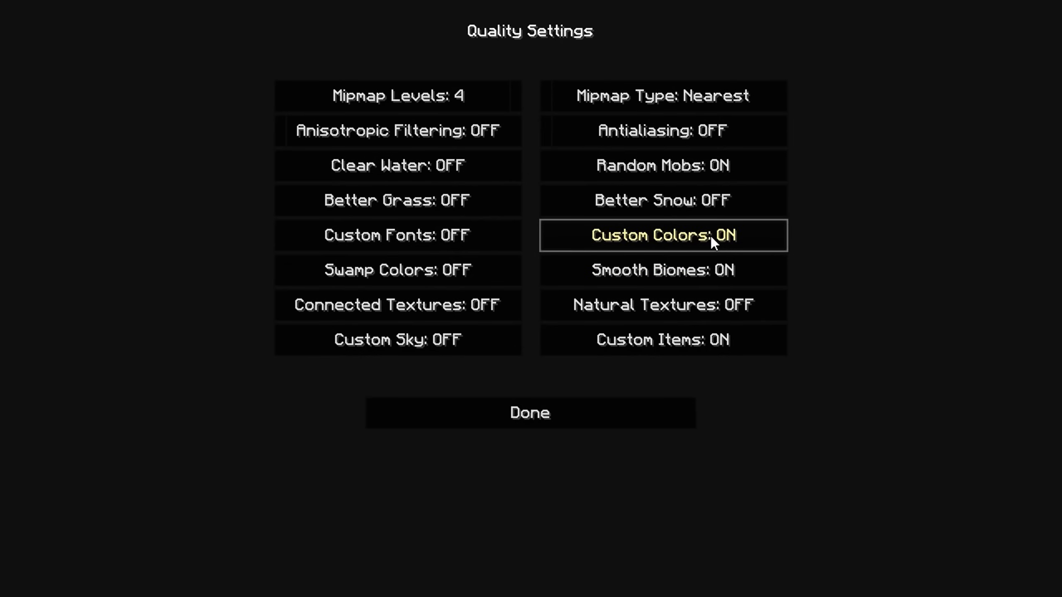
pyautogui.click(664, 236)
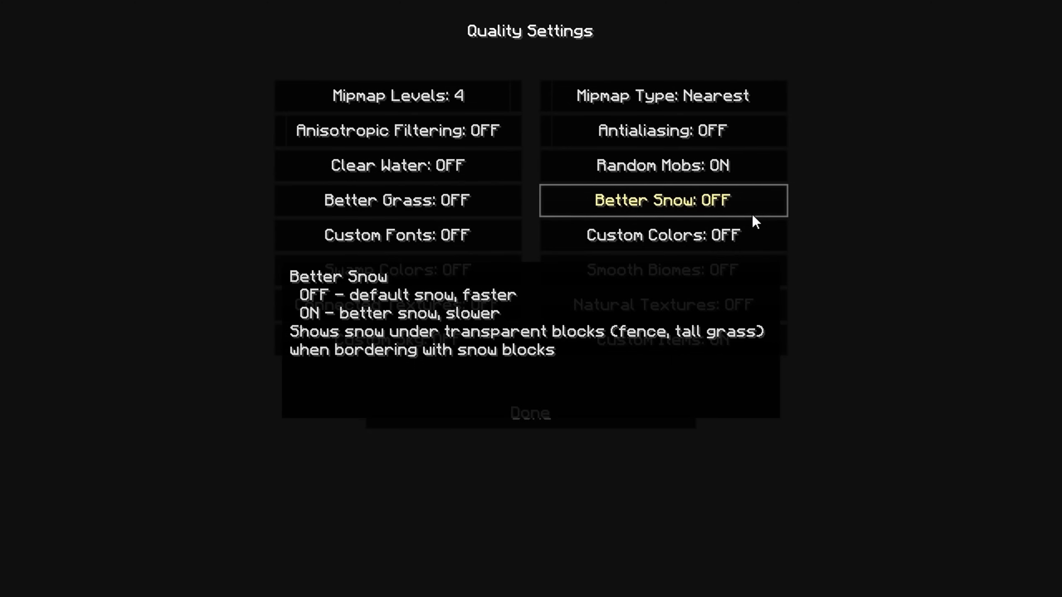
pyautogui.moveTo(768, 239)
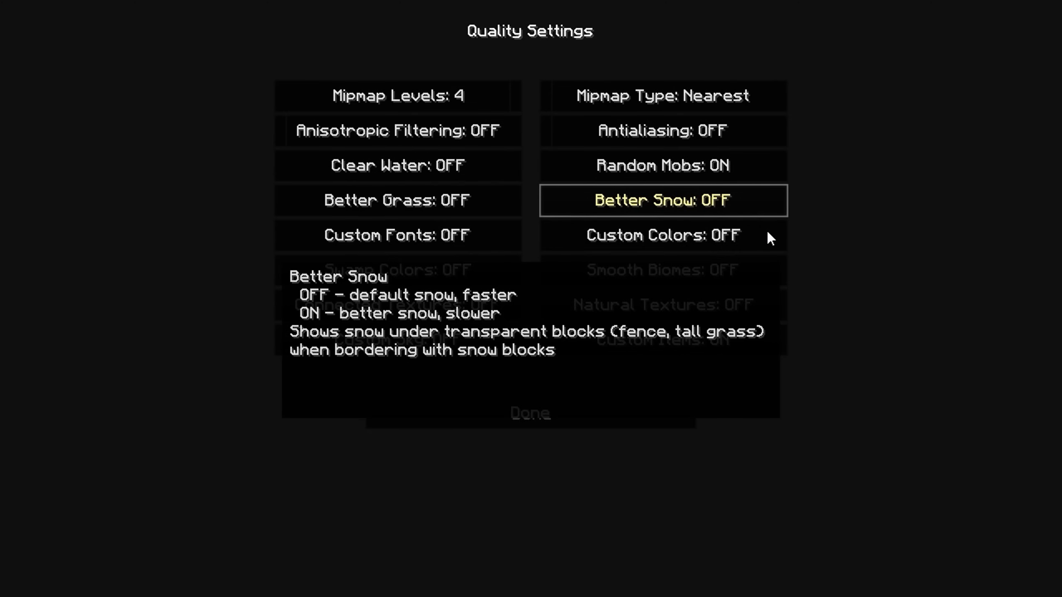
pyautogui.moveTo(713, 274)
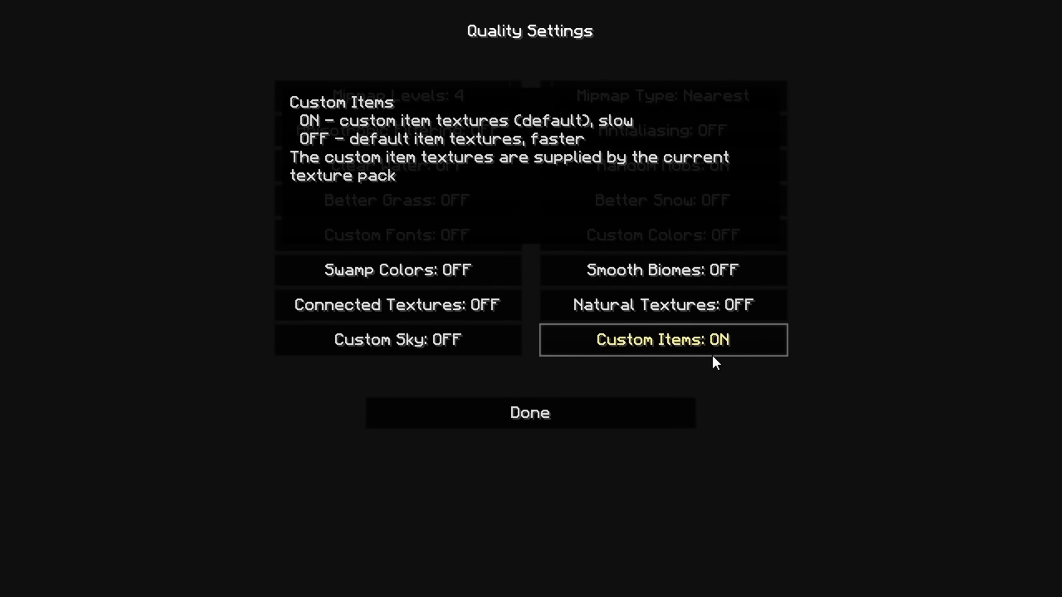
pyautogui.moveTo(724, 349)
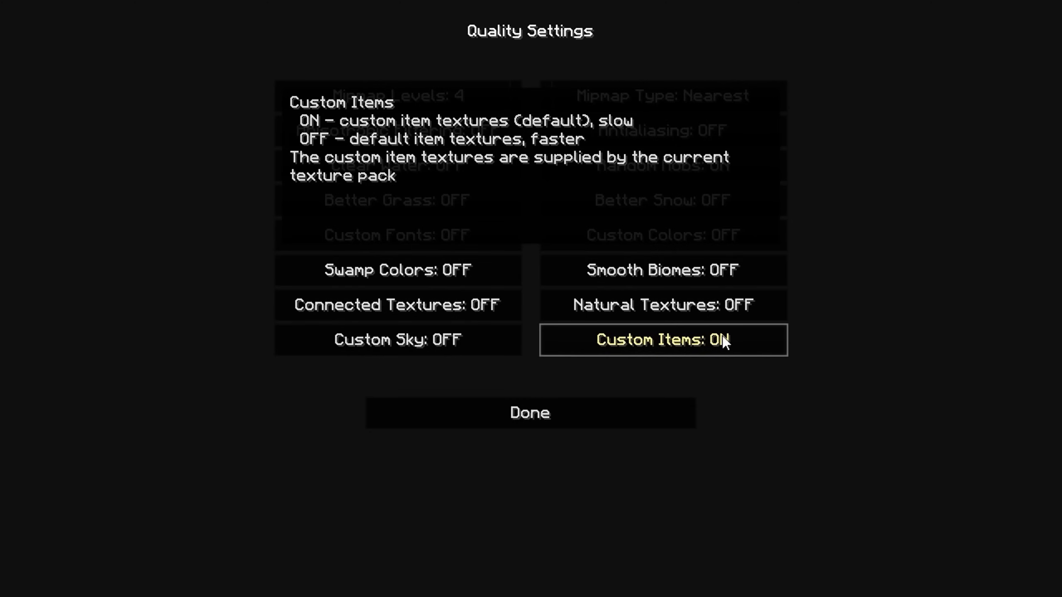
pyautogui.moveTo(488, 179)
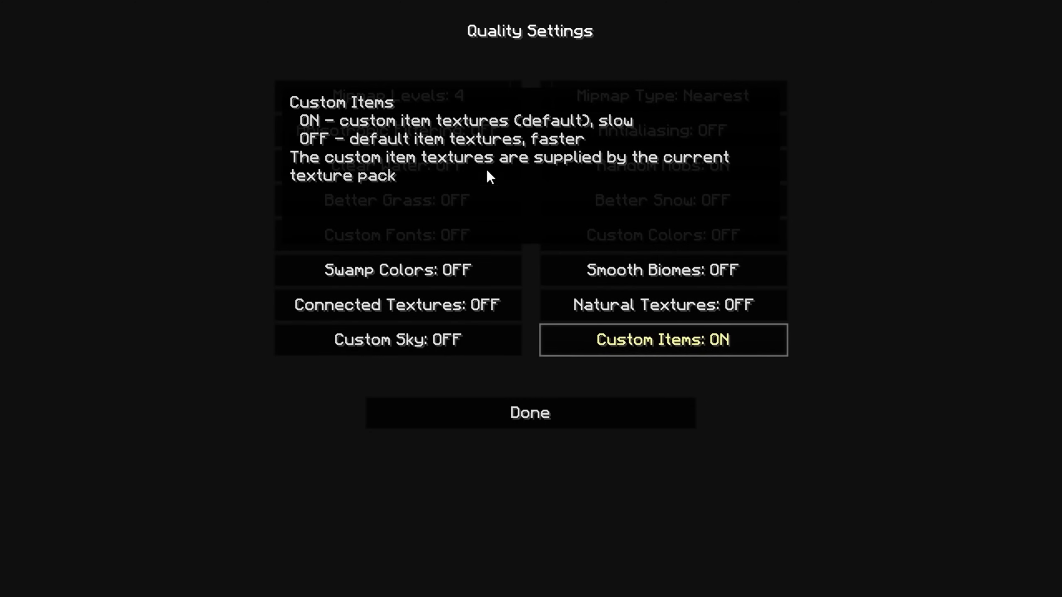
pyautogui.click(530, 413)
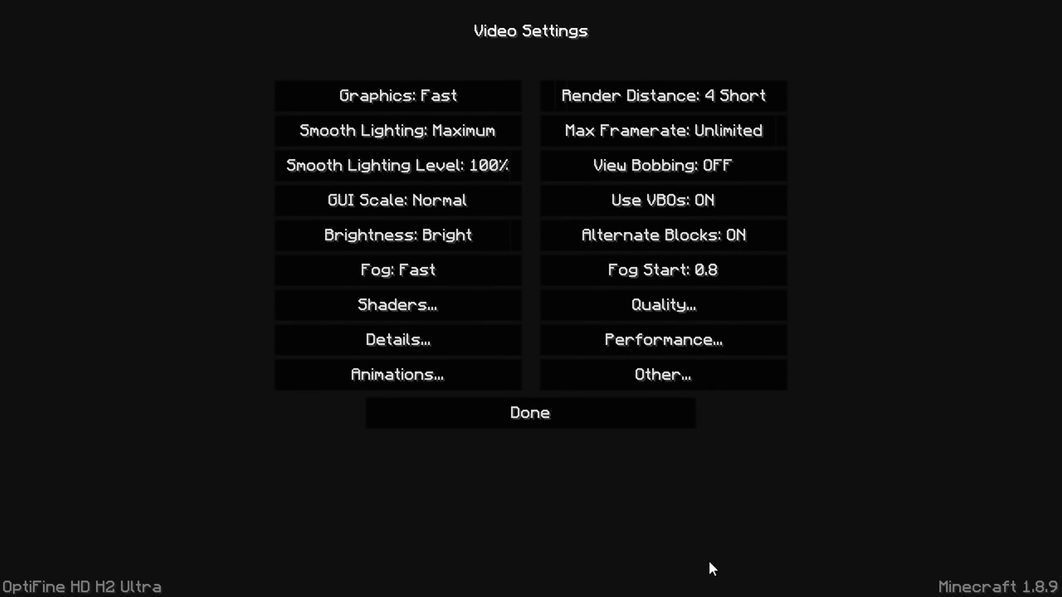
# Step: Review the Performance settings unchanged, then bring up the Animations settings
pyautogui.click(663, 340)
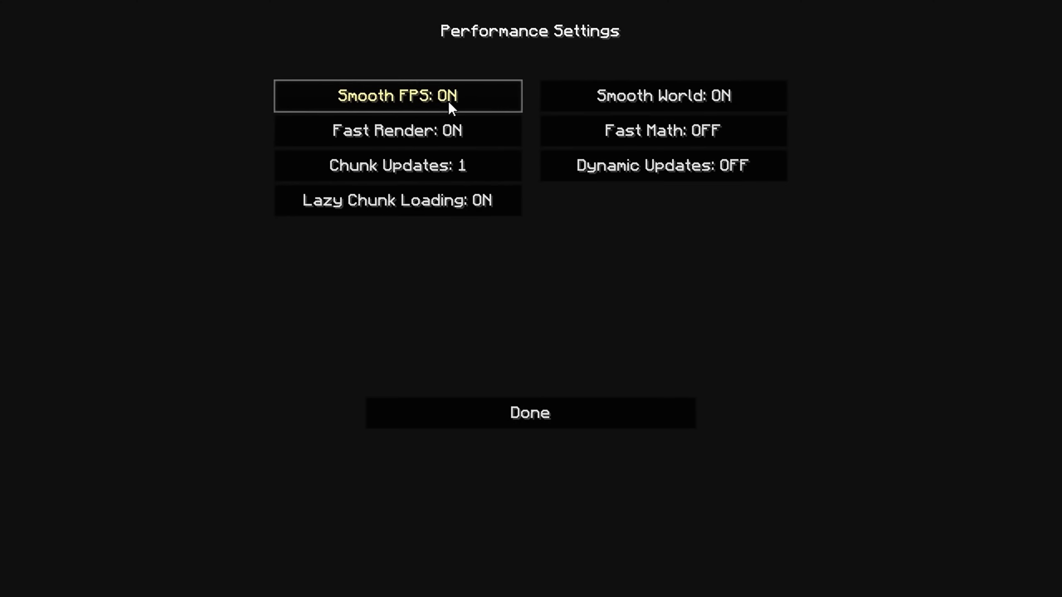
pyautogui.moveTo(473, 129)
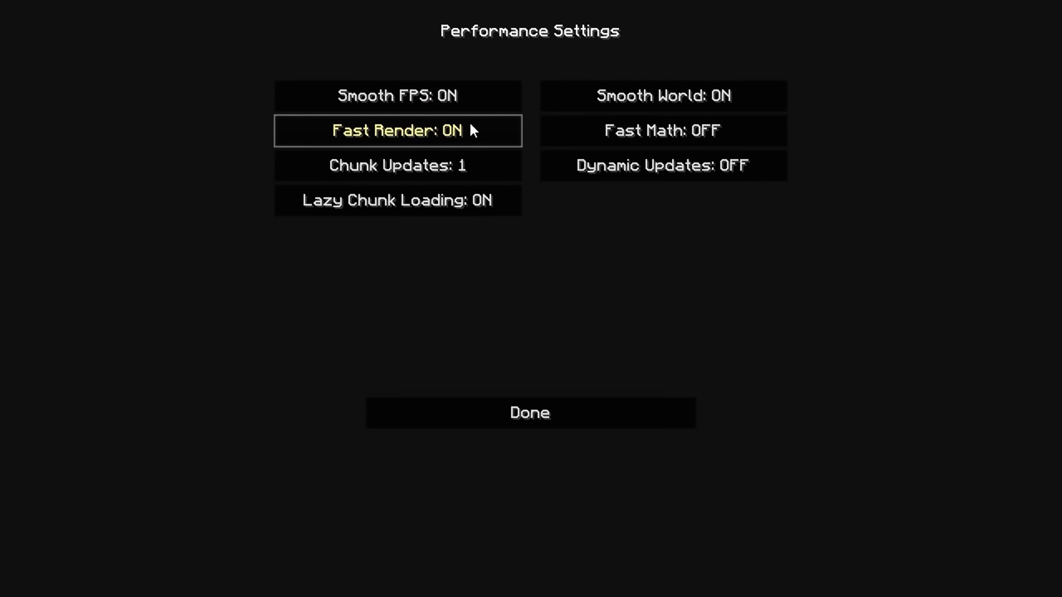
pyautogui.moveTo(576, 219)
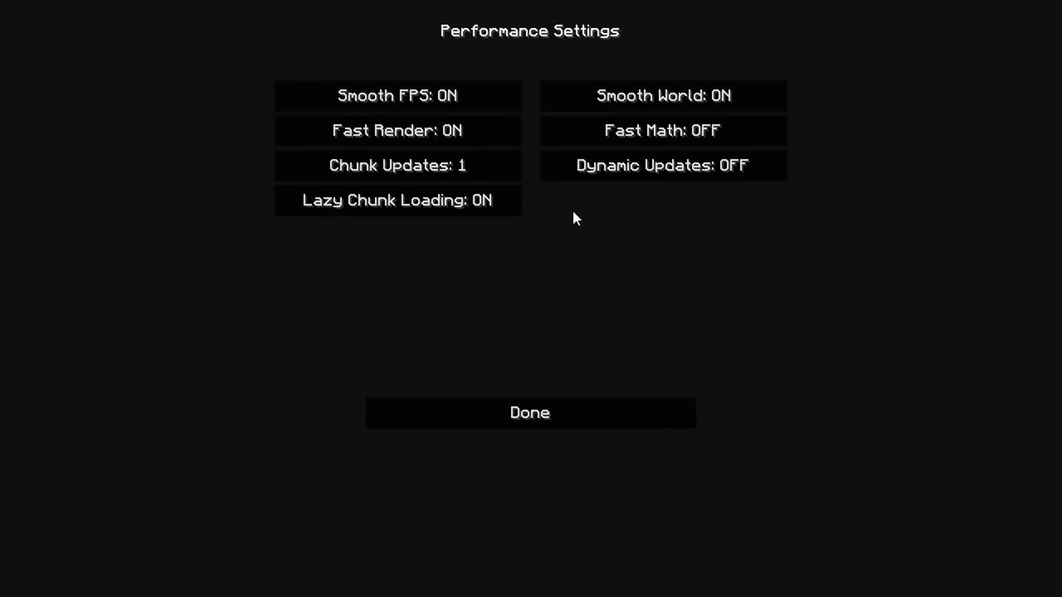
pyautogui.moveTo(609, 219)
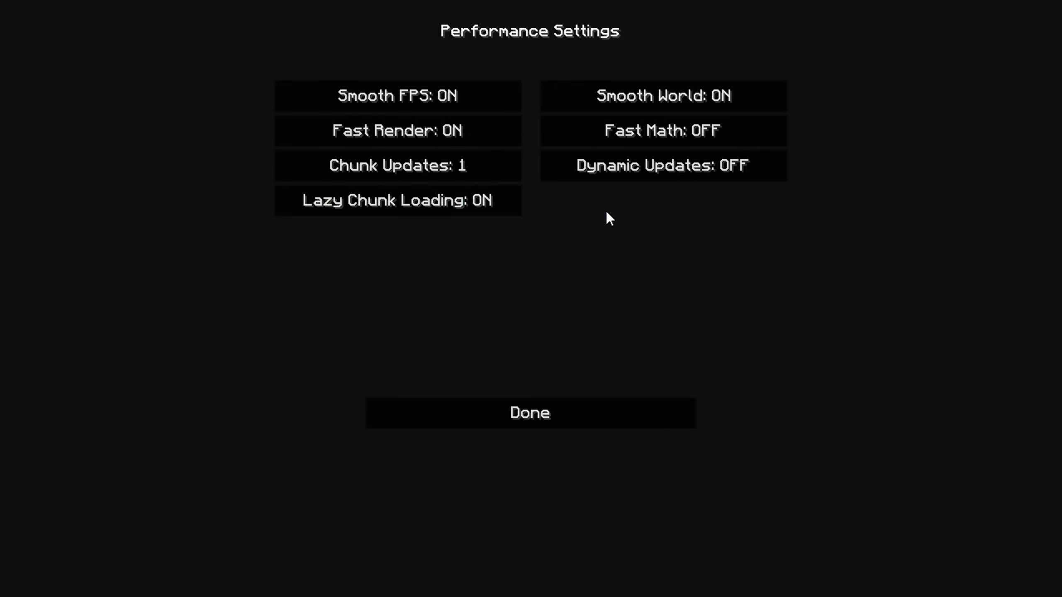
pyautogui.moveTo(448, 216)
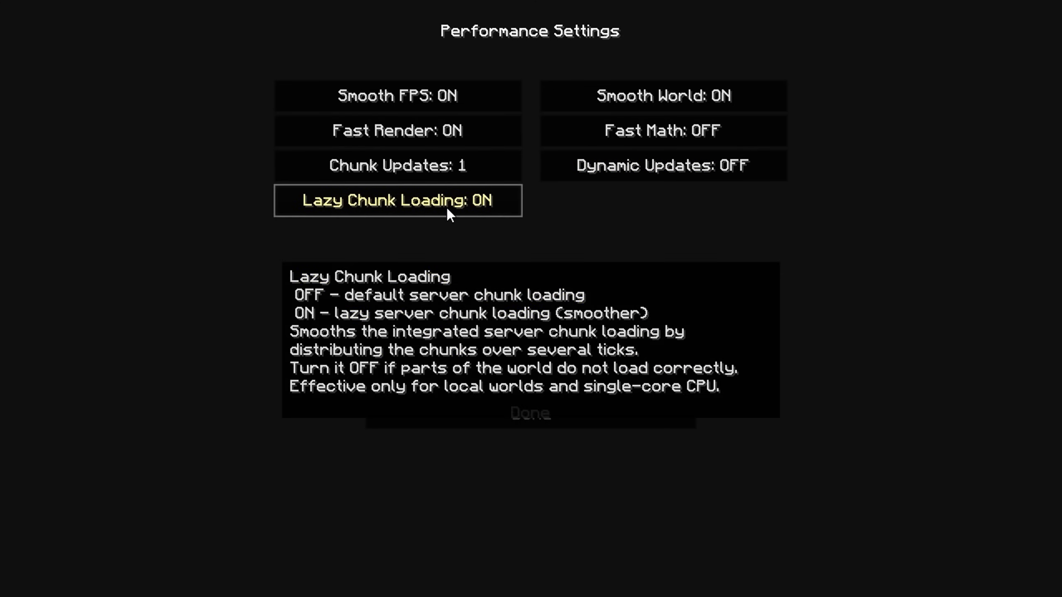
pyautogui.moveTo(654, 174)
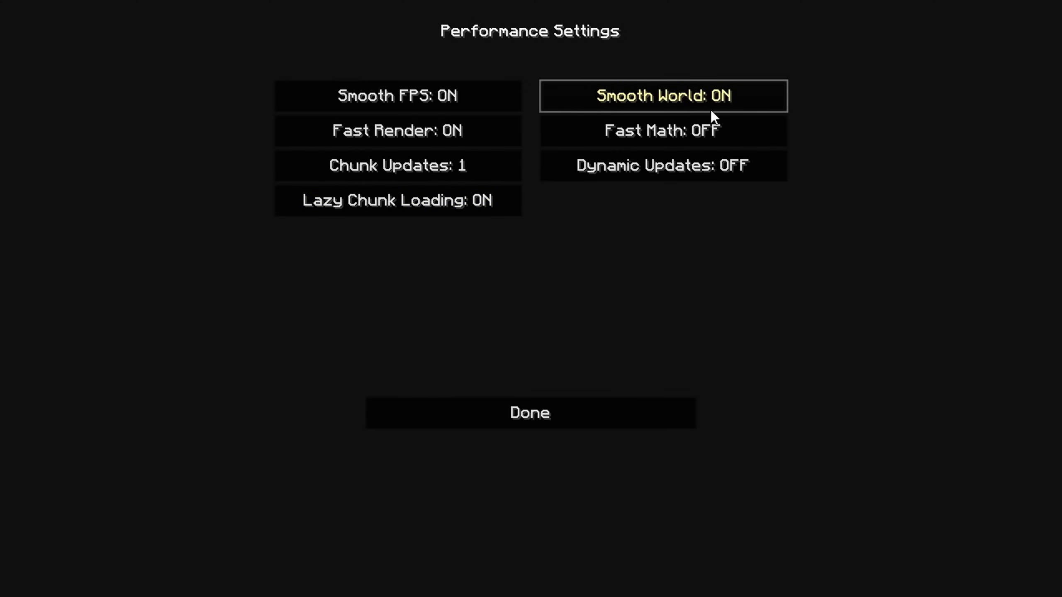
pyautogui.moveTo(599, 448)
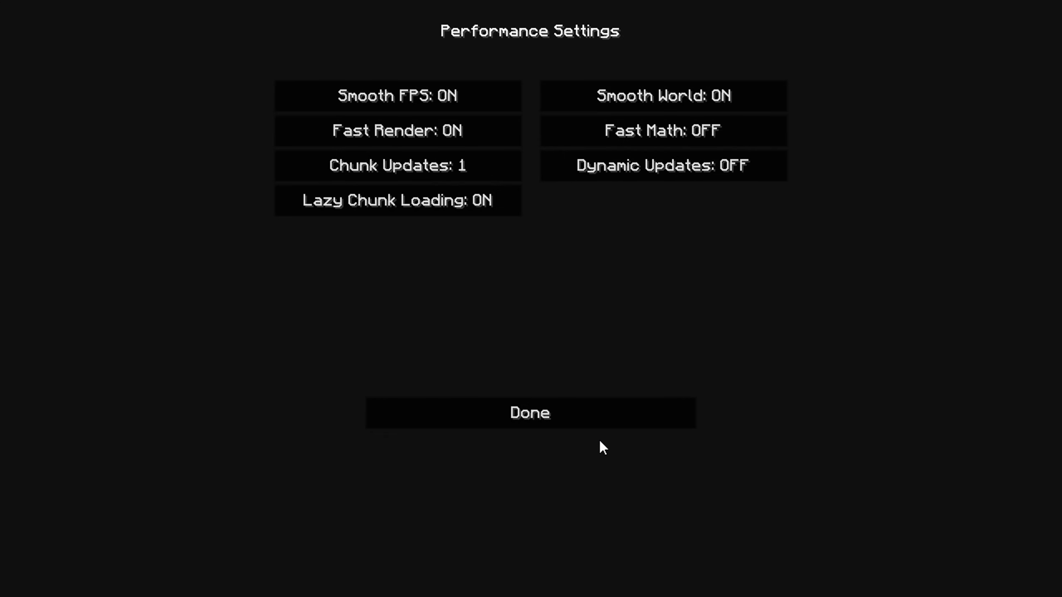
pyautogui.click(530, 413)
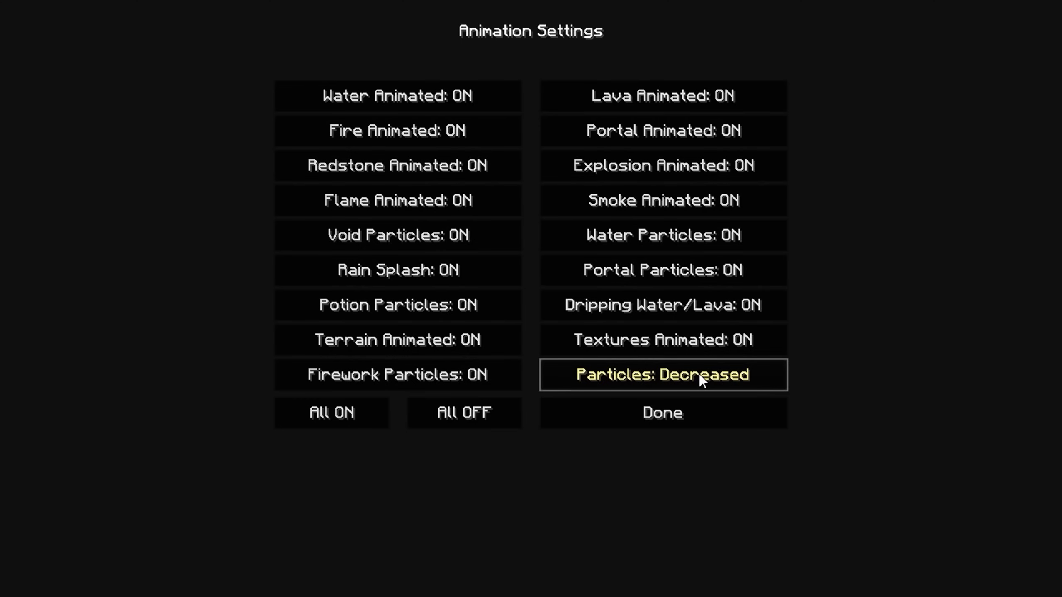
pyautogui.click(663, 413)
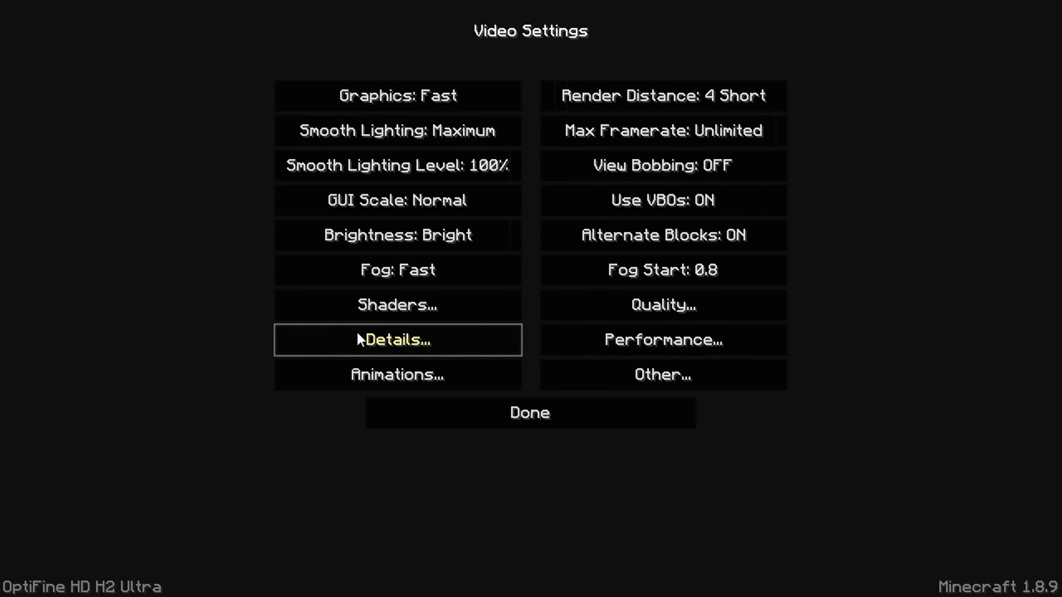
# Step: Review the Detail settings with clouds off, then back out to the title screen
pyautogui.click(398, 340)
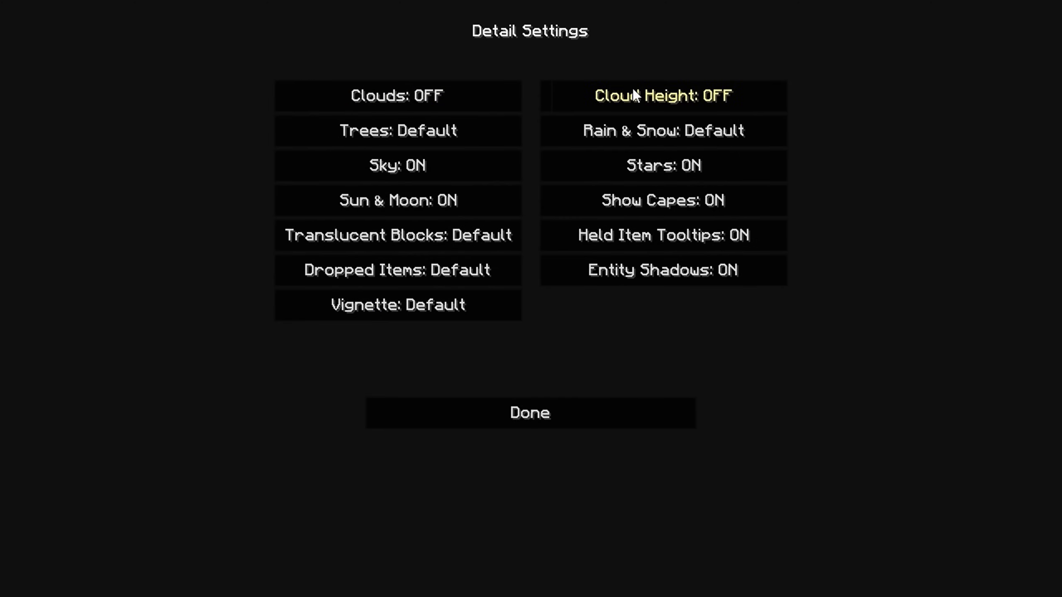
pyautogui.moveTo(426, 146)
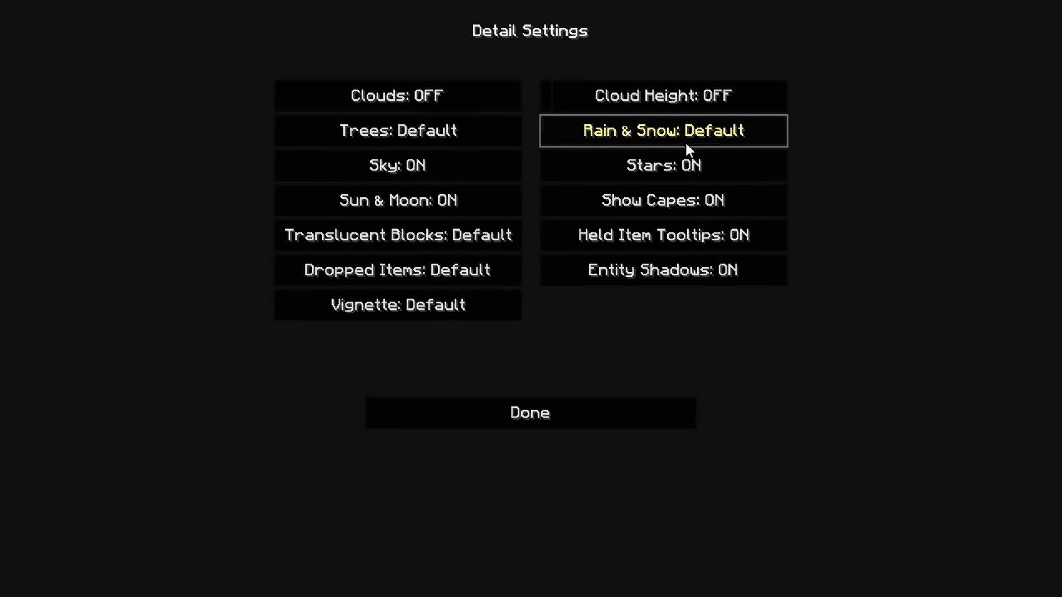
pyautogui.moveTo(329, 308)
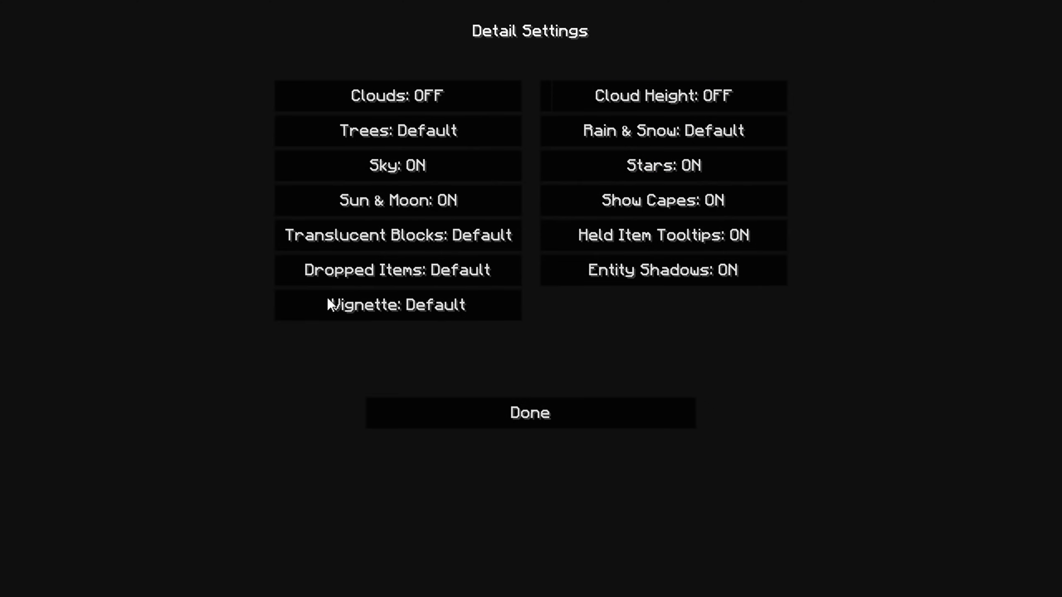
pyautogui.moveTo(710, 279)
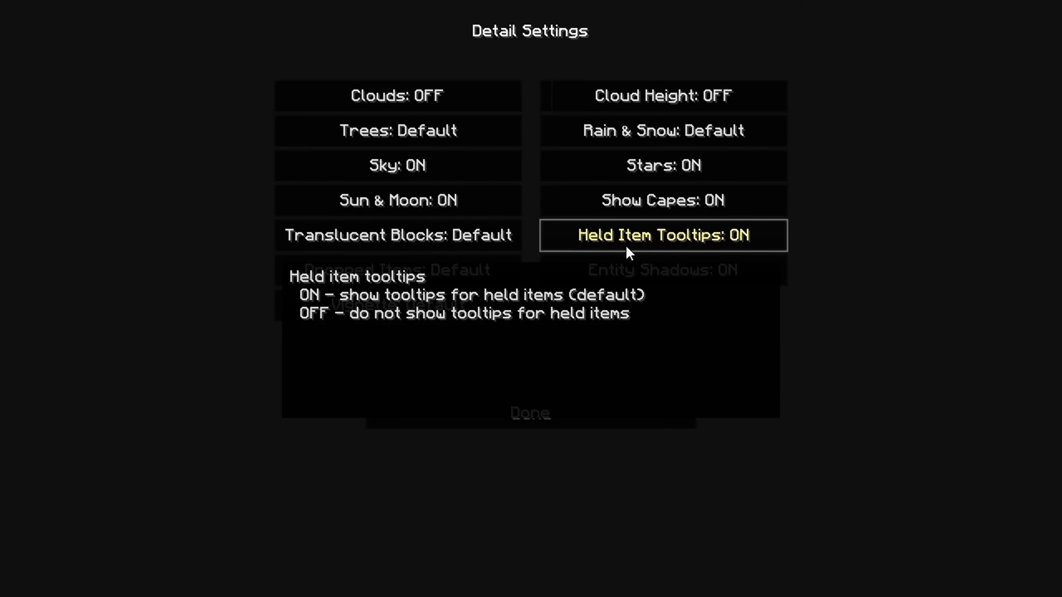
pyautogui.moveTo(370, 249)
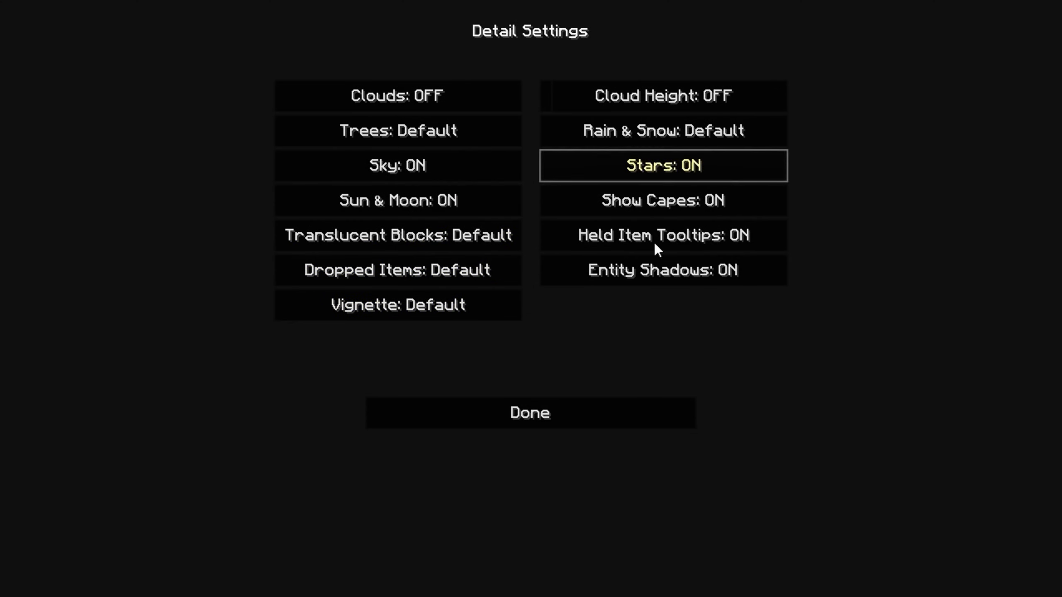
pyautogui.click(530, 413)
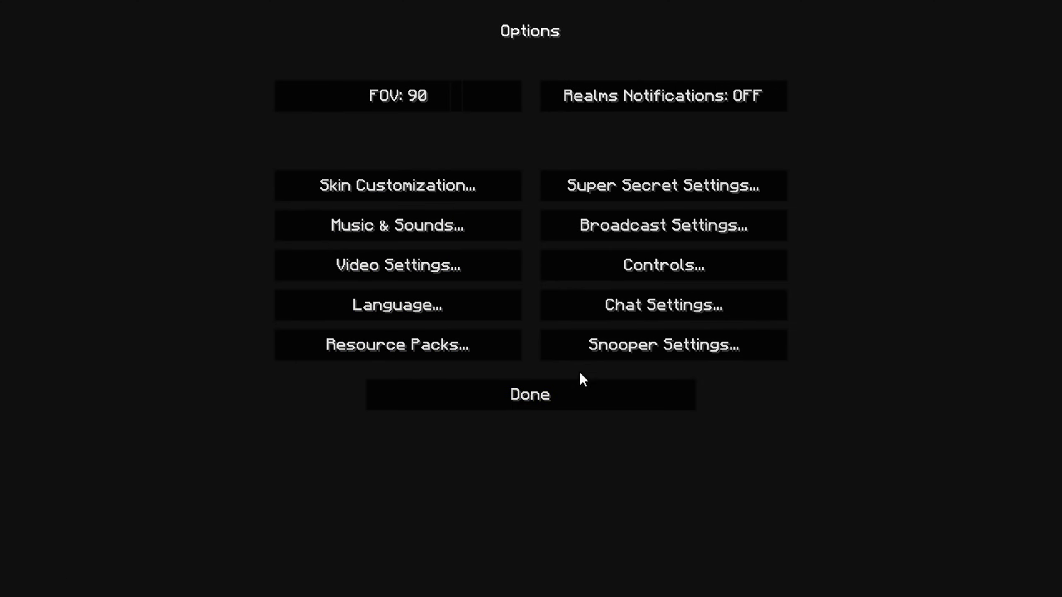
pyautogui.click(529, 395)
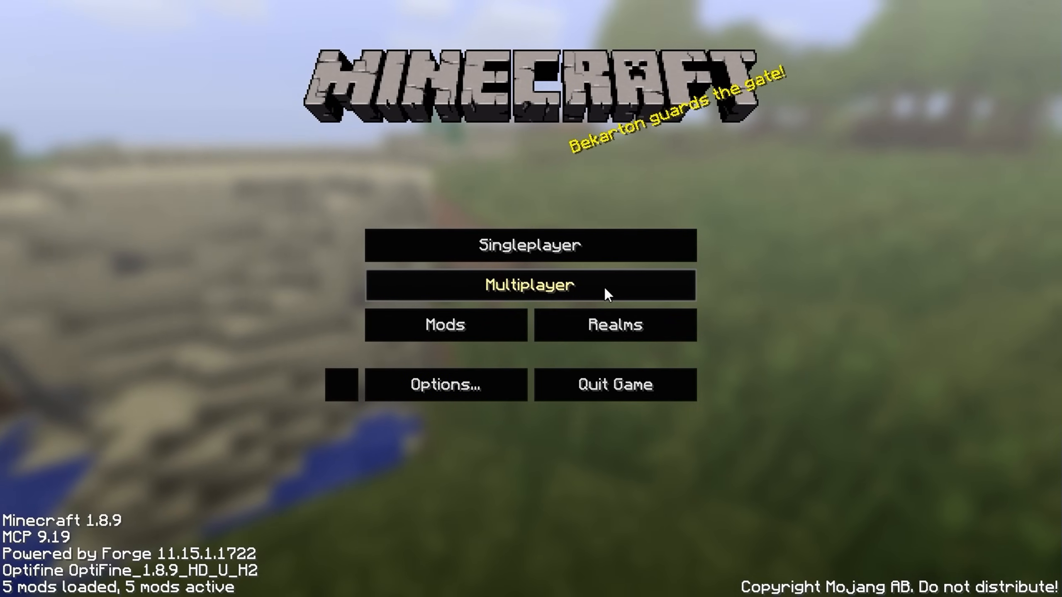
# Step: Show the Multiplayer server list and refresh every server's status and player count
pyautogui.click(531, 284)
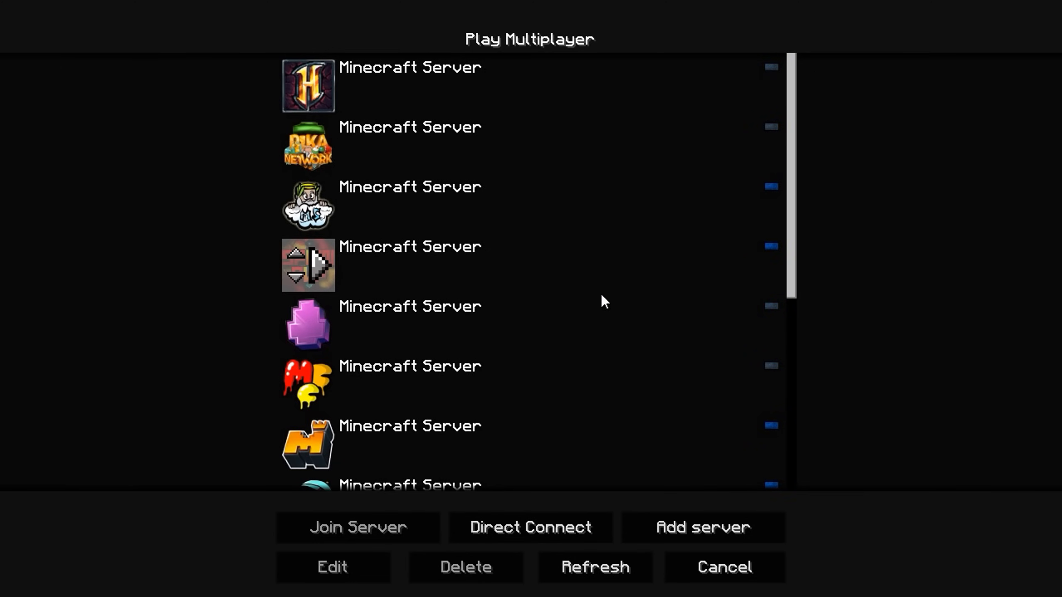
pyautogui.click(596, 568)
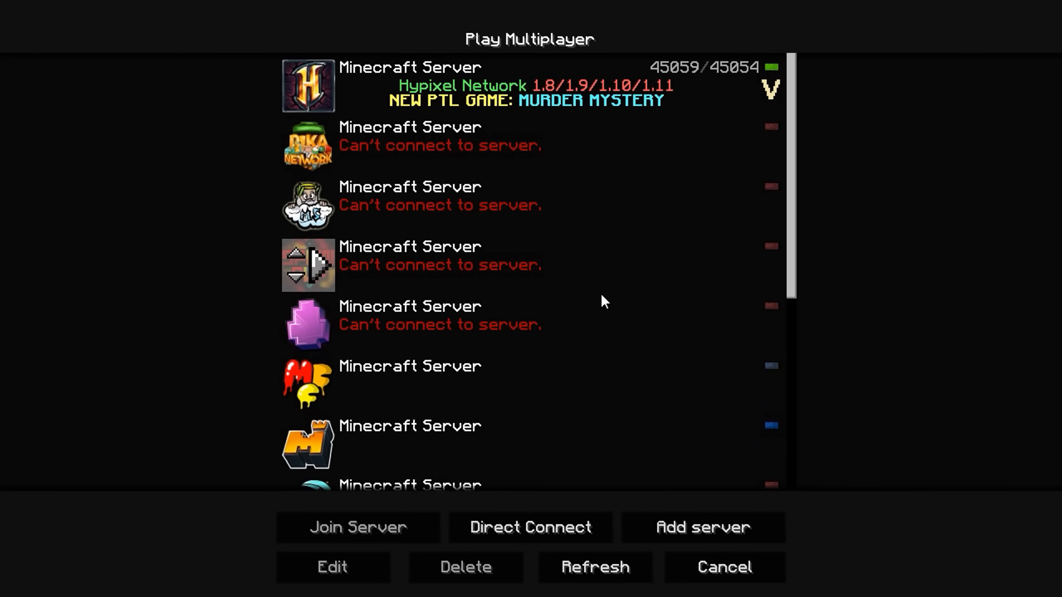
pyautogui.click(597, 567)
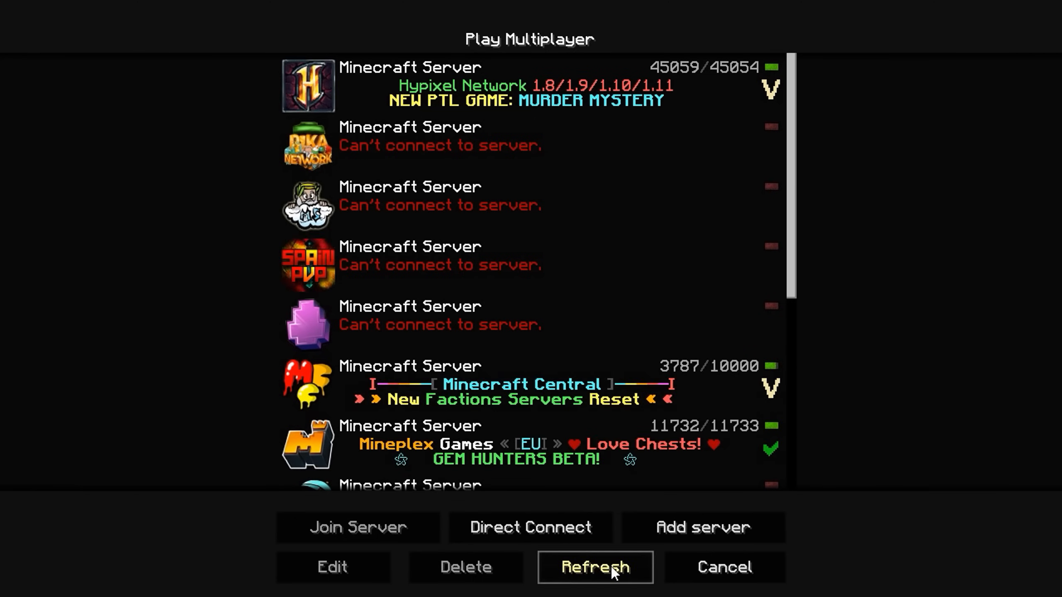
pyautogui.click(596, 567)
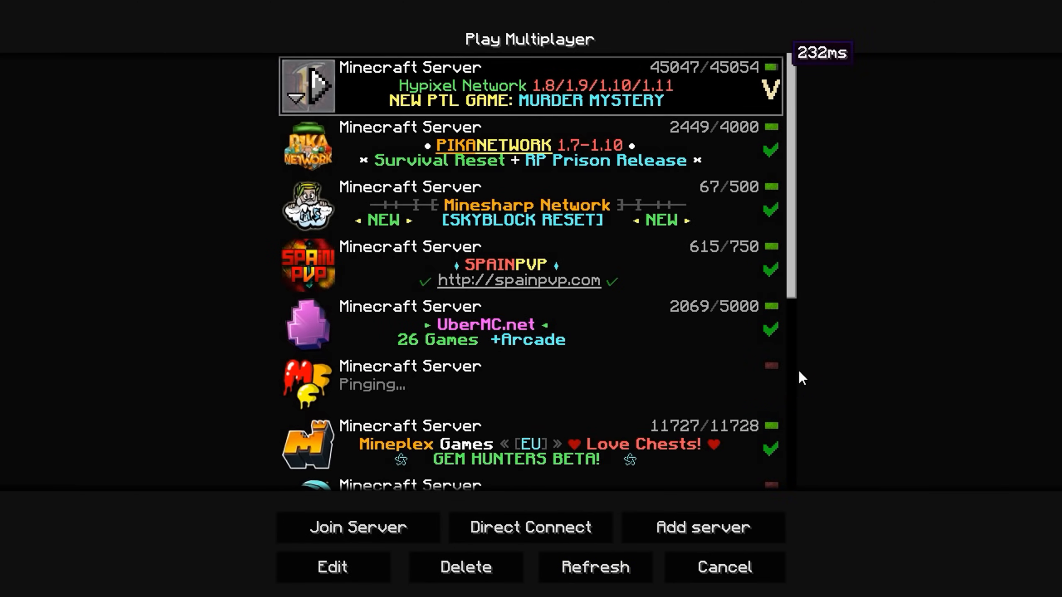
# Step: Join the BanterUHC server and scroll through the loaded server list
pyautogui.click(358, 527)
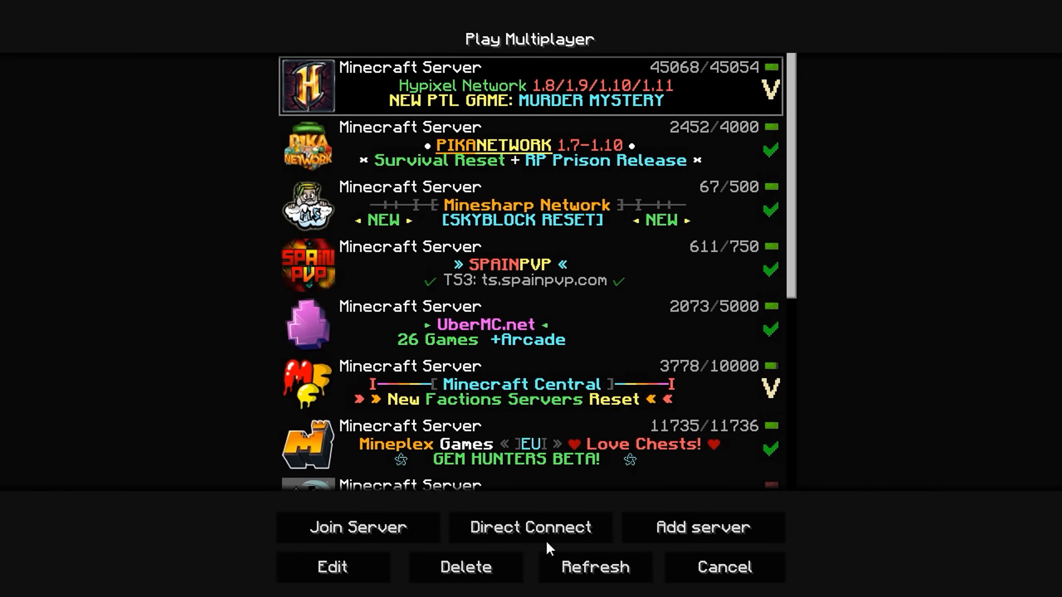
pyautogui.scroll(-3)
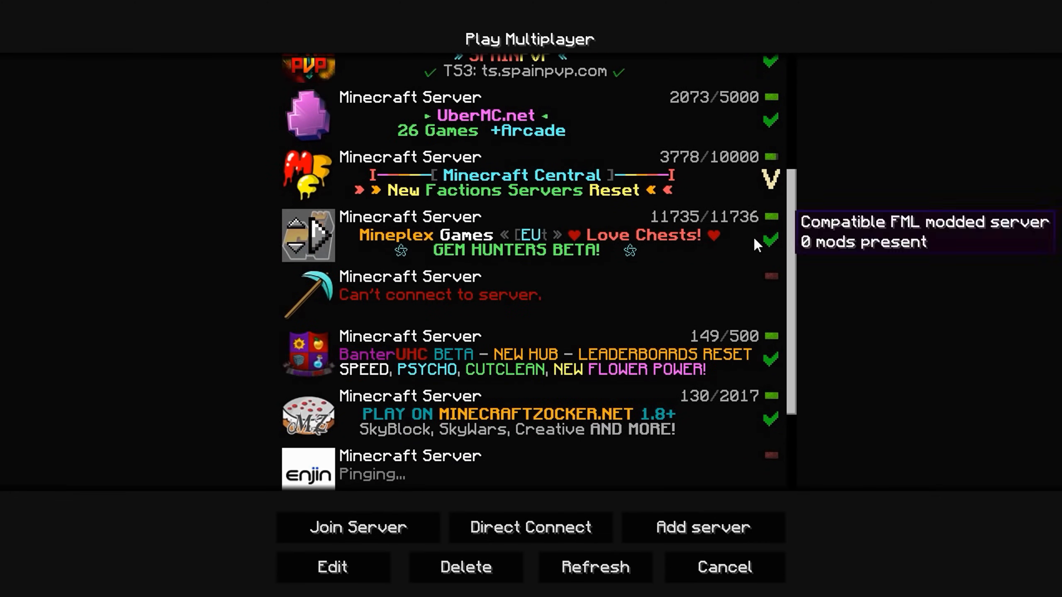
pyautogui.scroll(-3)
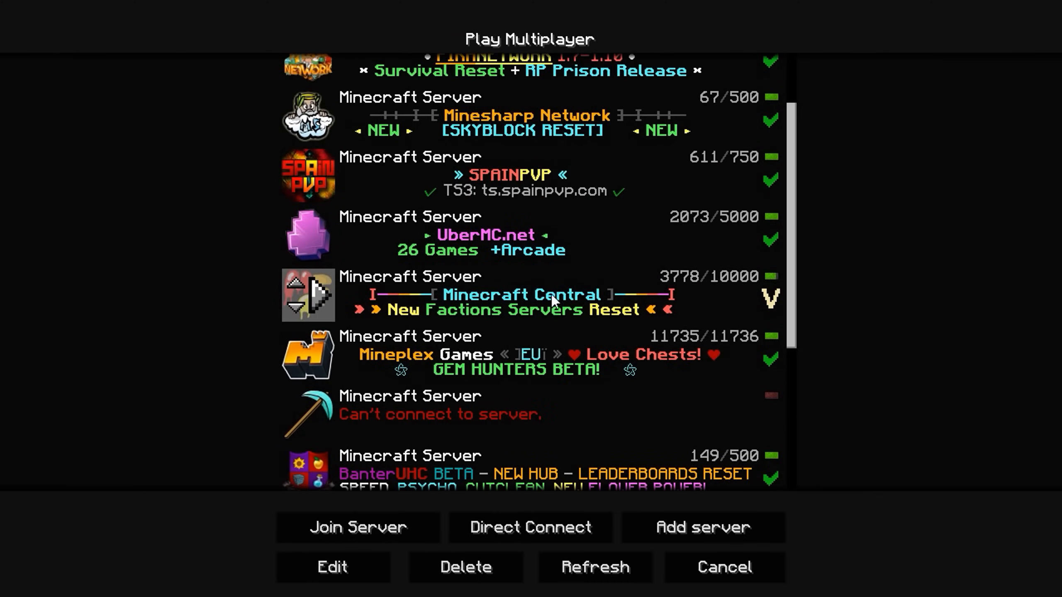
pyautogui.scroll(-3)
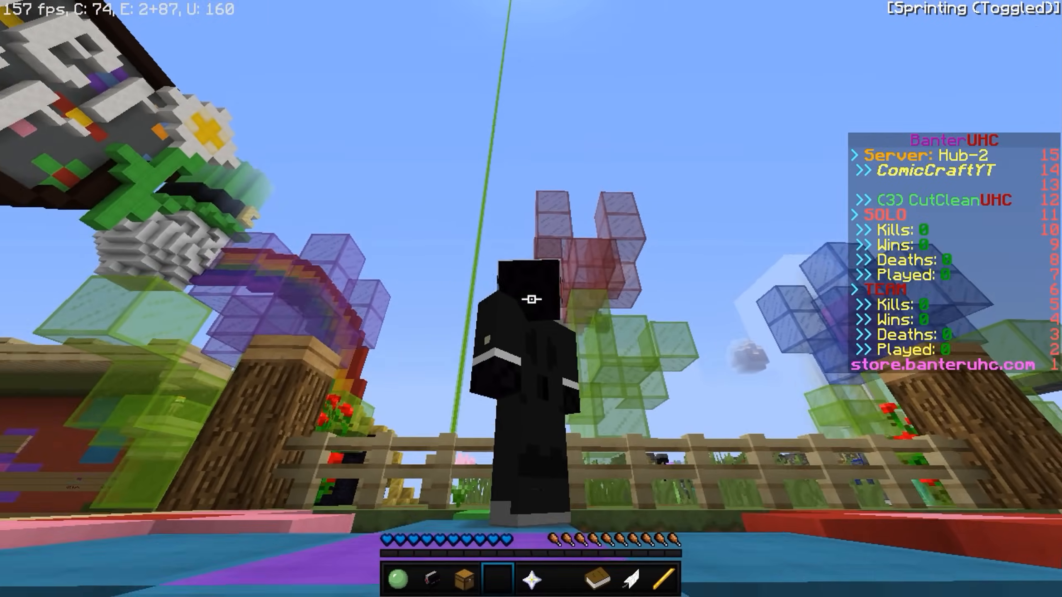
pyautogui.moveTo(530, 299)
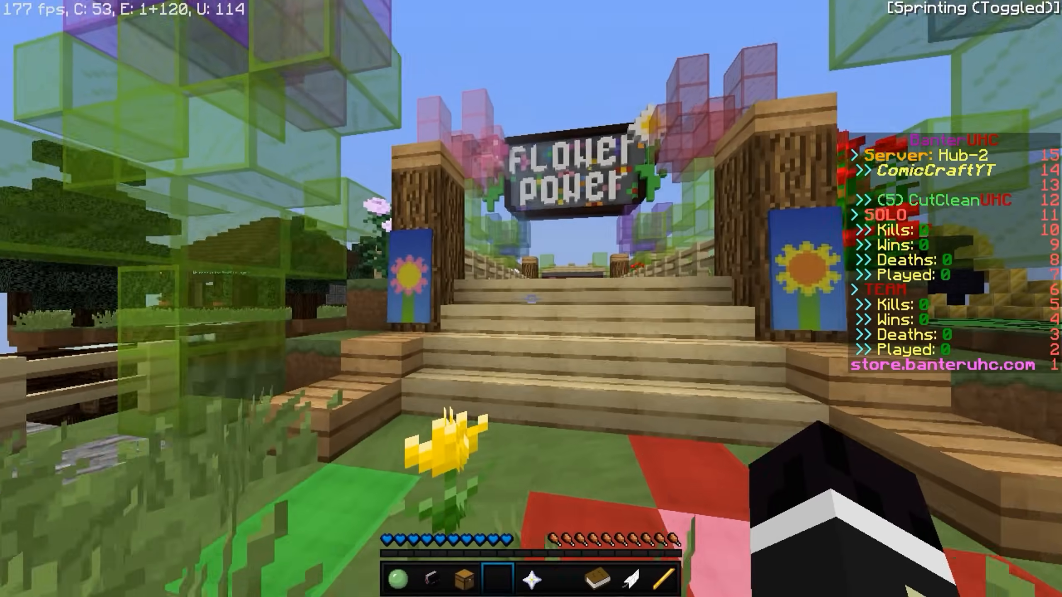
# Step: Disconnect from BanterUHC and create a Survival singleplayer world named New World
pyautogui.press('Escape')
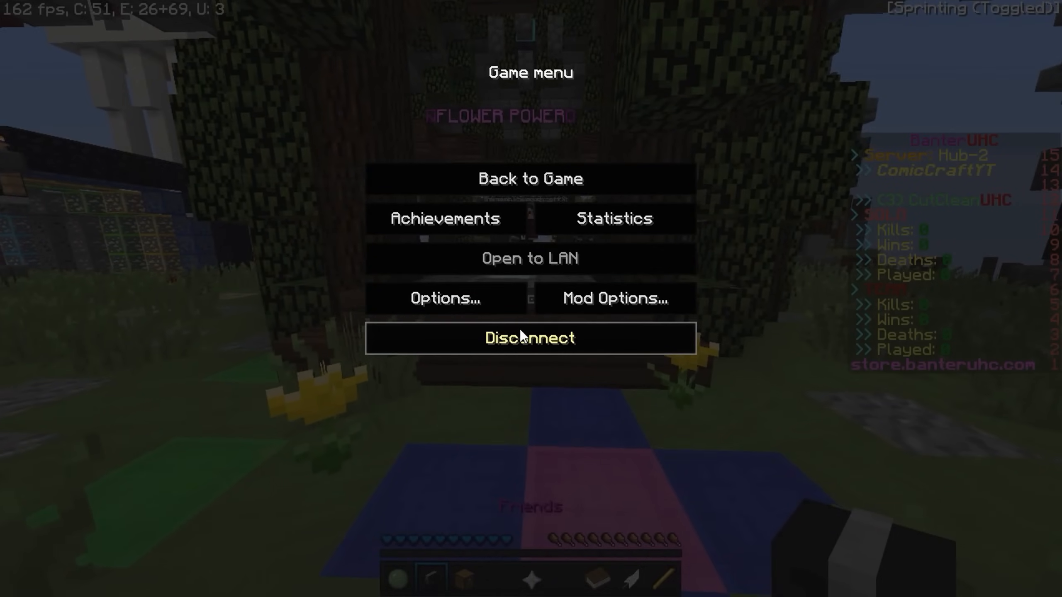
pyautogui.click(530, 338)
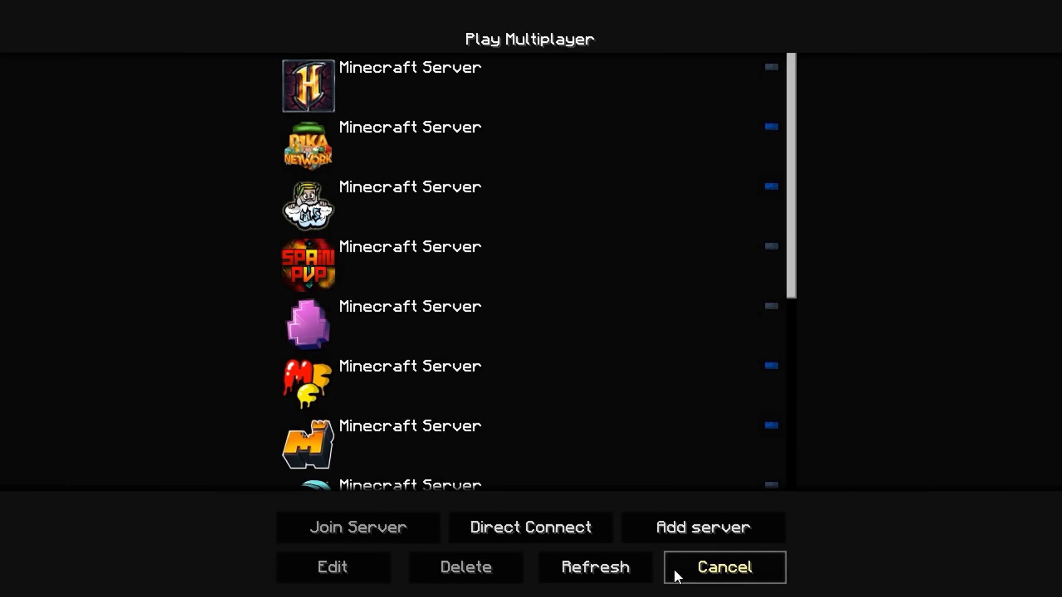
pyautogui.click(724, 567)
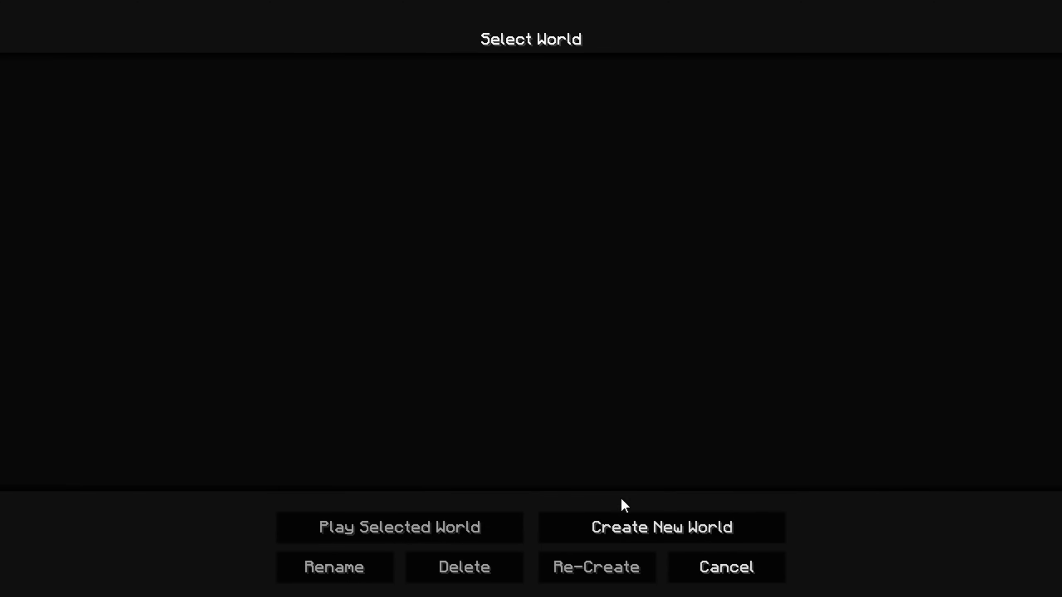
pyautogui.click(662, 527)
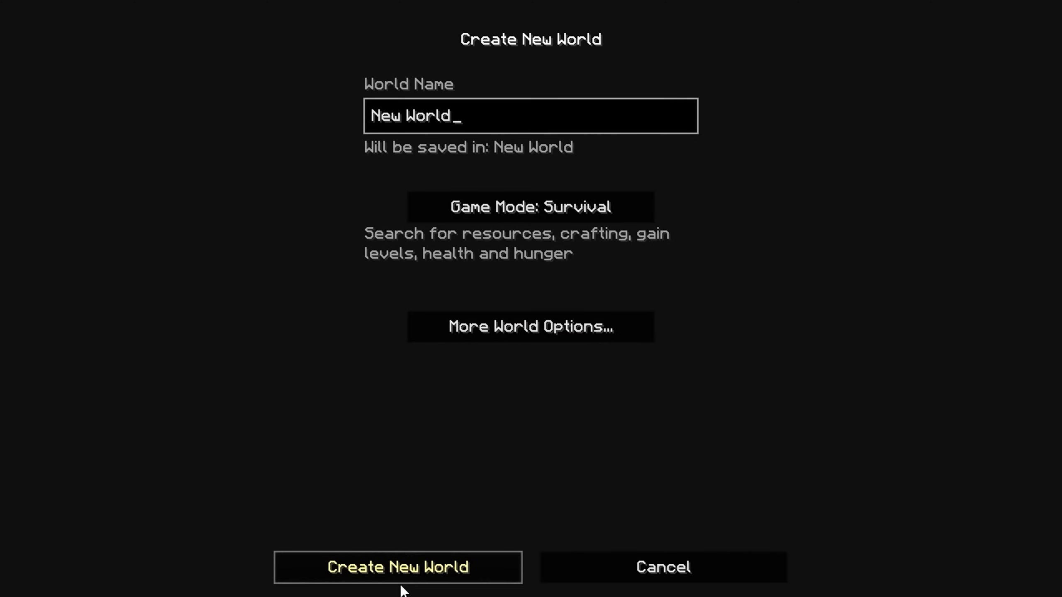
pyautogui.click(398, 567)
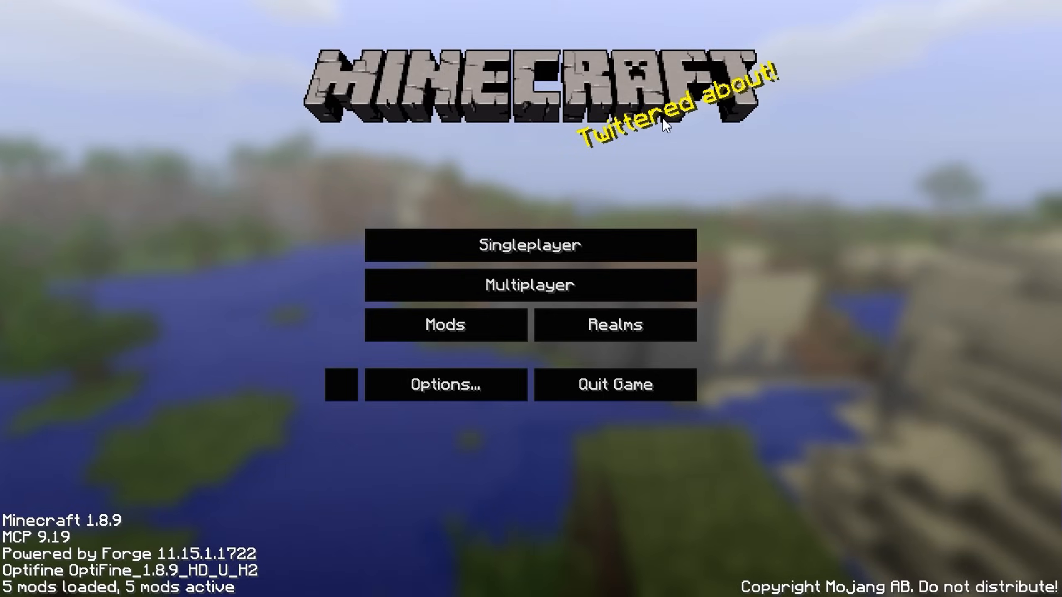
# Step: Play the new world and respawn in the forest after a zombie kills the player
pyautogui.click(530, 245)
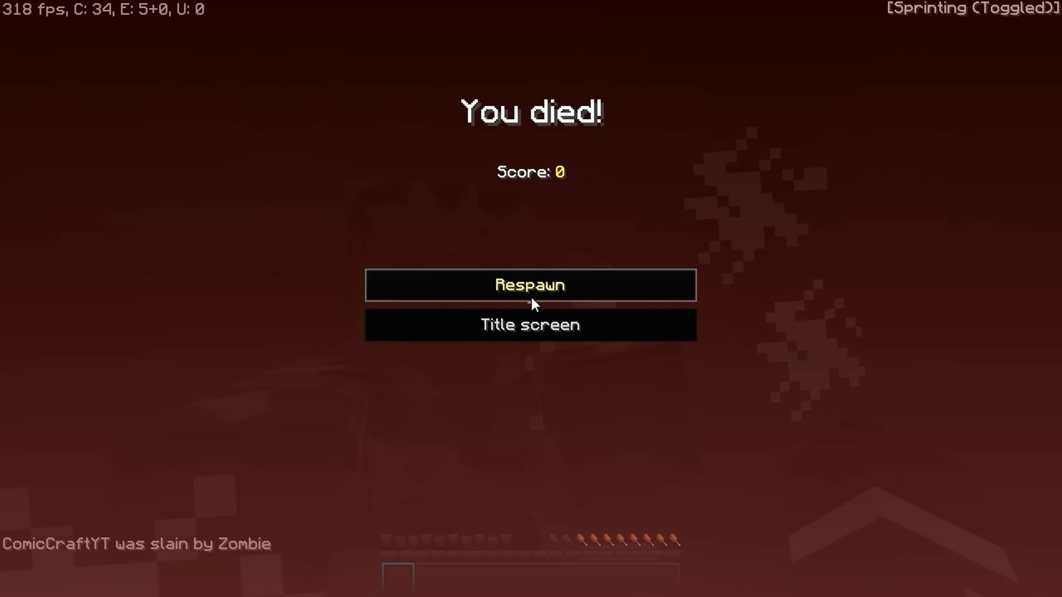
pyautogui.click(529, 285)
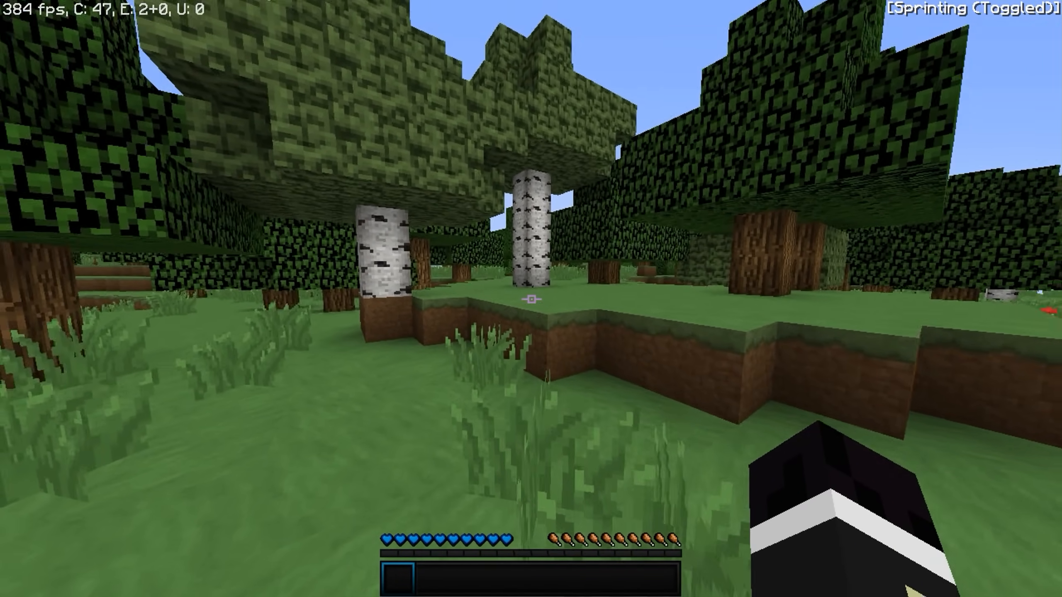
pyautogui.moveTo(529, 300)
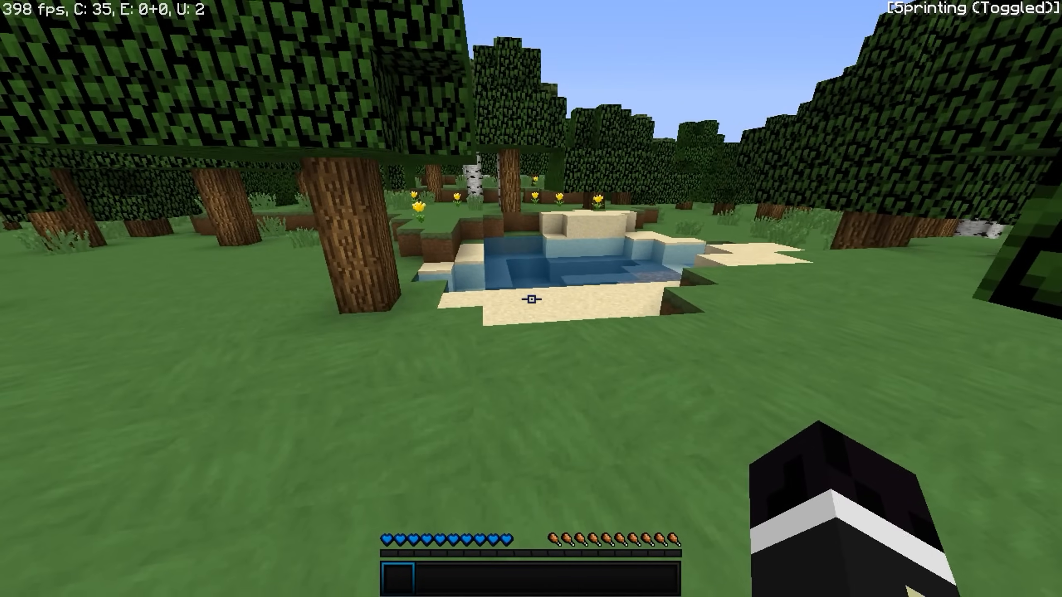